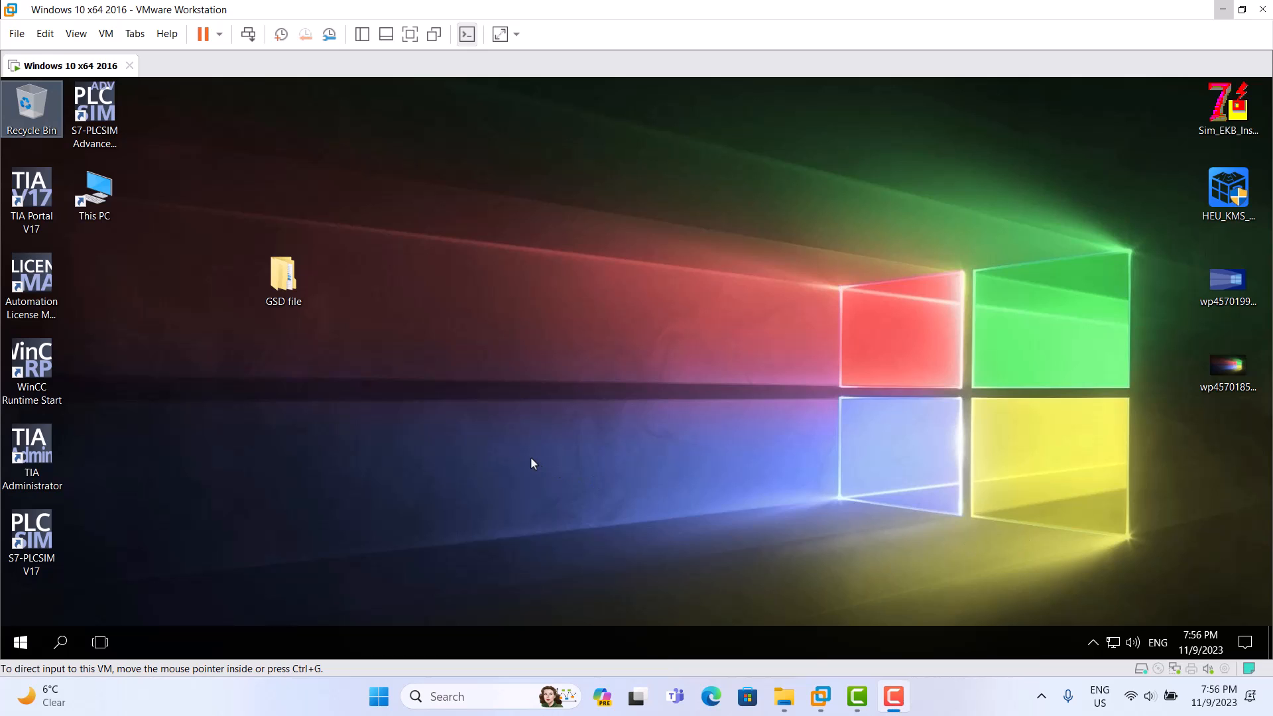
{"action": "mouse_move", "coordinate": [847, 602]}
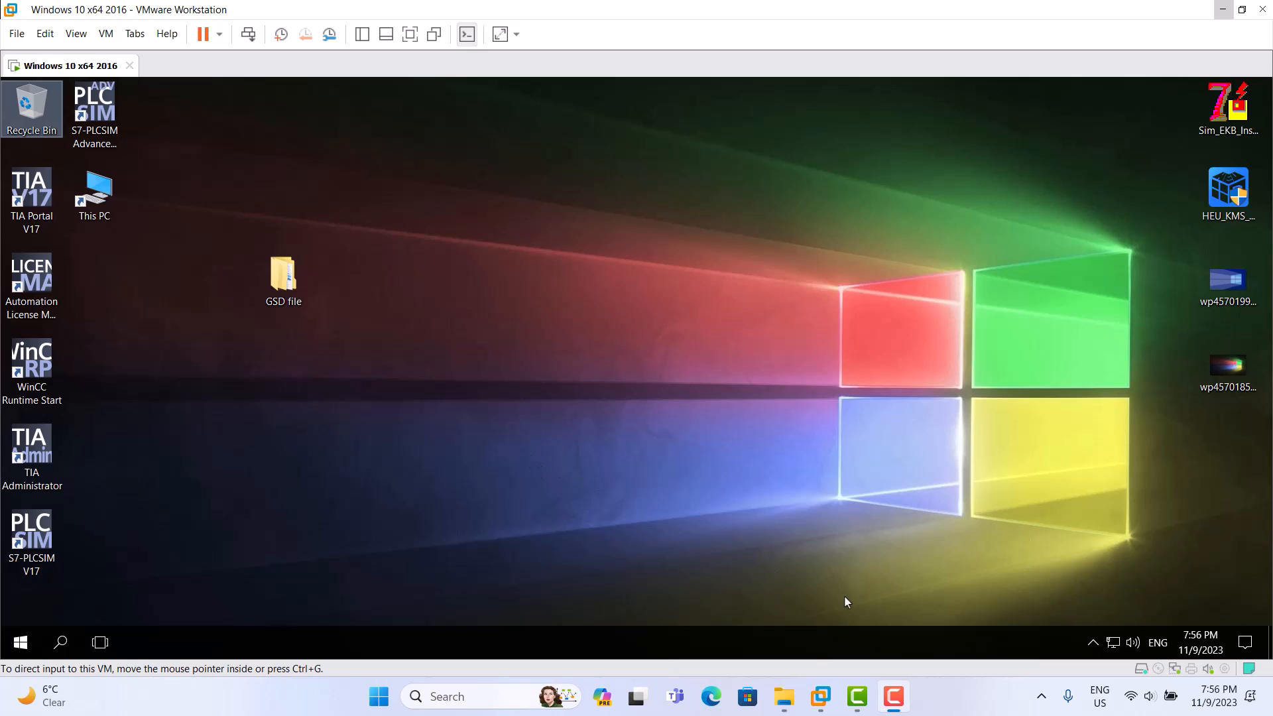
{"action": "mouse_move", "coordinate": [944, 624]}
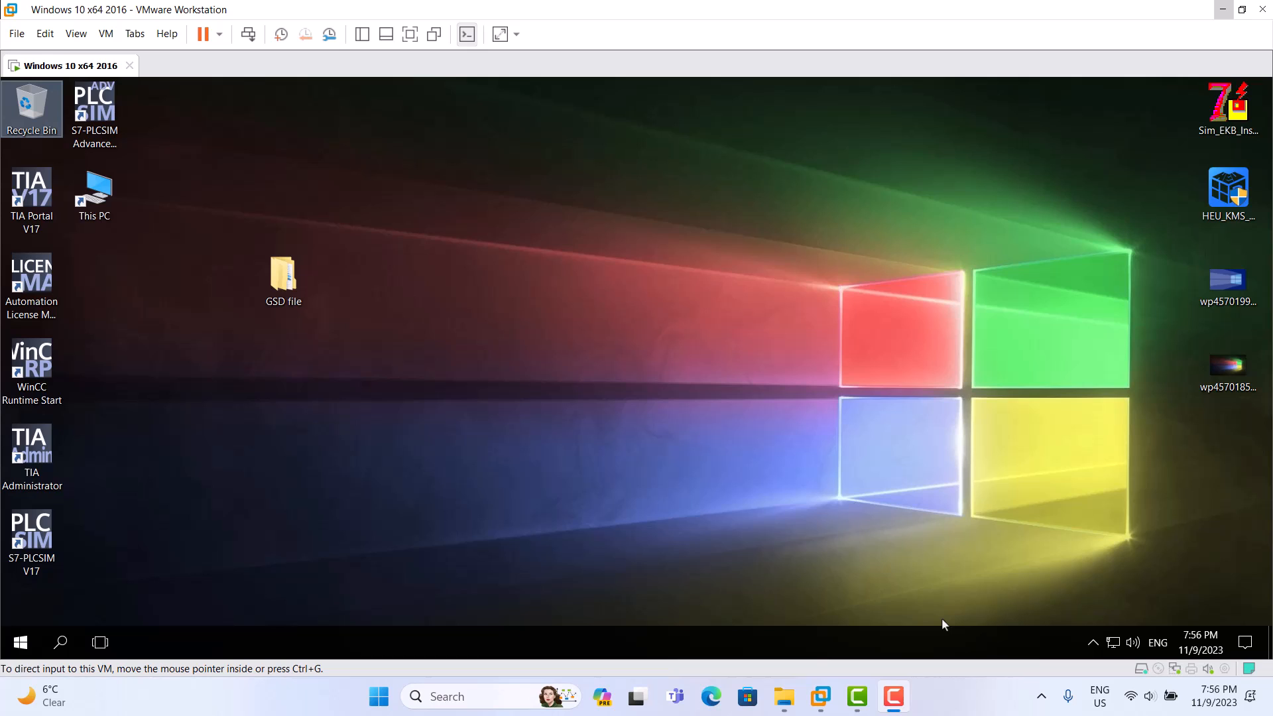
{"action": "mouse_move", "coordinate": [575, 422]}
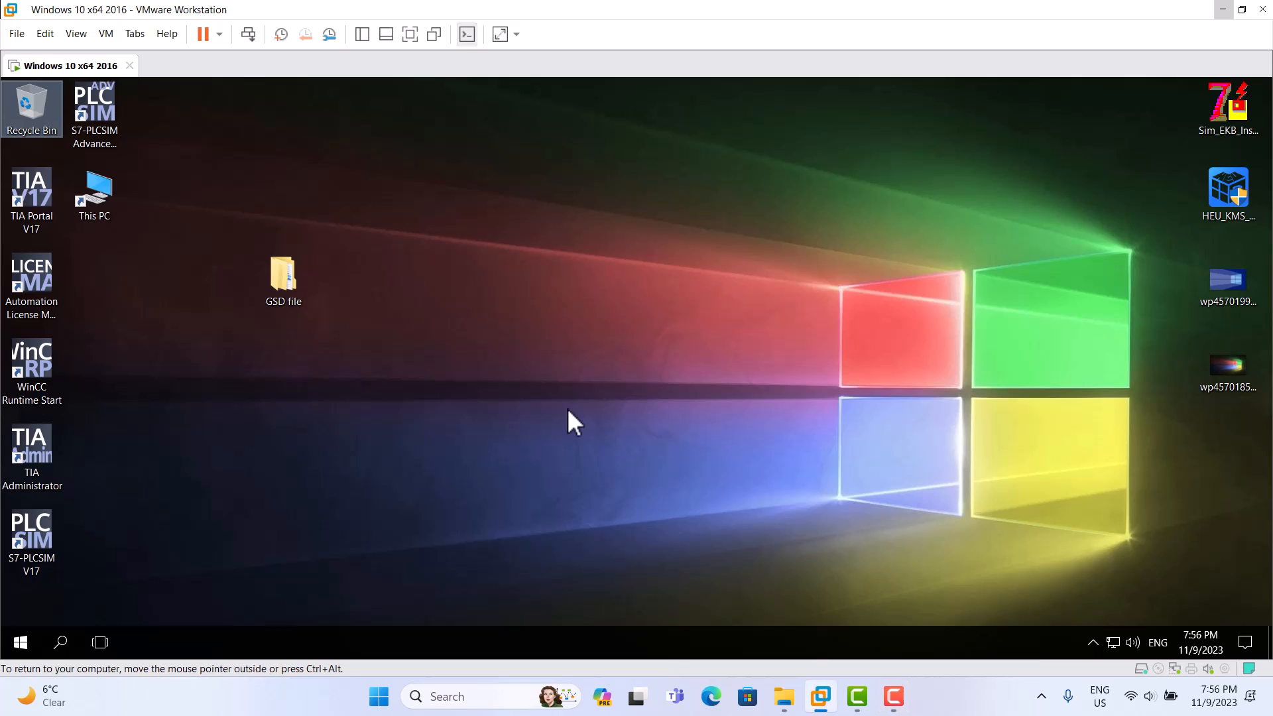
{"action": "mouse_move", "coordinate": [126, 555]}
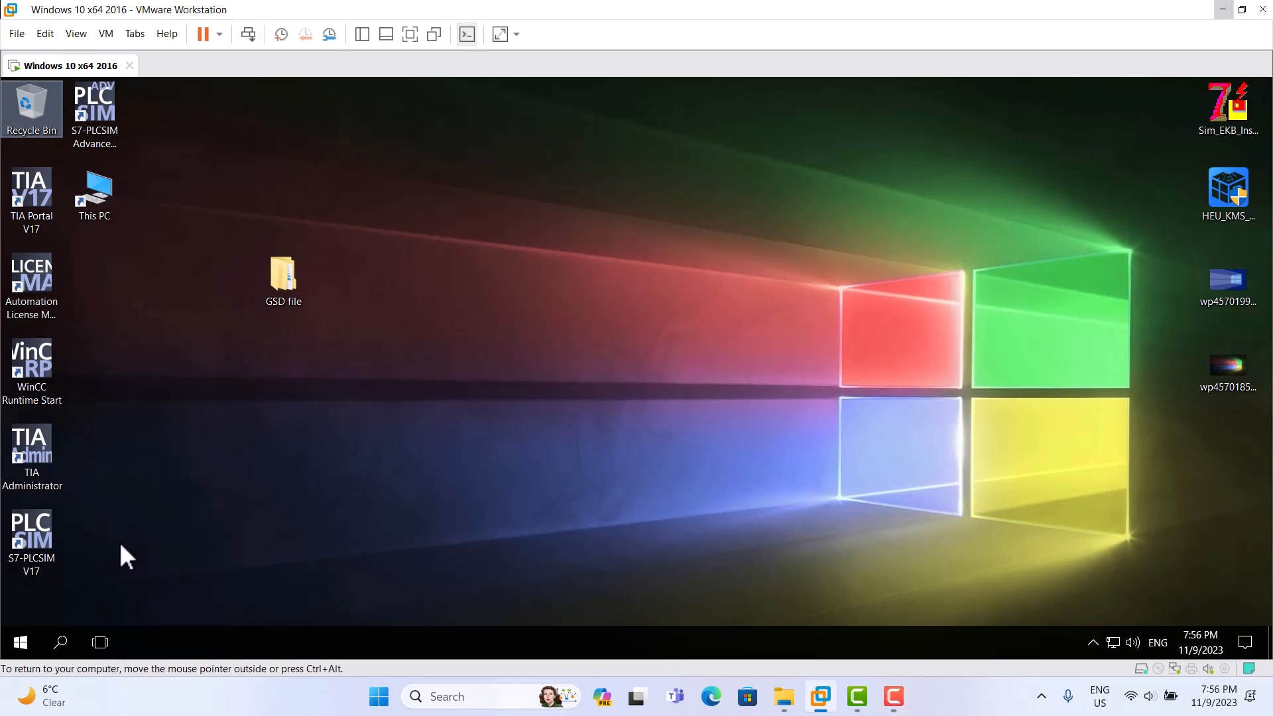
{"action": "mouse_move", "coordinate": [69, 577]}
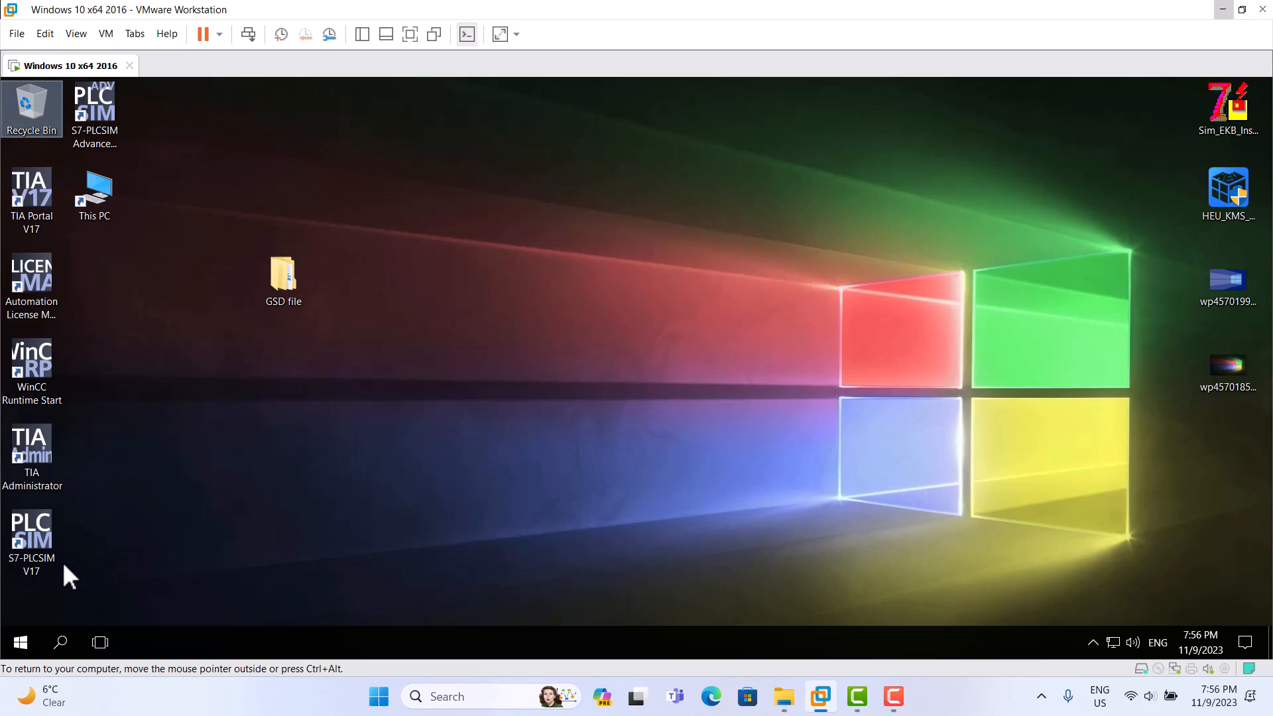
{"action": "mouse_move", "coordinate": [42, 593]}
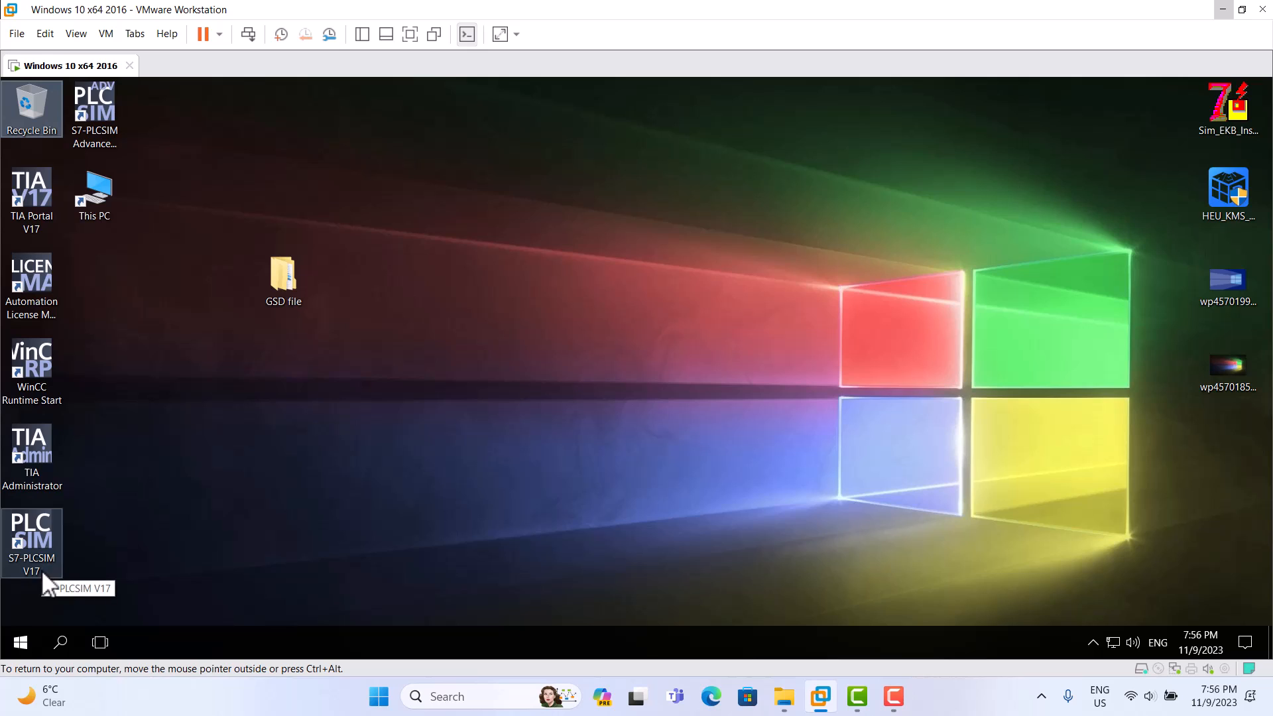
{"action": "mouse_move", "coordinate": [251, 501]}
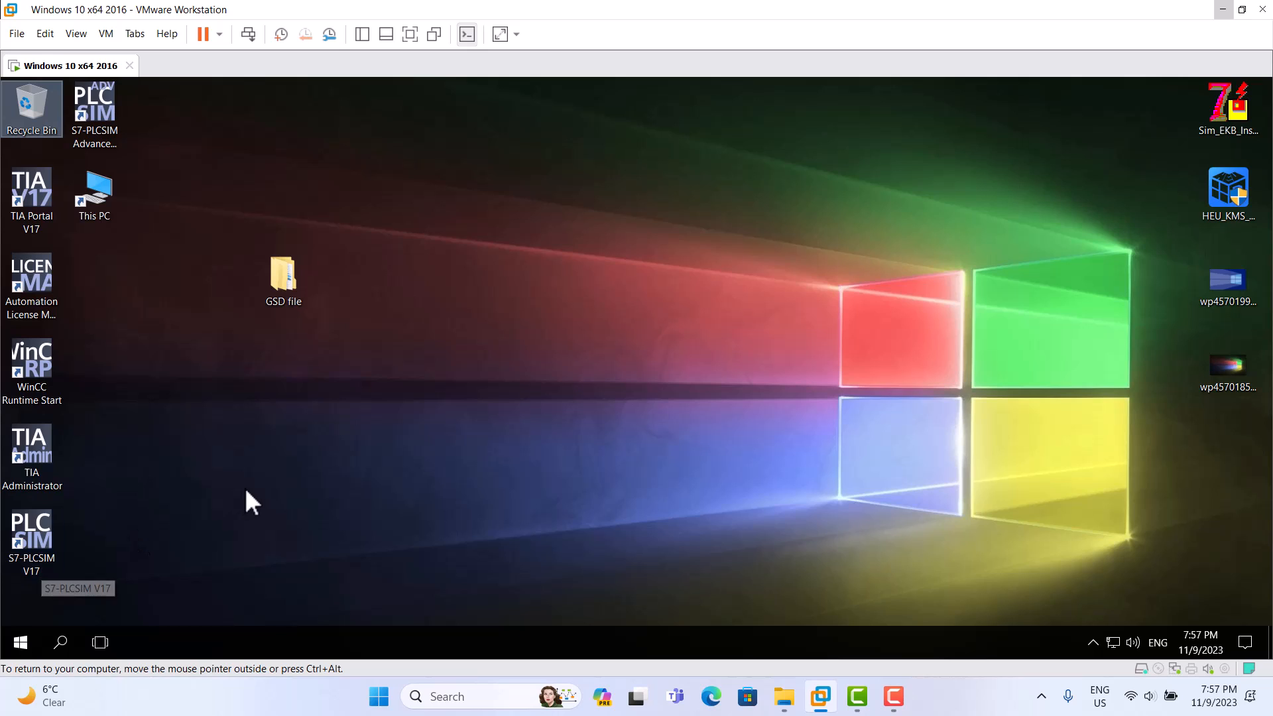
{"action": "mouse_move", "coordinate": [157, 158]}
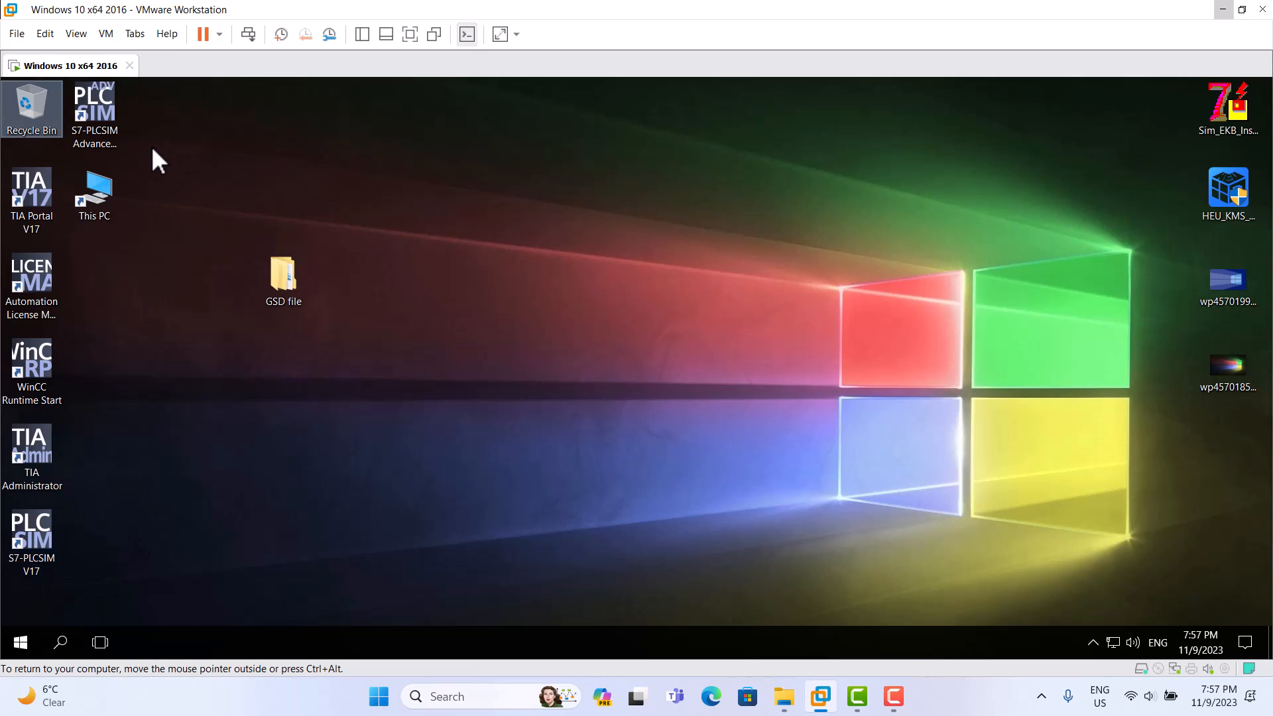
Step: Launch S7-PLCSIM Advanced V4.0 from the desktop
{"action": "left_click", "coordinate": [93, 114]}
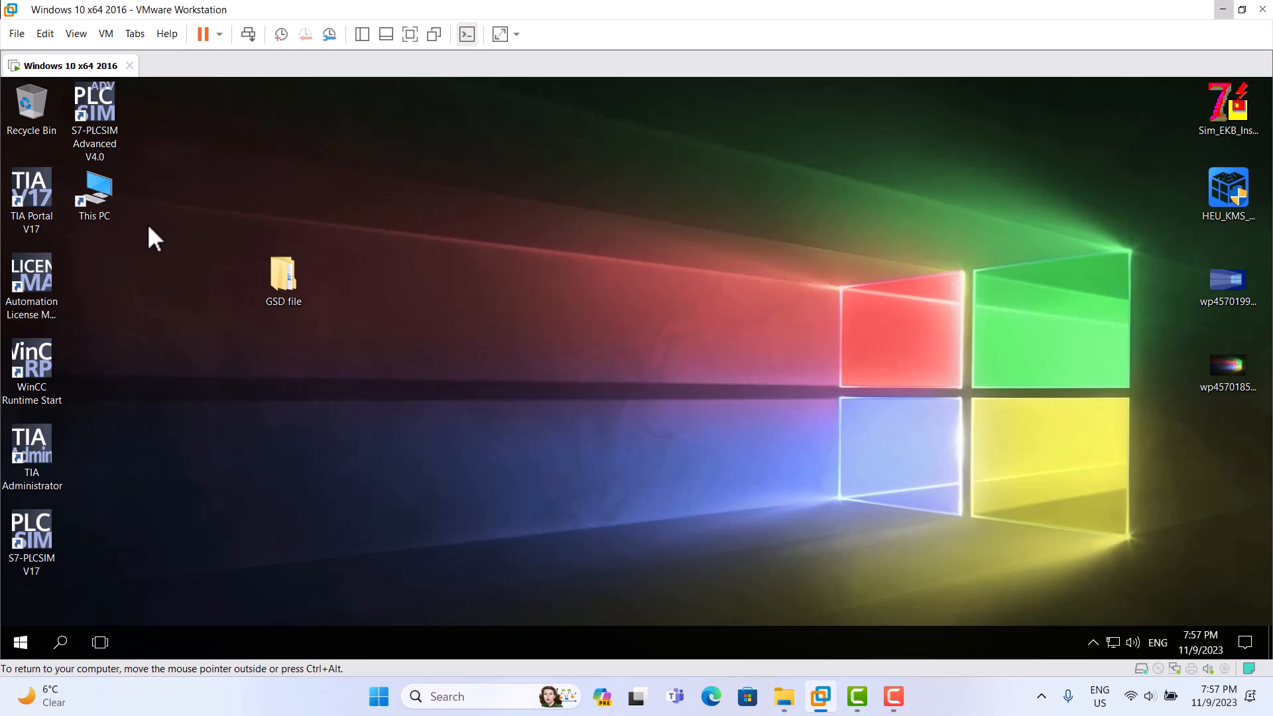
{"action": "left_click", "coordinate": [94, 114]}
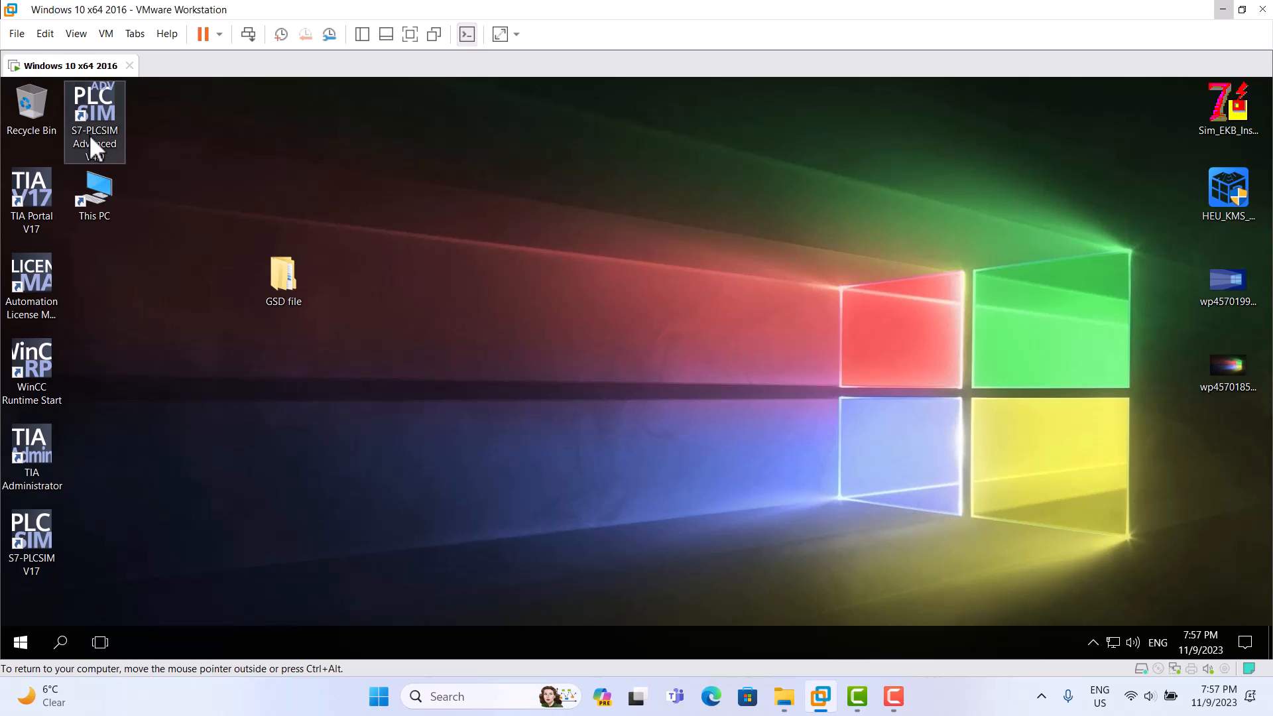
{"action": "double_click", "coordinate": [94, 122]}
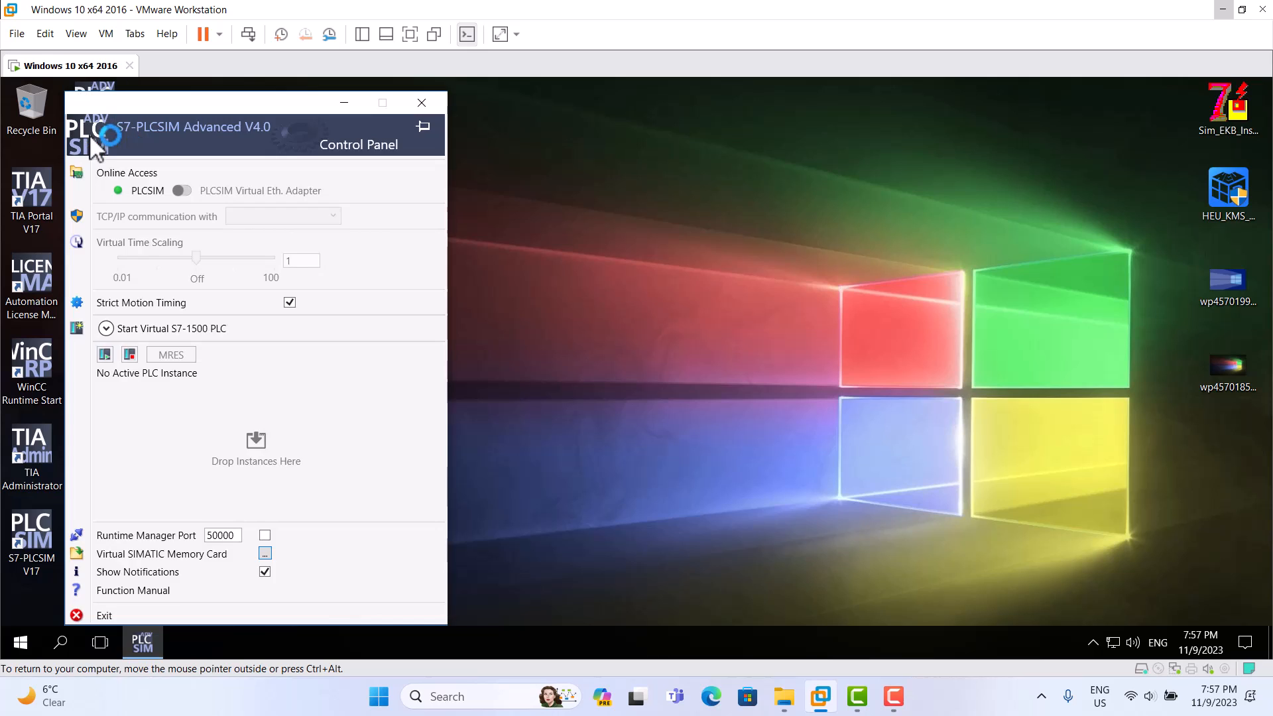
{"action": "mouse_move", "coordinate": [195, 260]}
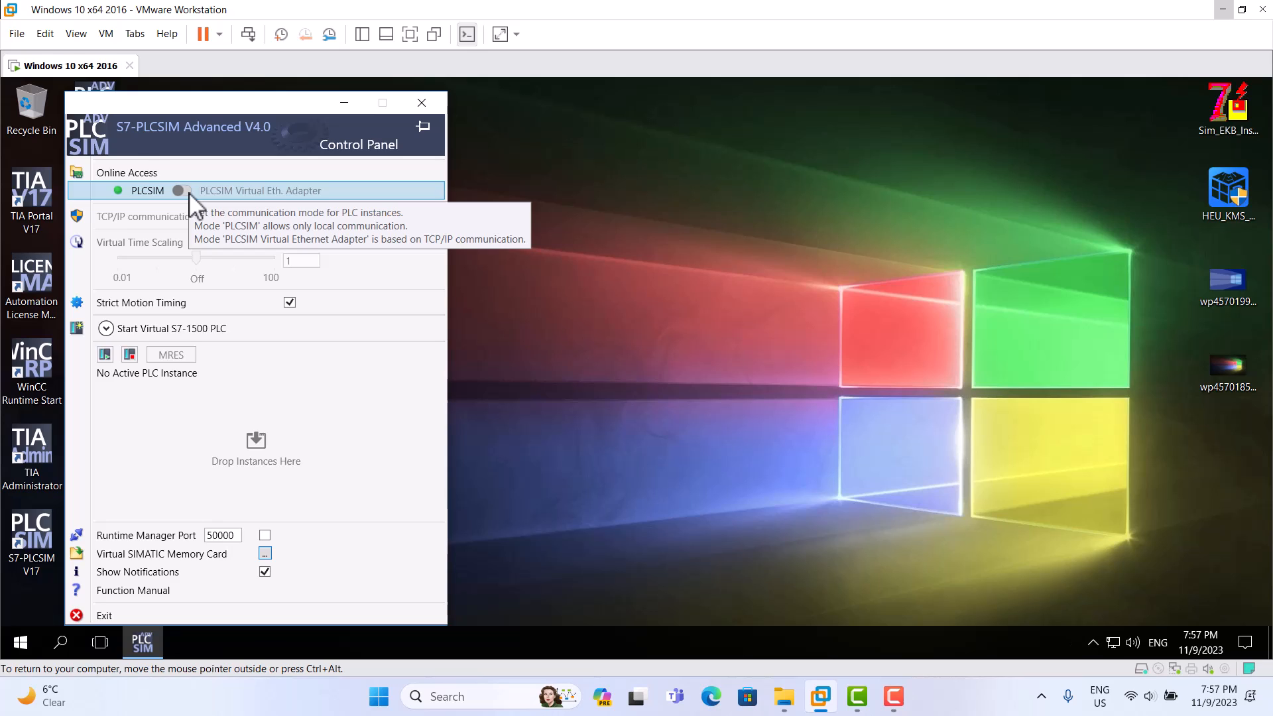
{"action": "mouse_move", "coordinate": [214, 152]}
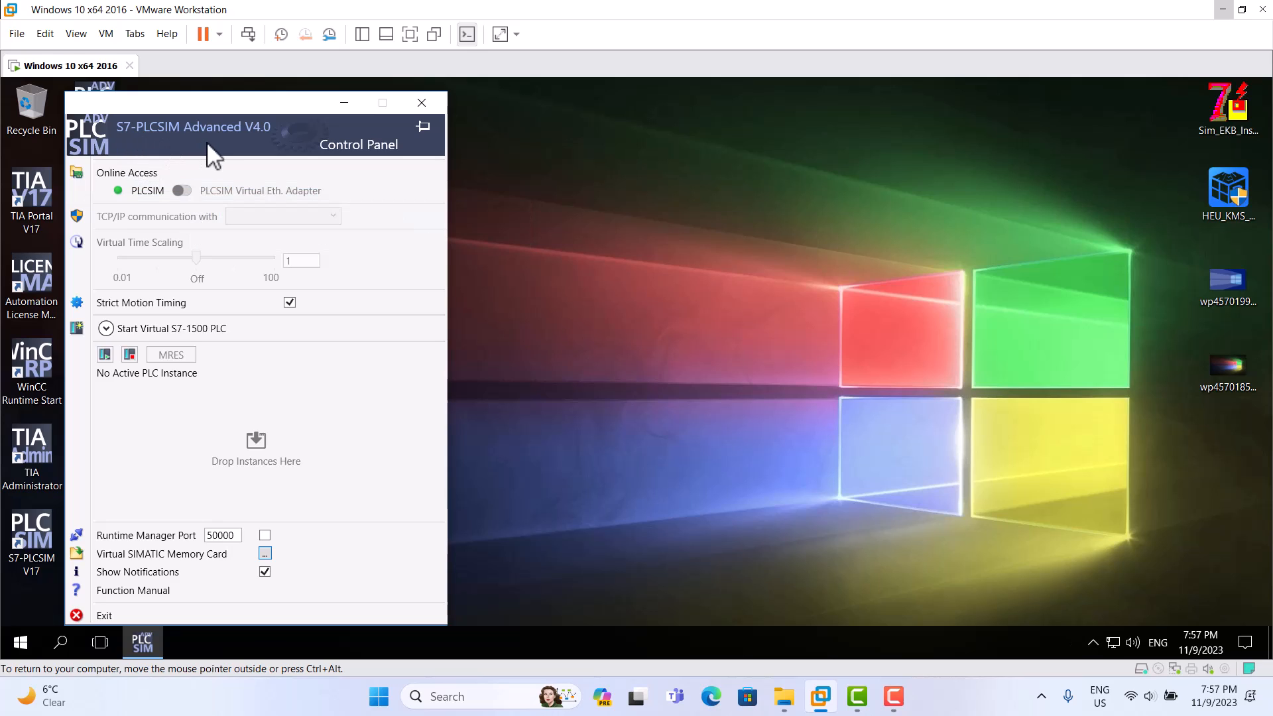
{"action": "mouse_move", "coordinate": [263, 148]}
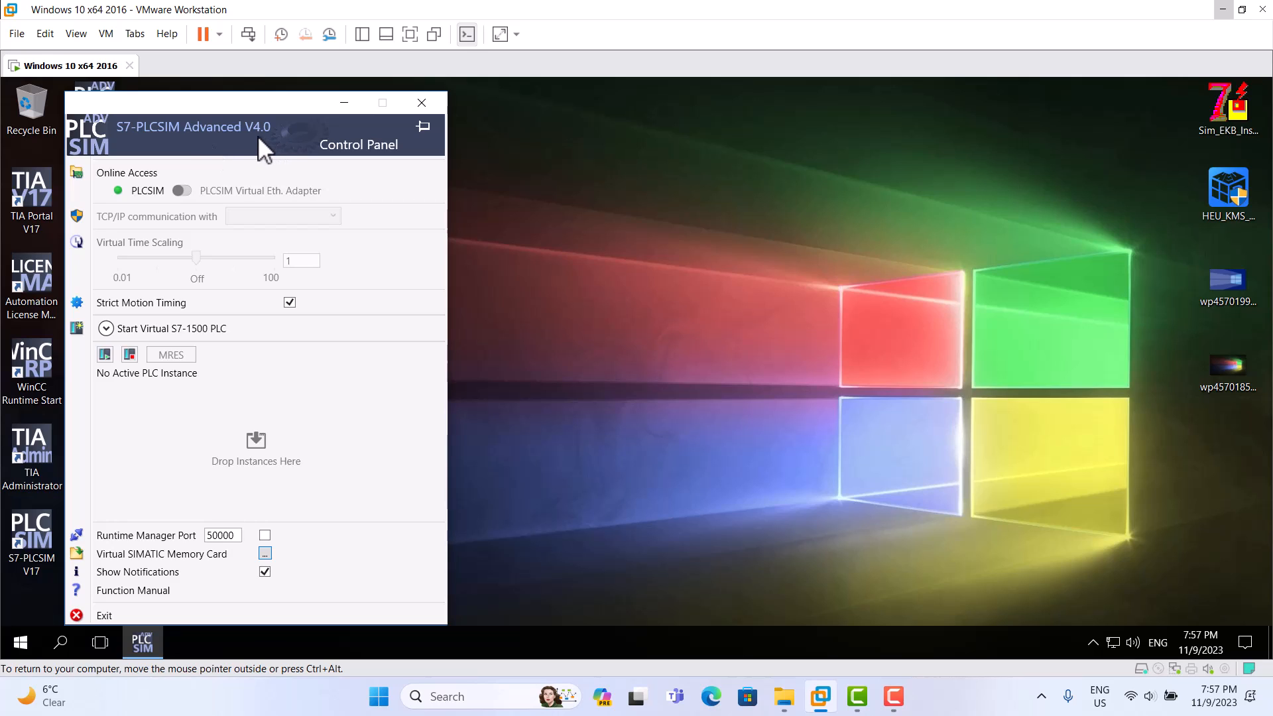
{"action": "mouse_move", "coordinate": [184, 190]}
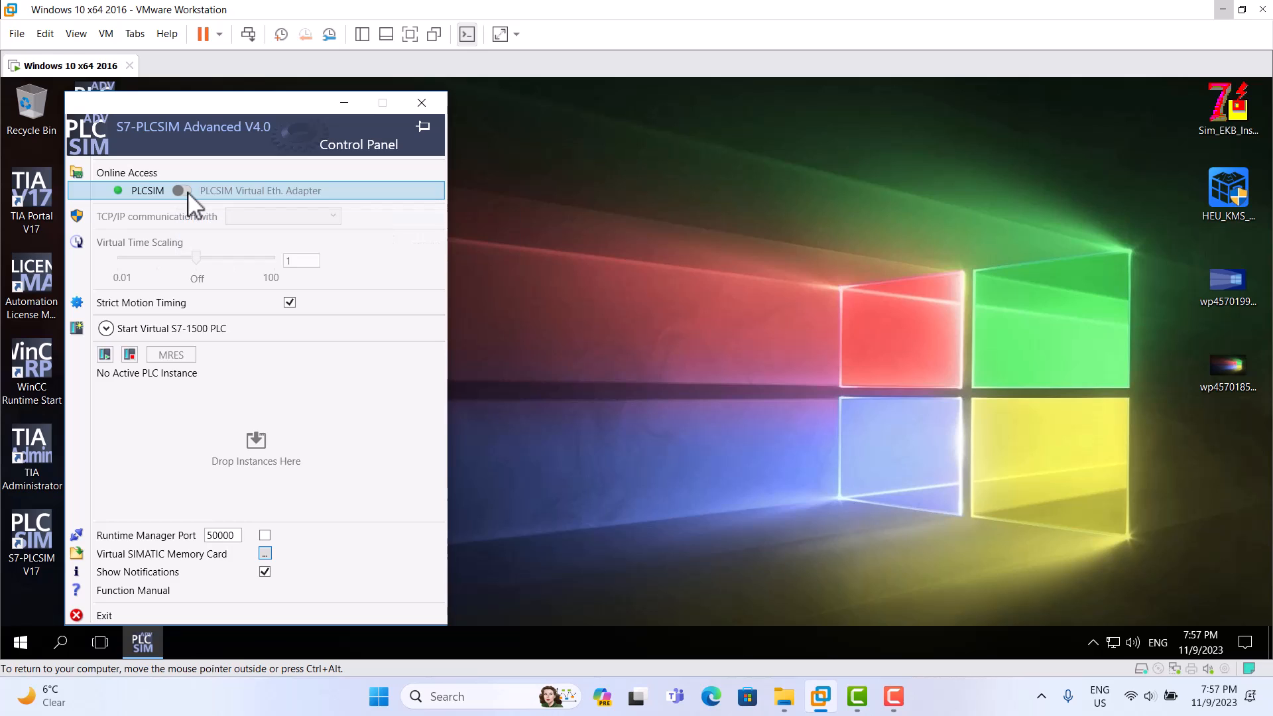
Step: Set online access to the PLCSIM virtual Ethernet adapter over Ethernet0 and show the Start Virtual S7-1500 PLC settings
{"action": "left_click", "coordinate": [181, 190]}
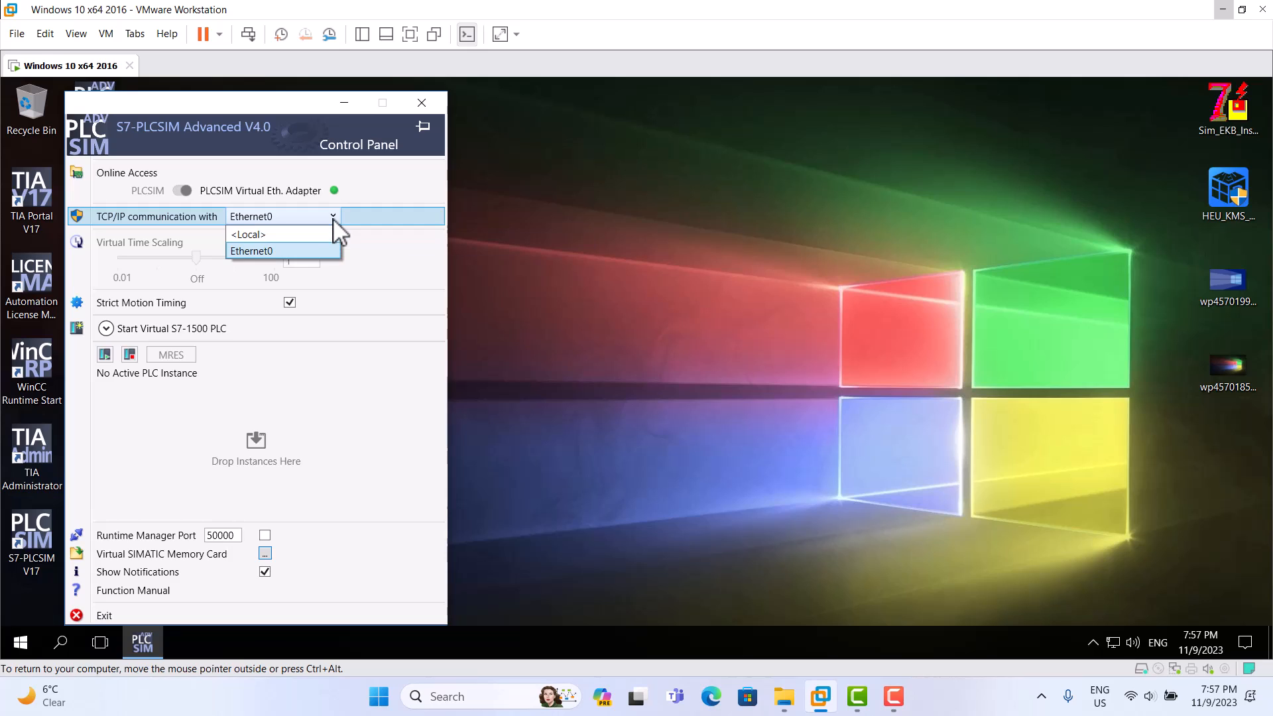
{"action": "left_click", "coordinate": [252, 251]}
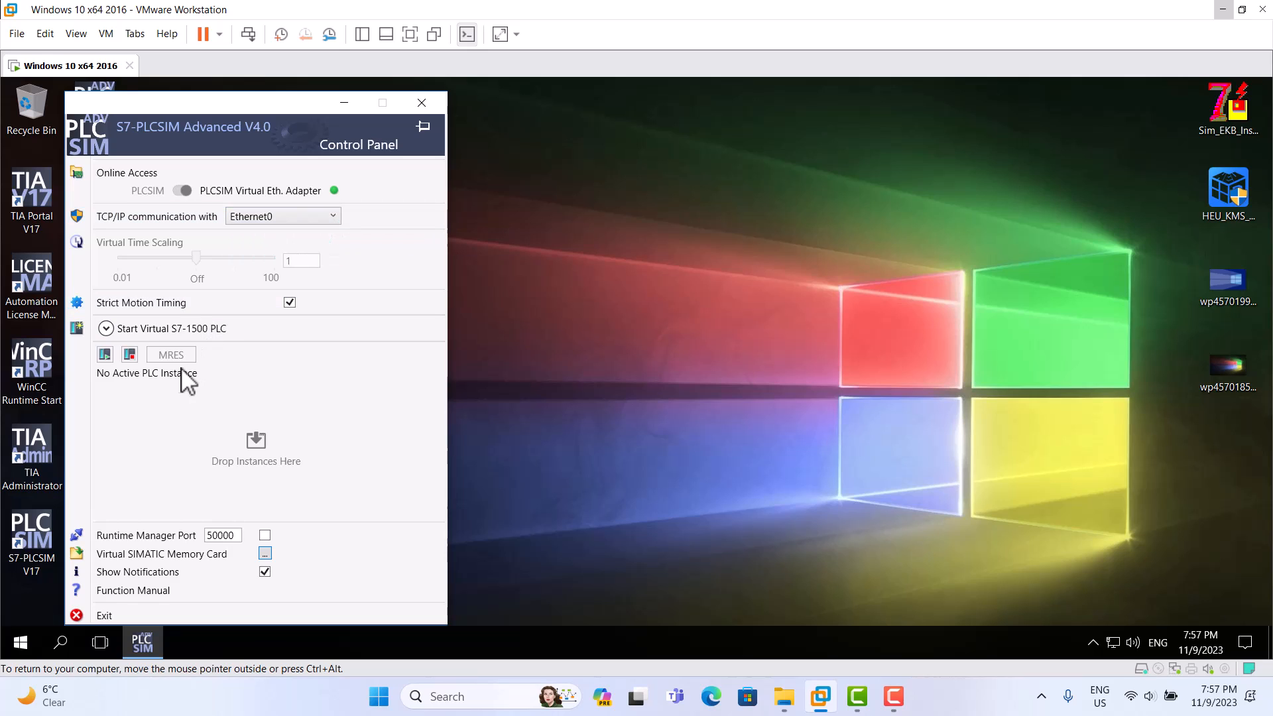
{"action": "left_click", "coordinate": [105, 328]}
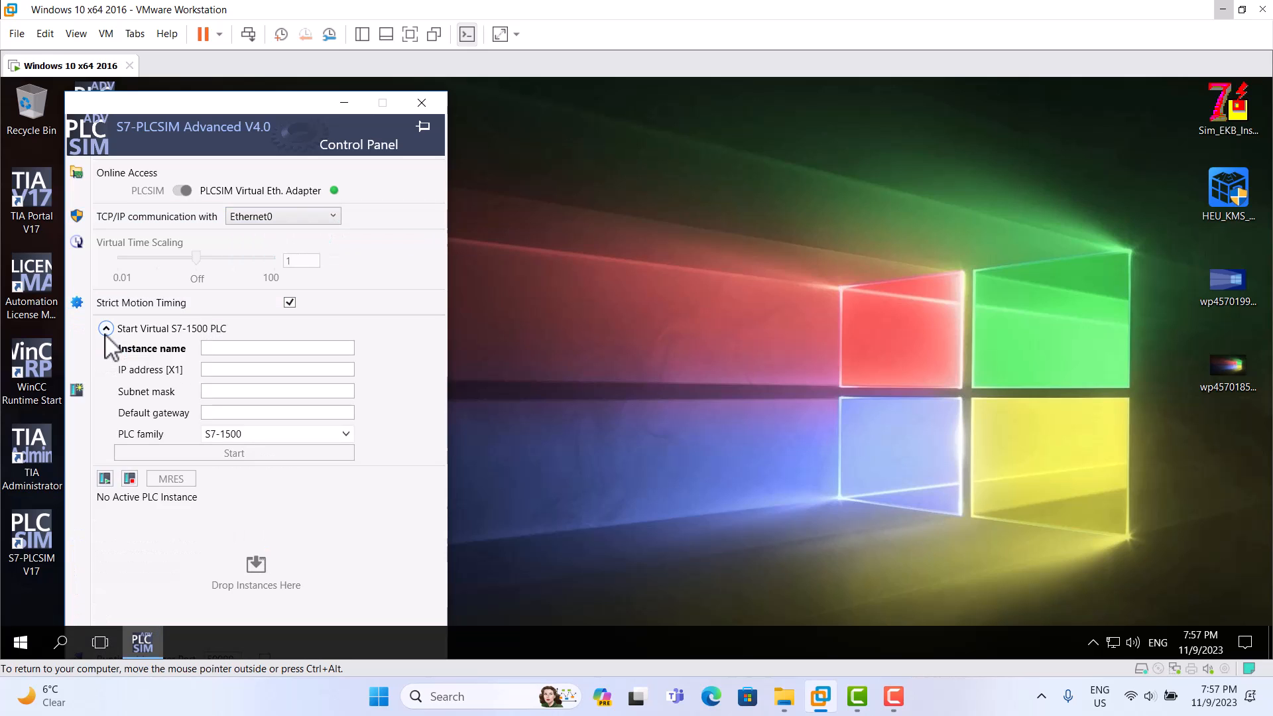
Step: Name the new instance simadv and enter IP address 192.168.1.10 with its subnet mask
{"action": "left_click", "coordinate": [277, 348]}
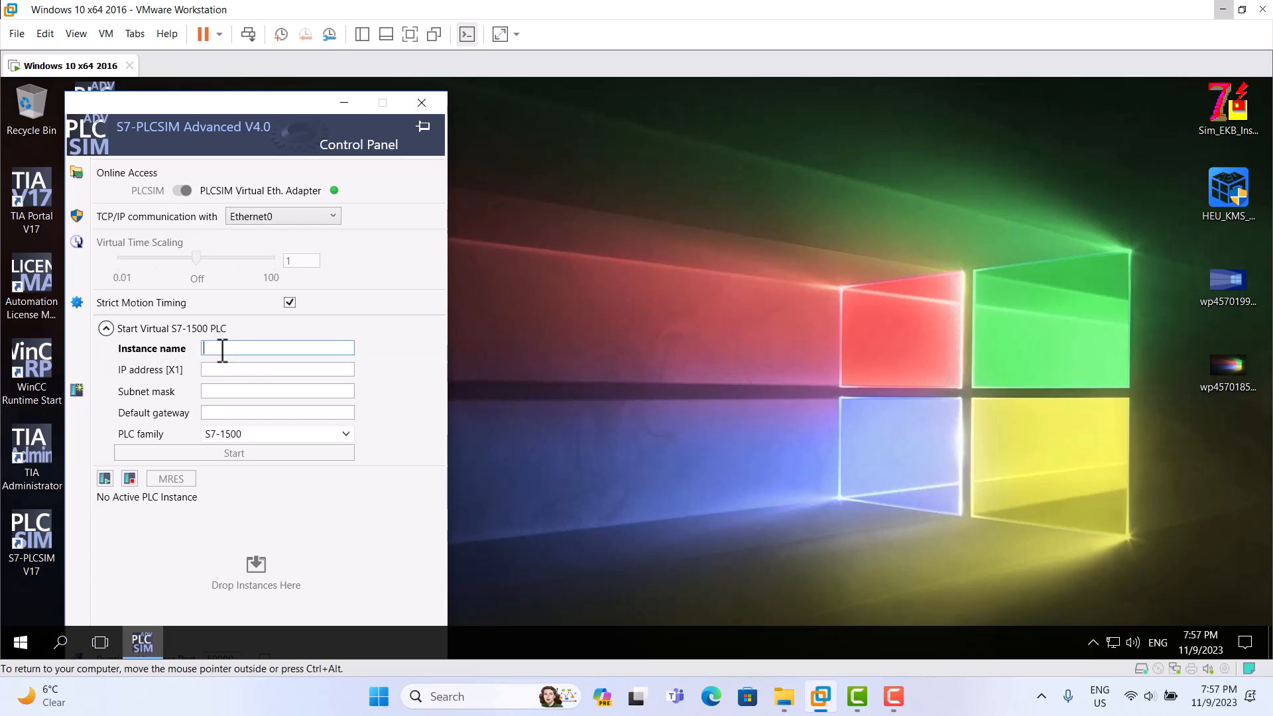
{"action": "type", "text": "sim"}
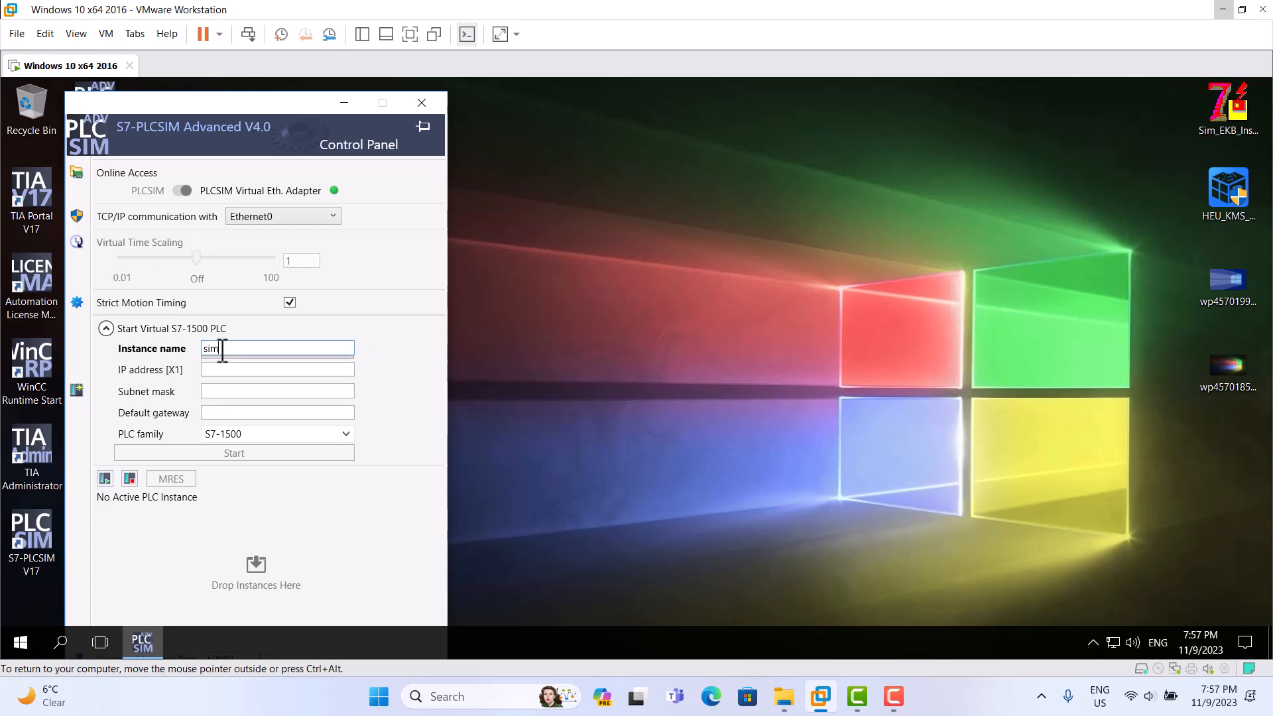
{"action": "type", "text": "adv"}
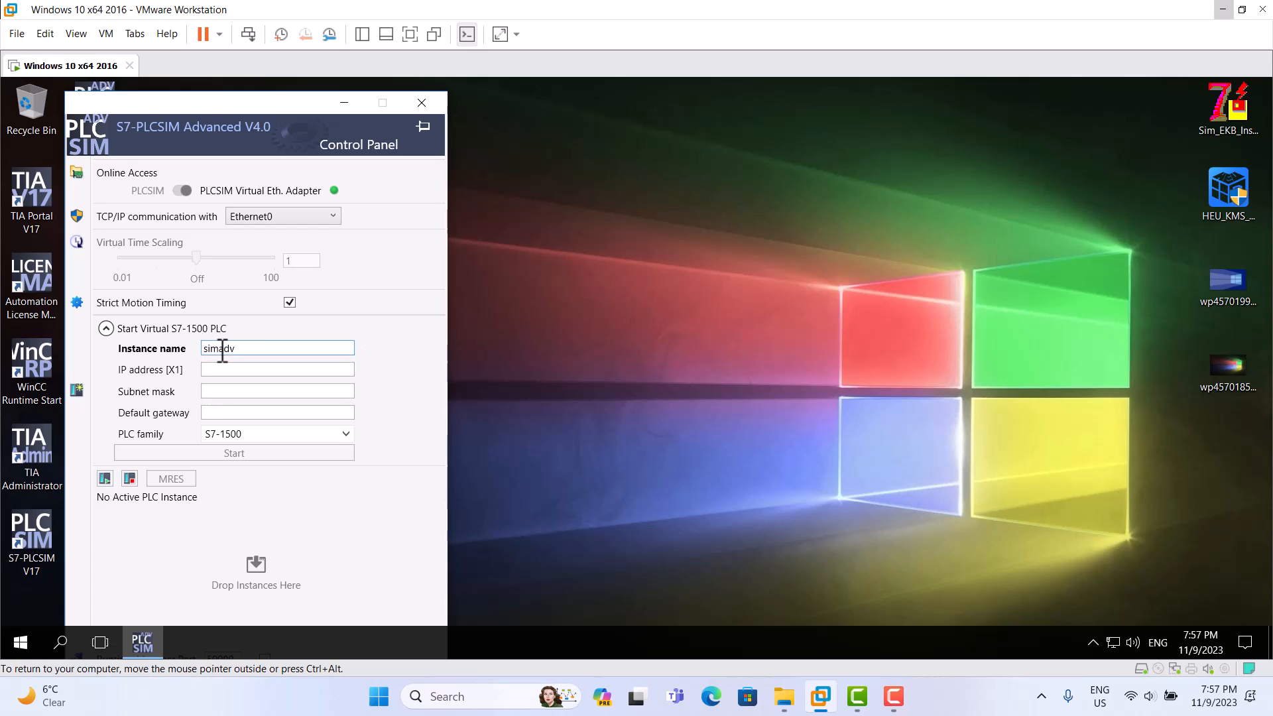
{"action": "left_click", "coordinate": [276, 370]}
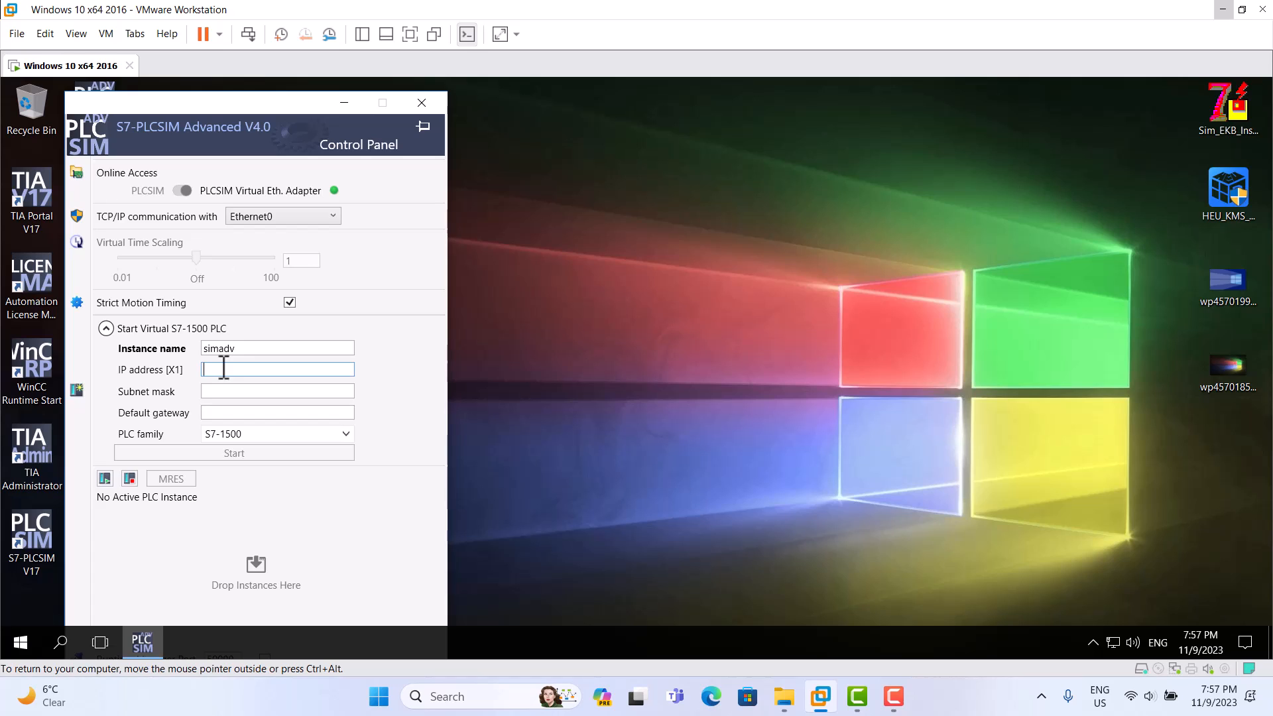
{"action": "type", "text": "192"}
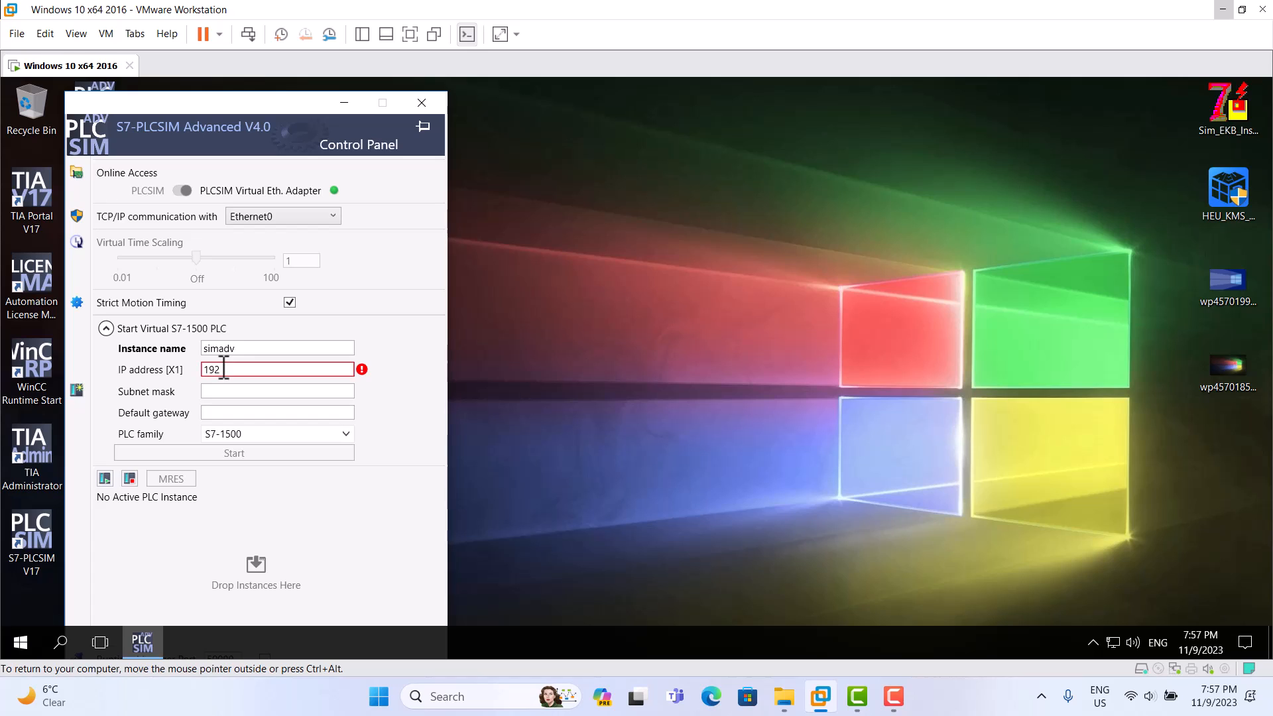
{"action": "type", "text": ".168.1.10"}
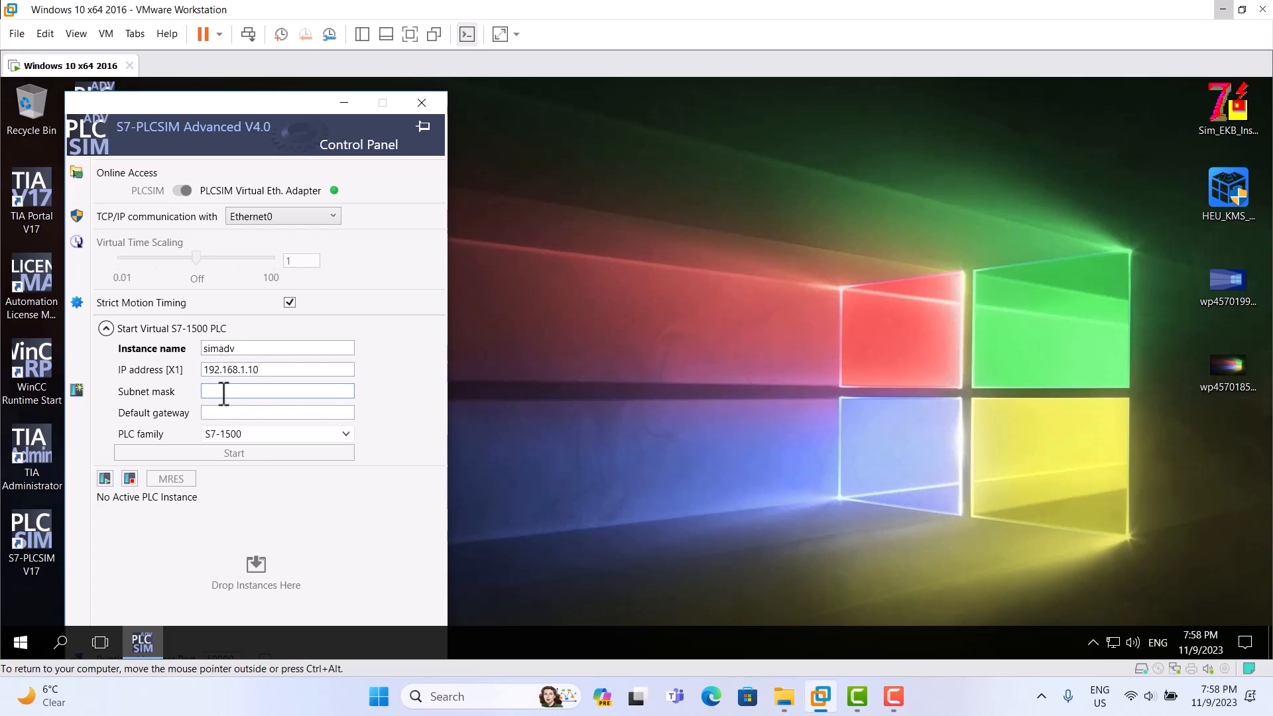
{"action": "type", "text": "255."}
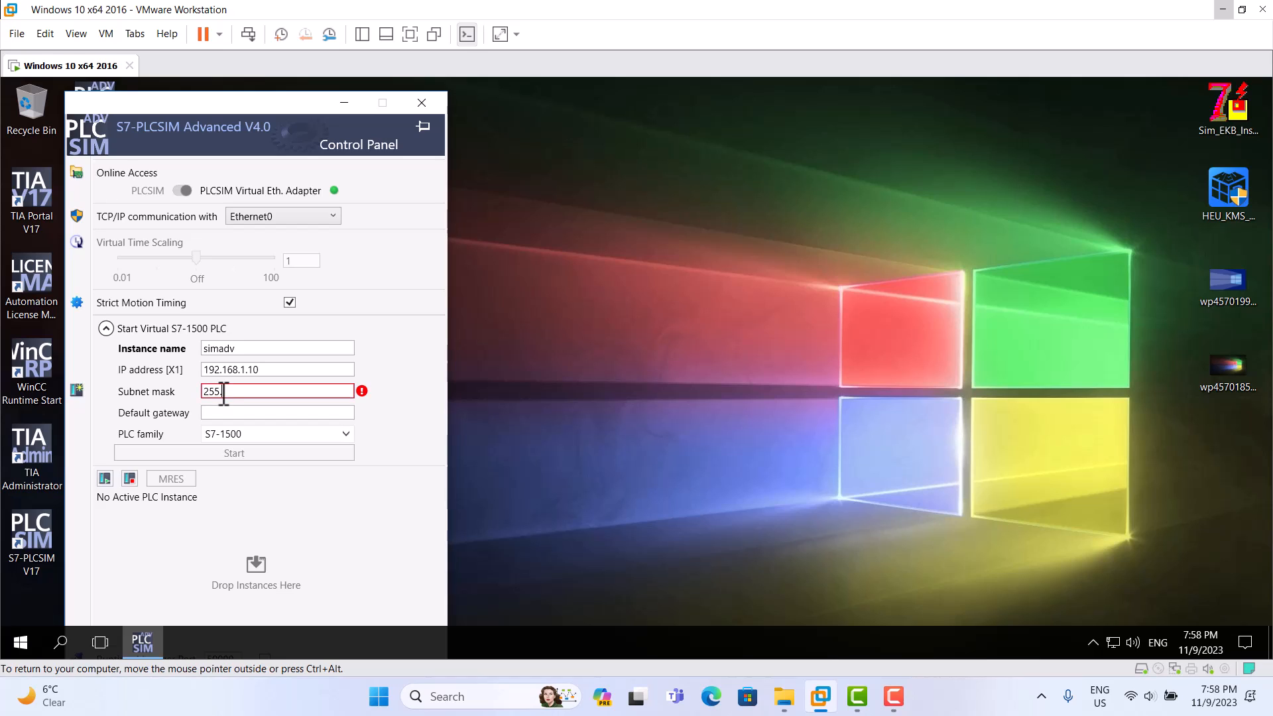
{"action": "type", "text": "255.255.0"}
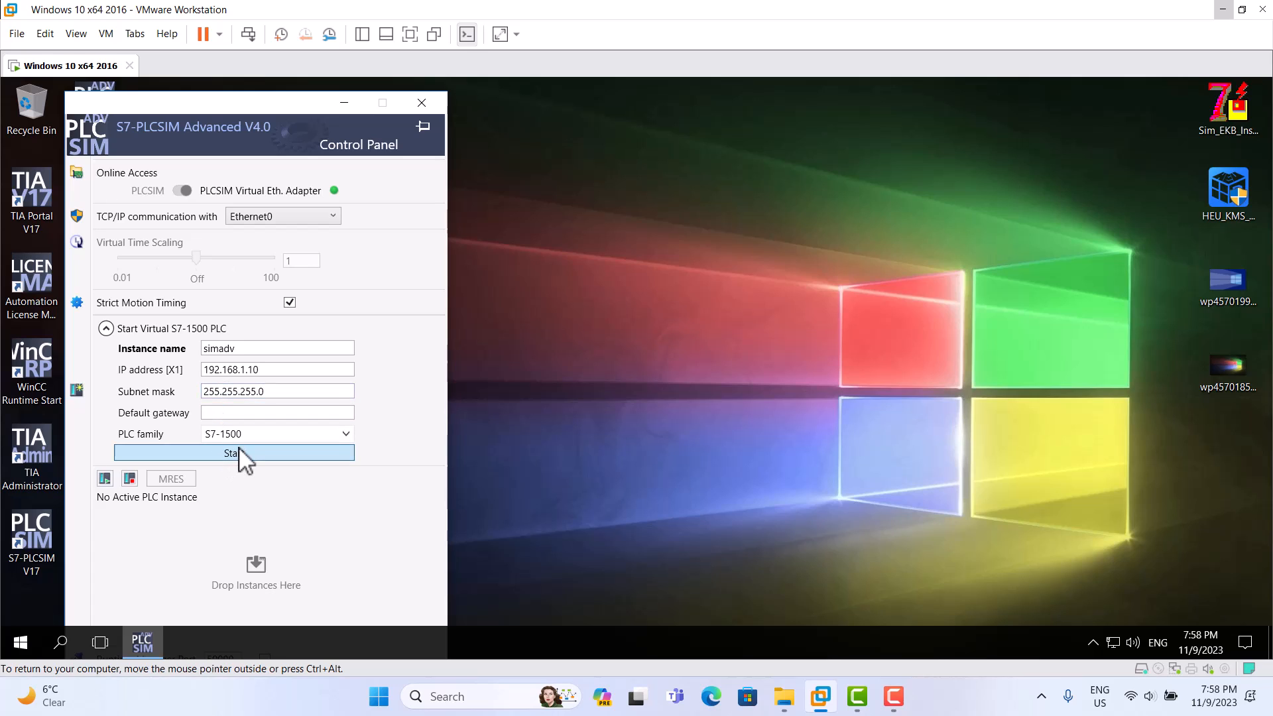
Step: Start the virtual S7-1500 PLC simadv and dismiss the detected IP address notification
{"action": "left_click", "coordinate": [234, 454]}
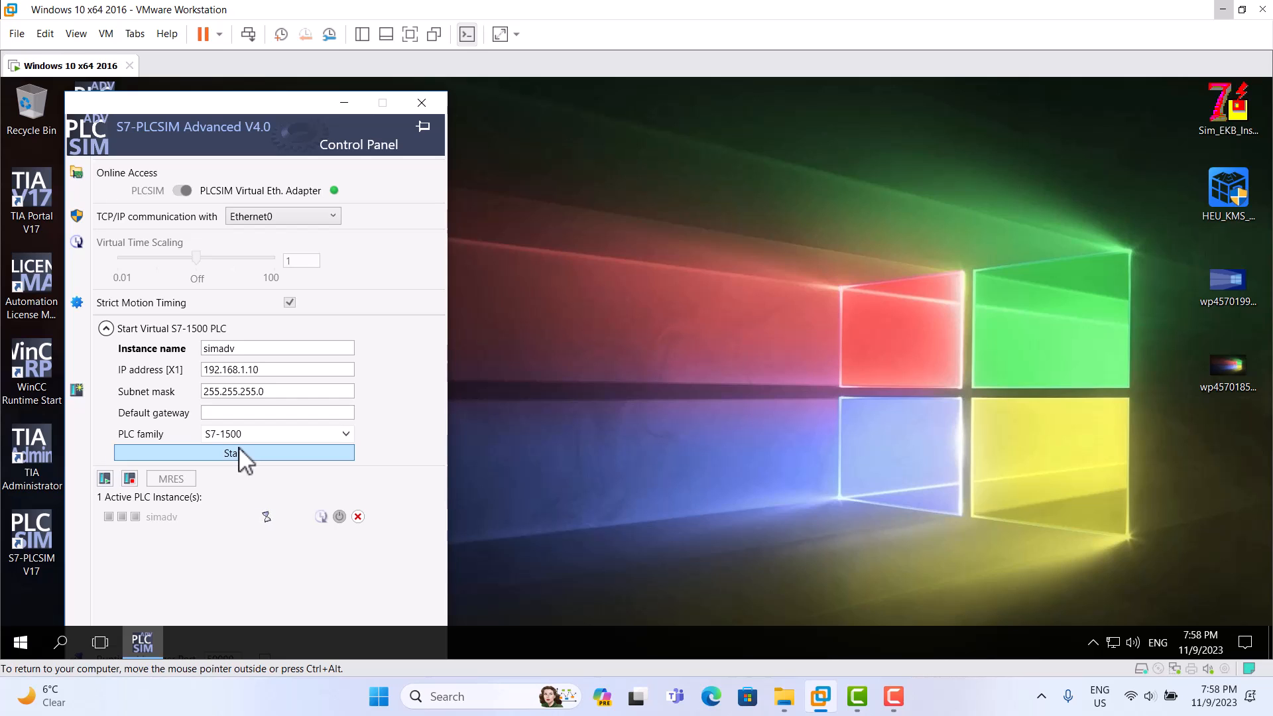
{"action": "left_click", "coordinate": [233, 454]}
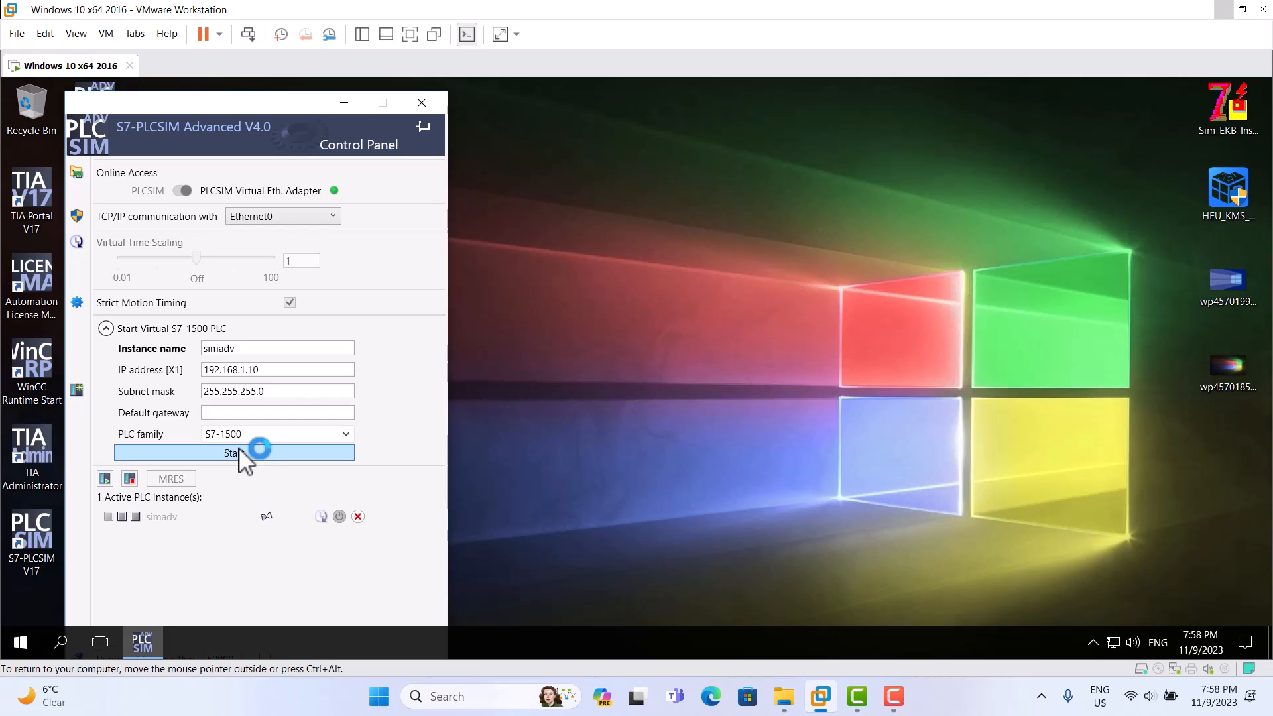
{"action": "left_click", "coordinate": [234, 453]}
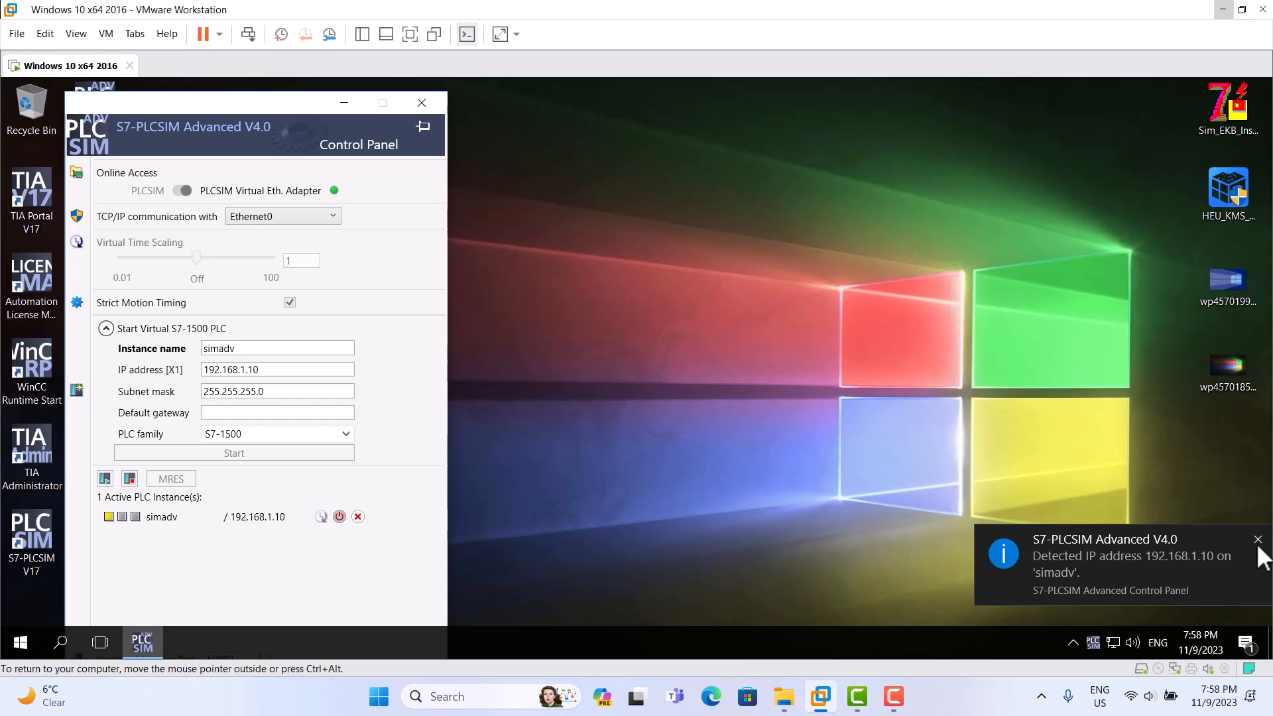
{"action": "left_click", "coordinate": [1257, 539]}
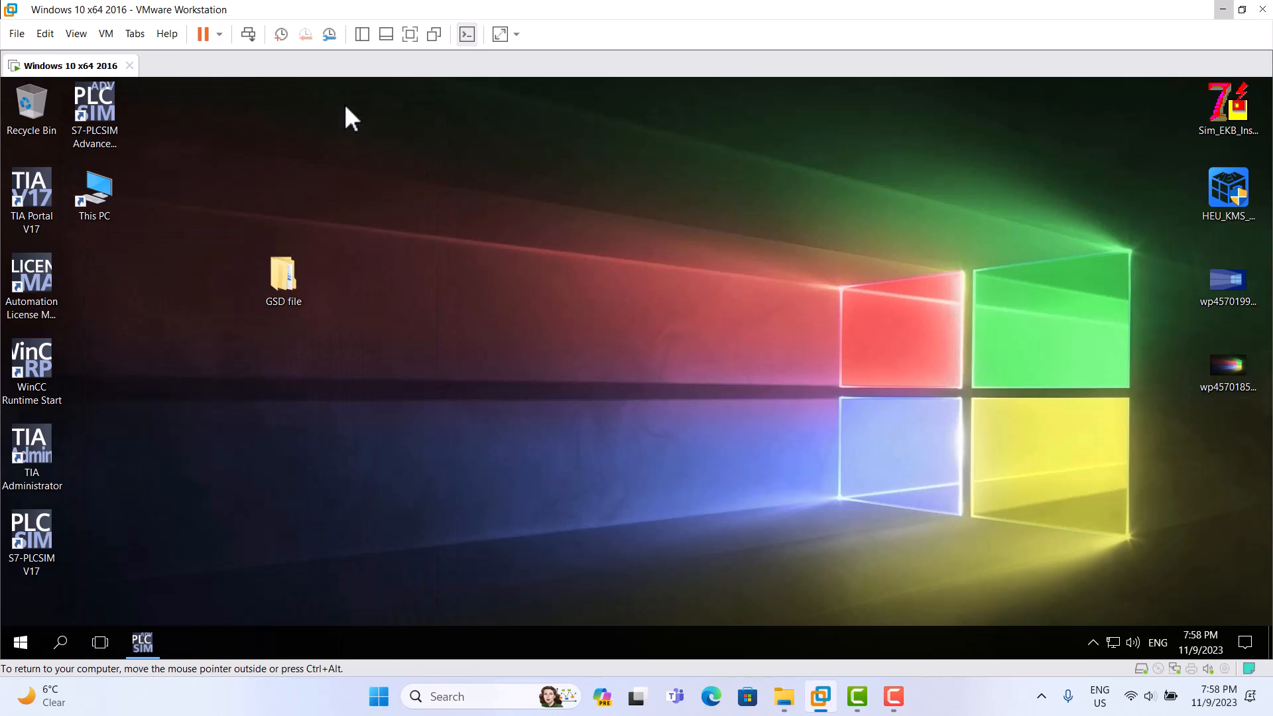
Step: Launch TIA Portal V17 and enter simadv as the new project name
{"action": "left_click", "coordinate": [31, 195]}
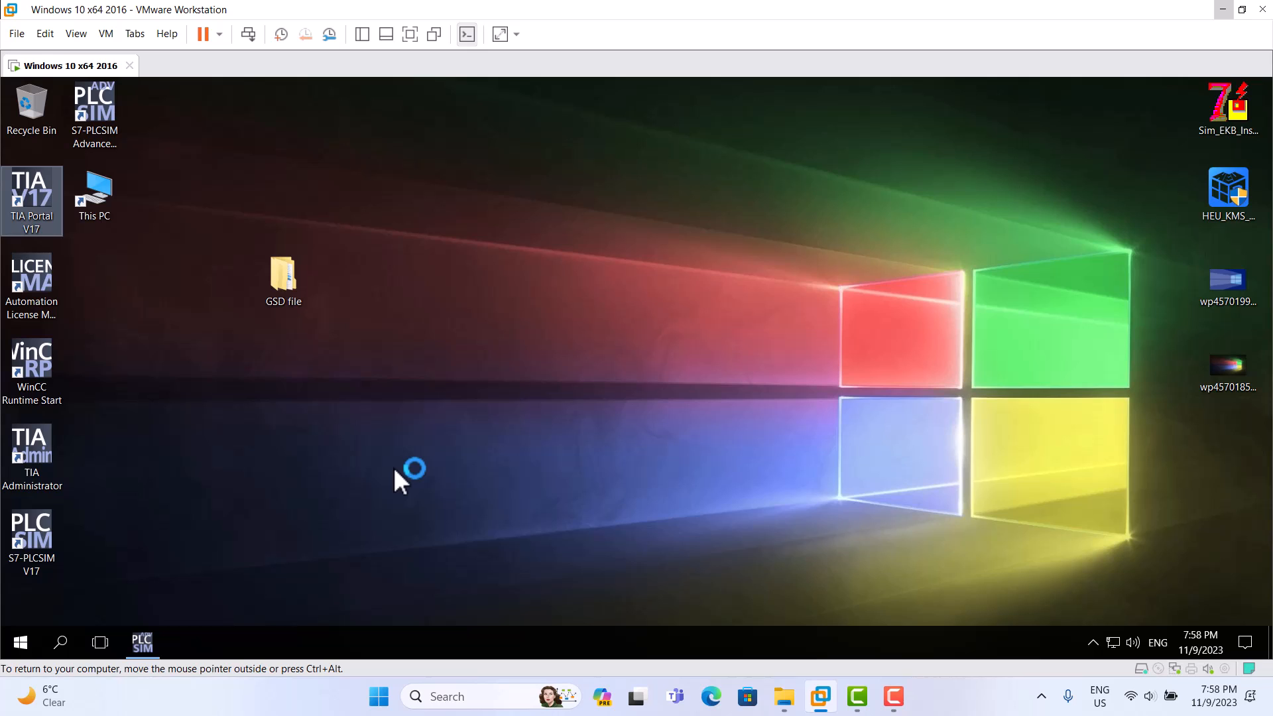
{"action": "double_click", "coordinate": [32, 200]}
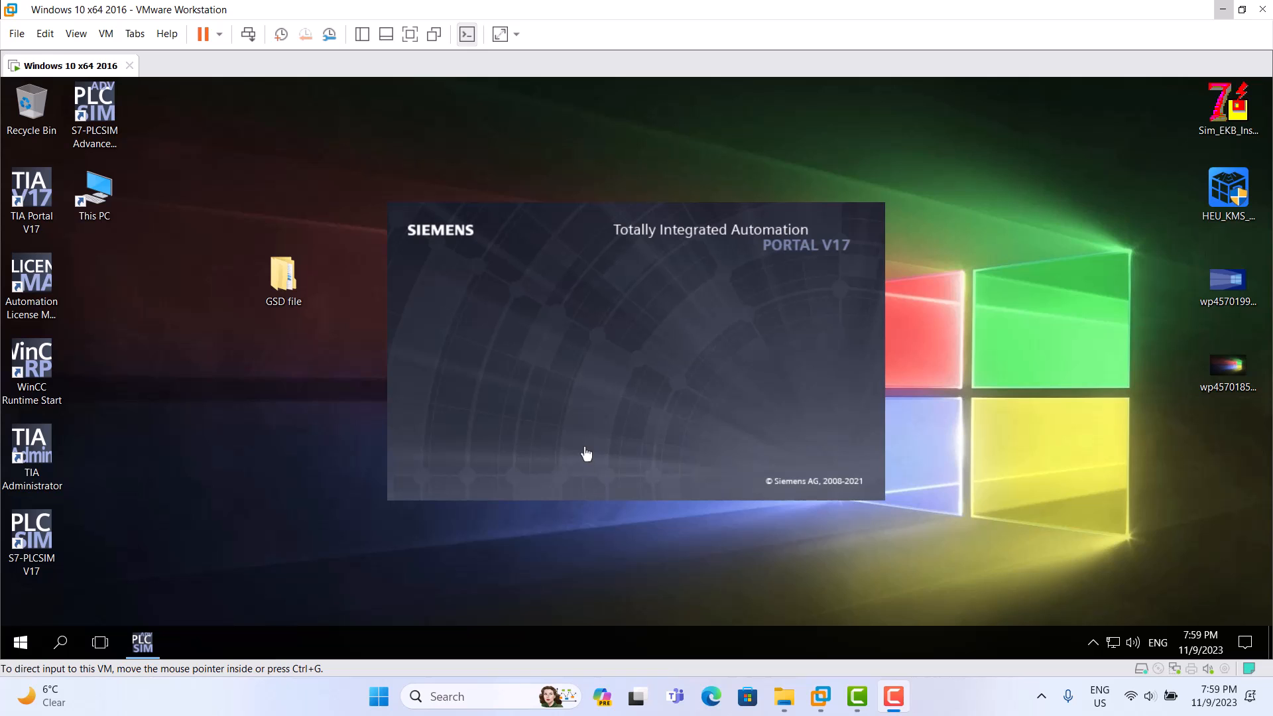
{"action": "type", "text": "s"}
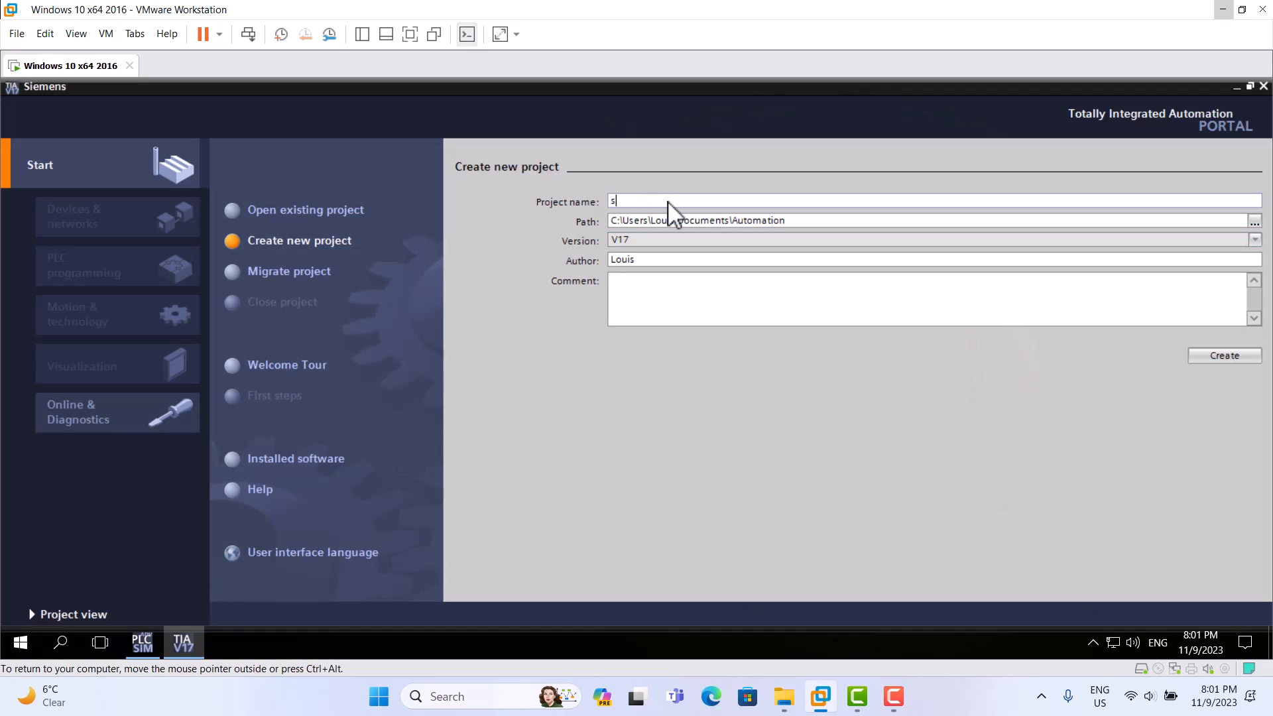
{"action": "type", "text": "imadv"}
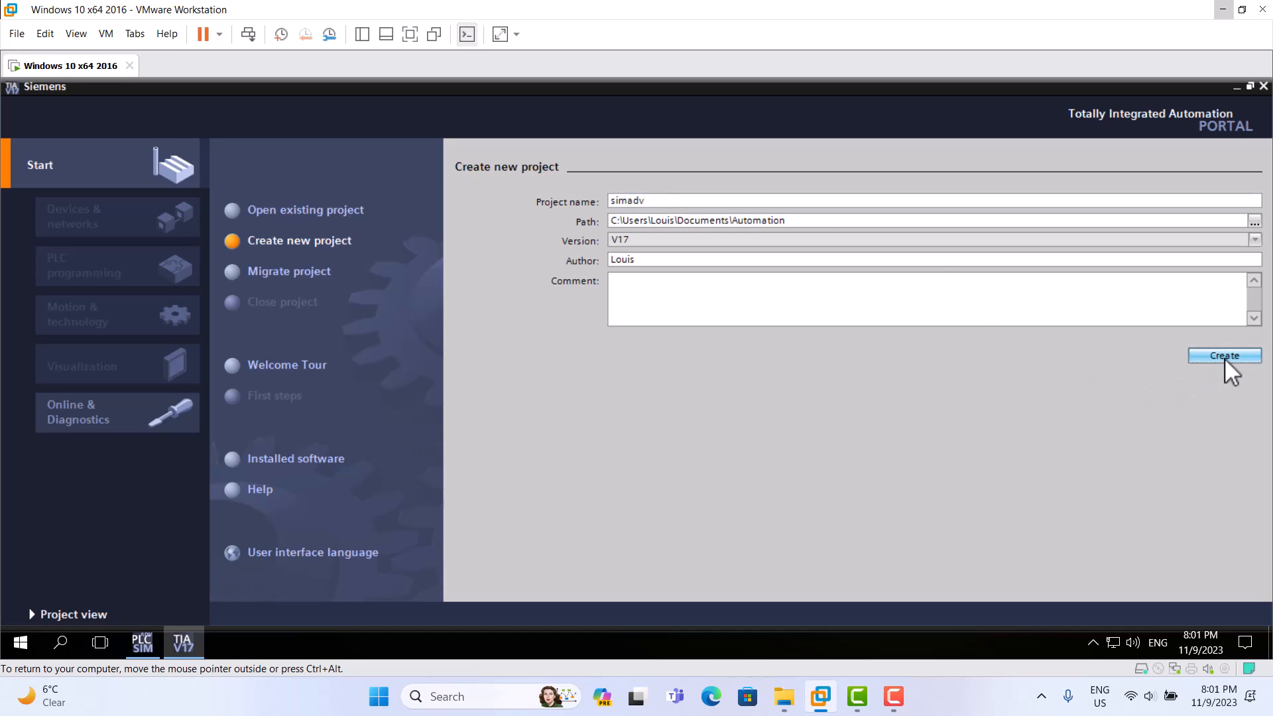
Step: Create and open the new project simadv
{"action": "left_click", "coordinate": [1224, 355]}
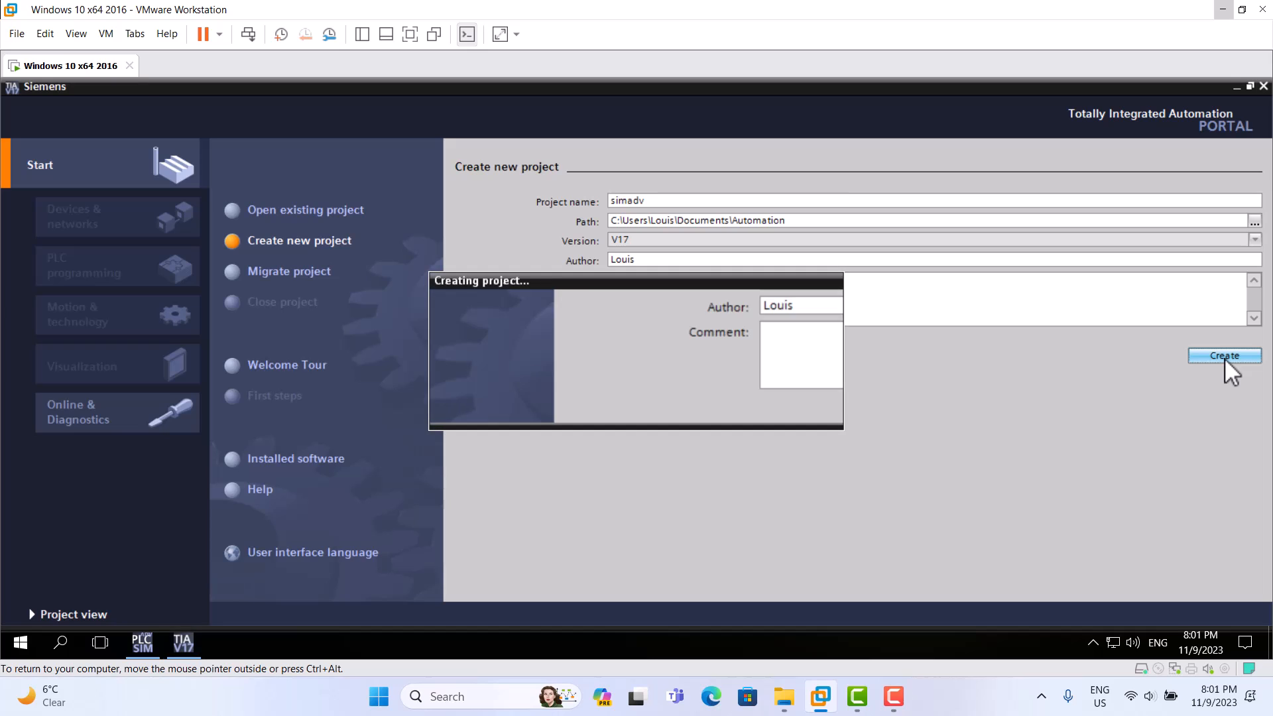
{"action": "left_click", "coordinate": [1224, 356]}
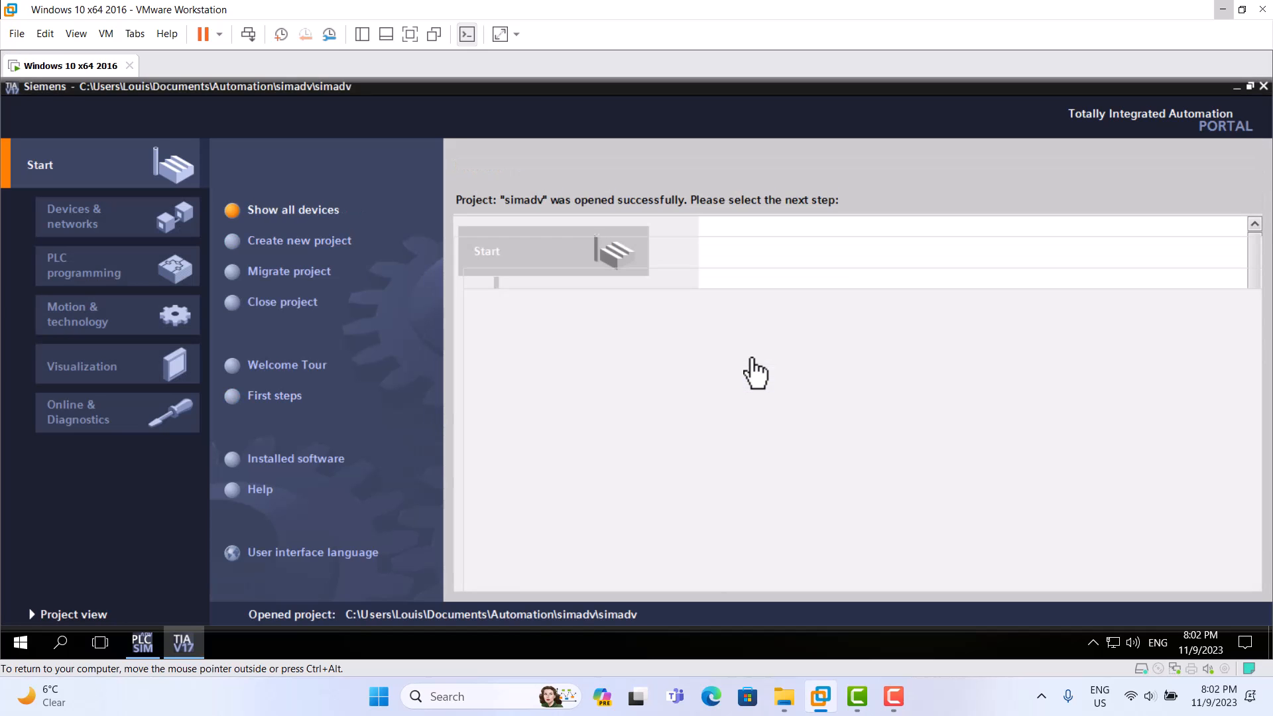
{"action": "mouse_move", "coordinate": [288, 252]}
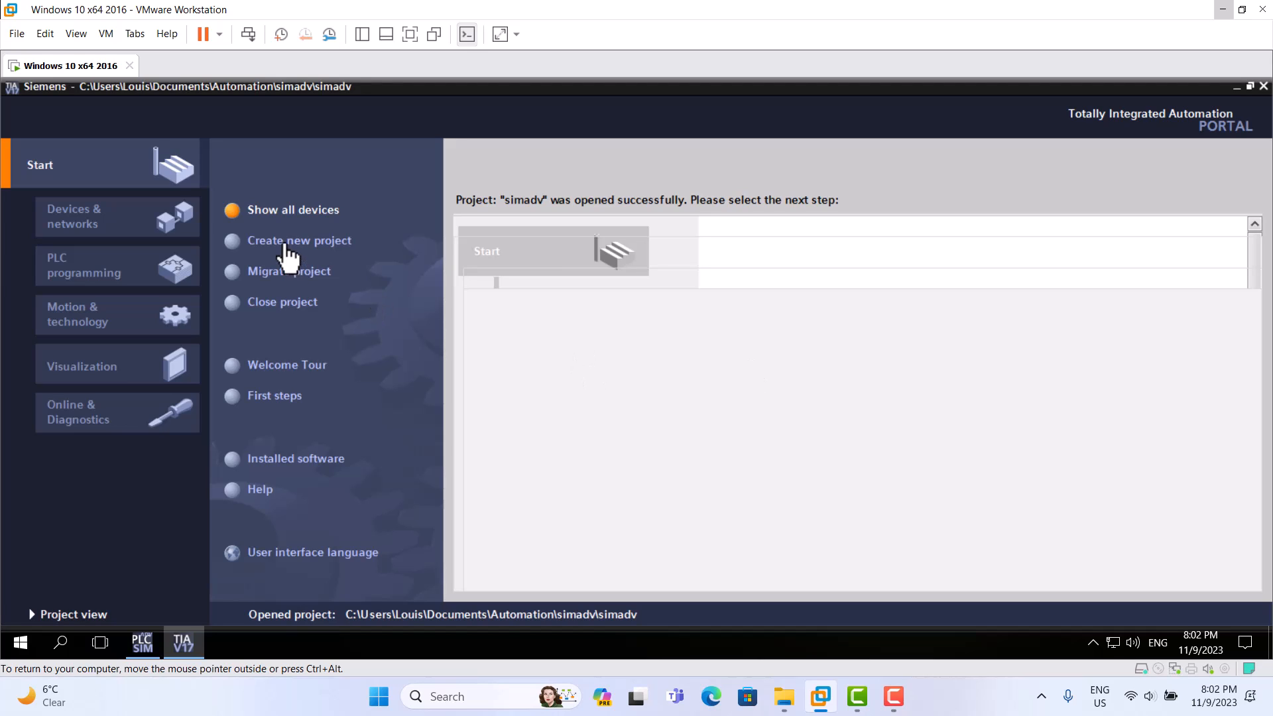
{"action": "left_click", "coordinate": [298, 240]}
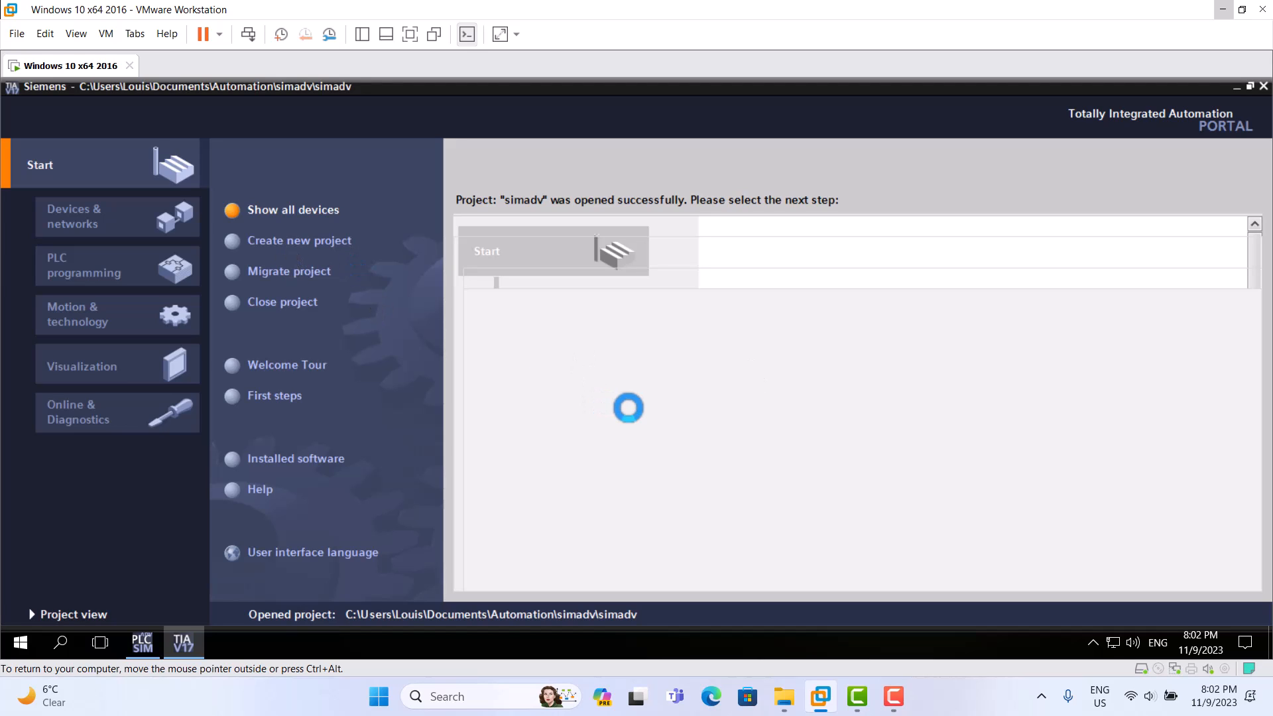
Step: Add a CPU 1513-1 PN 6ES7 513-1AL02-0AB0 to the project via Devices & networks
{"action": "left_click", "coordinate": [110, 216]}
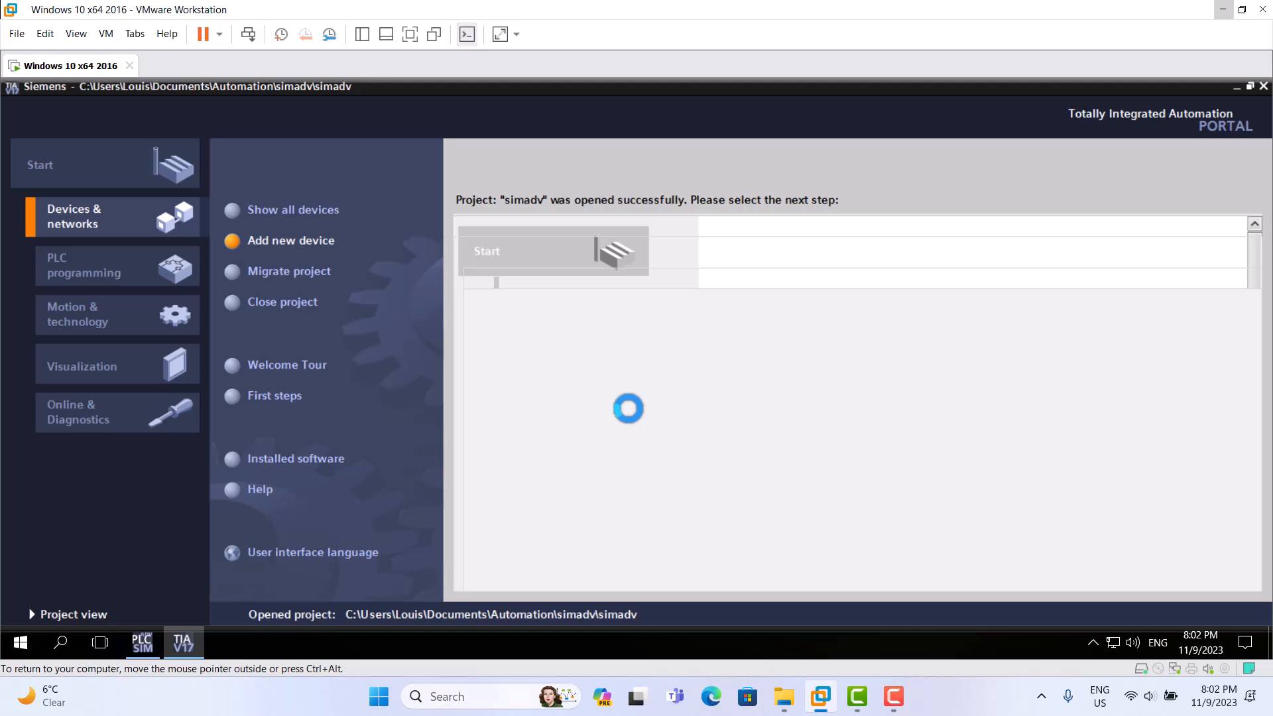
{"action": "left_click", "coordinate": [289, 240]}
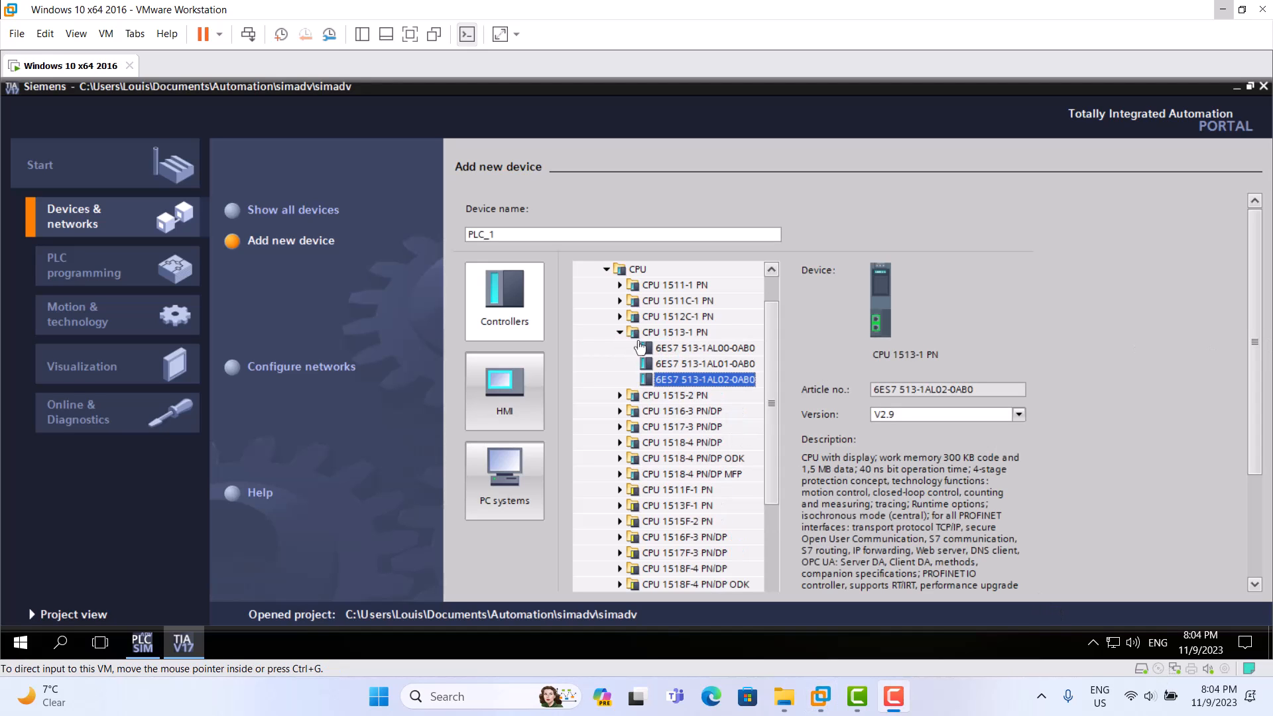
{"action": "mouse_move", "coordinate": [673, 341]}
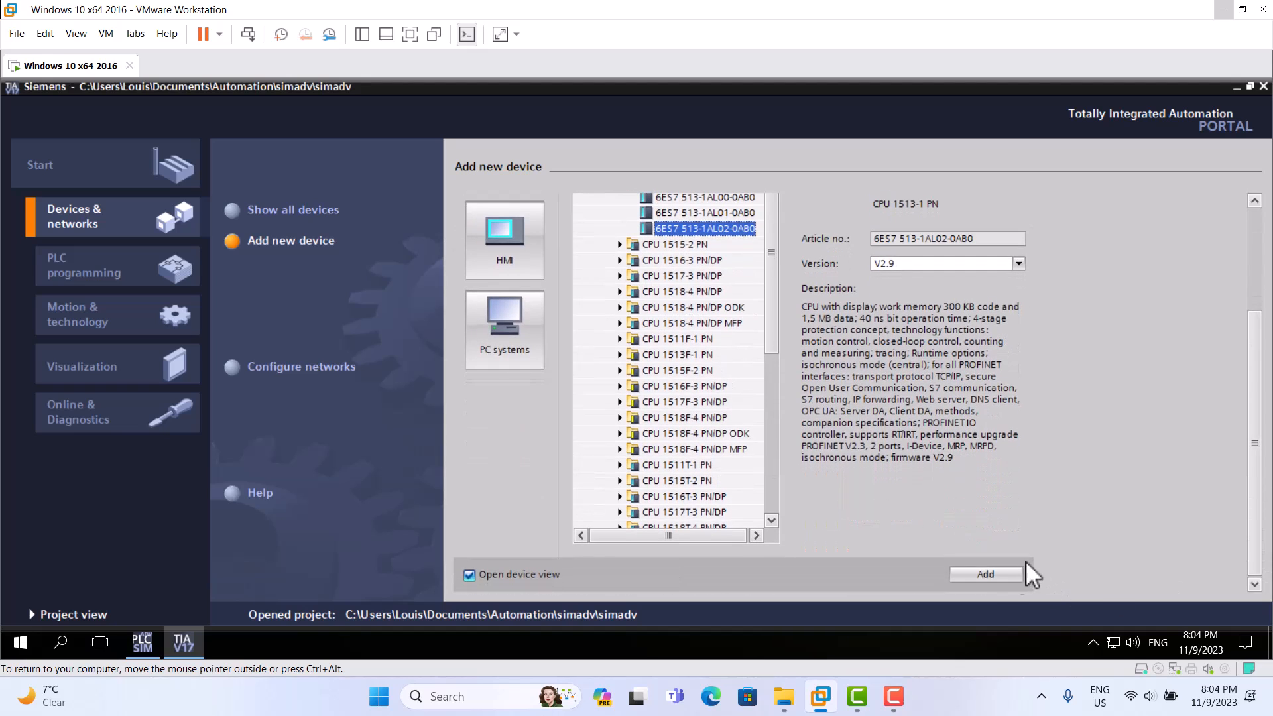
{"action": "left_click", "coordinate": [985, 574]}
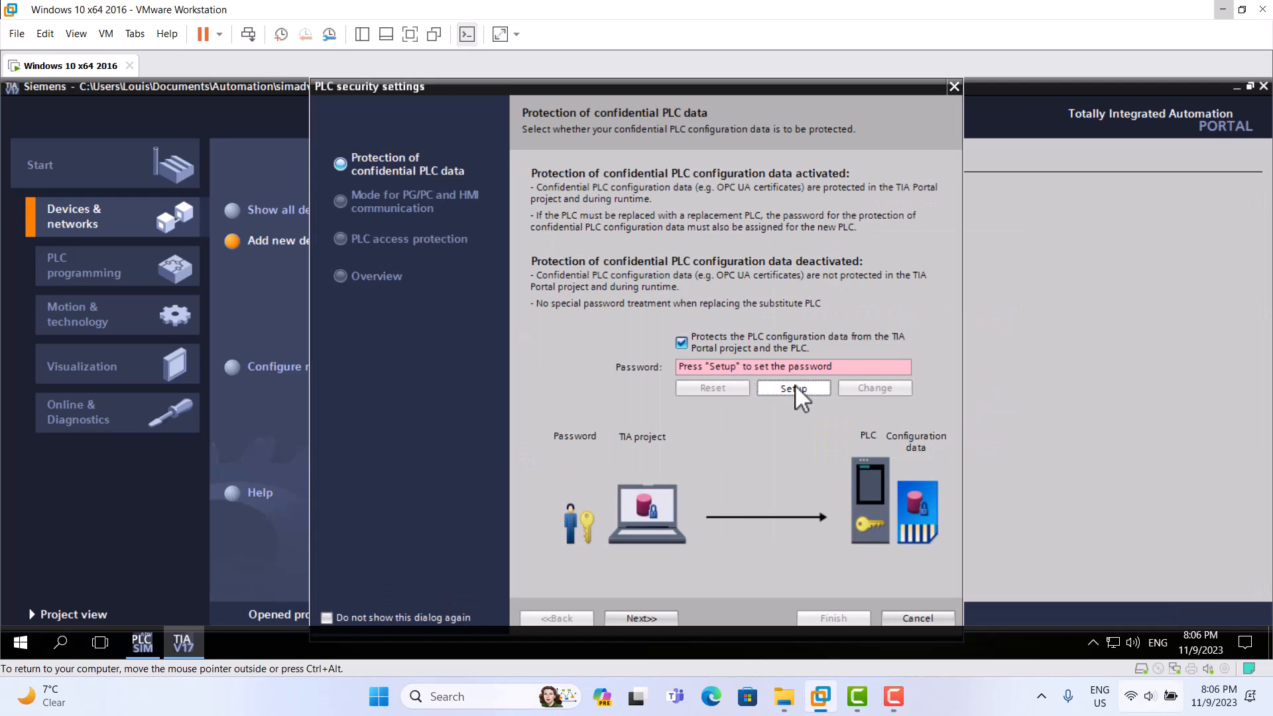
Step: Protect confidential PLC data with a password in the security wizard
{"action": "left_click", "coordinate": [793, 387]}
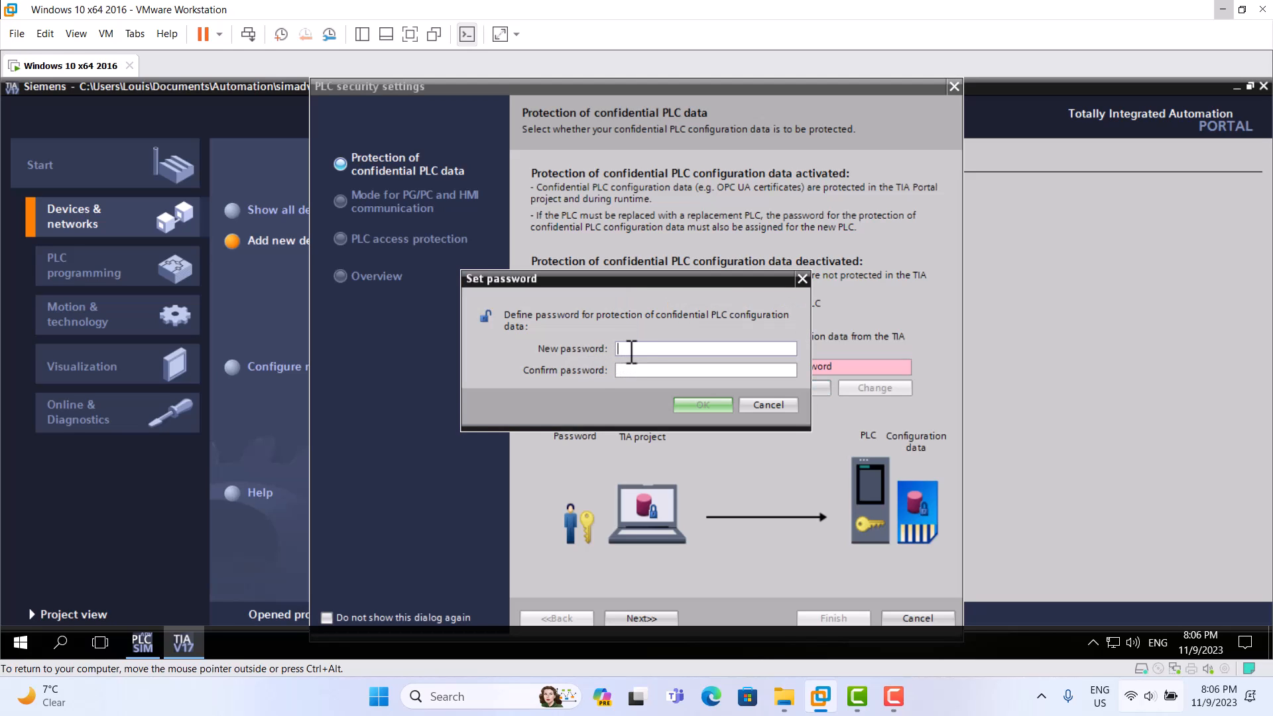
{"action": "type", "text": "*"}
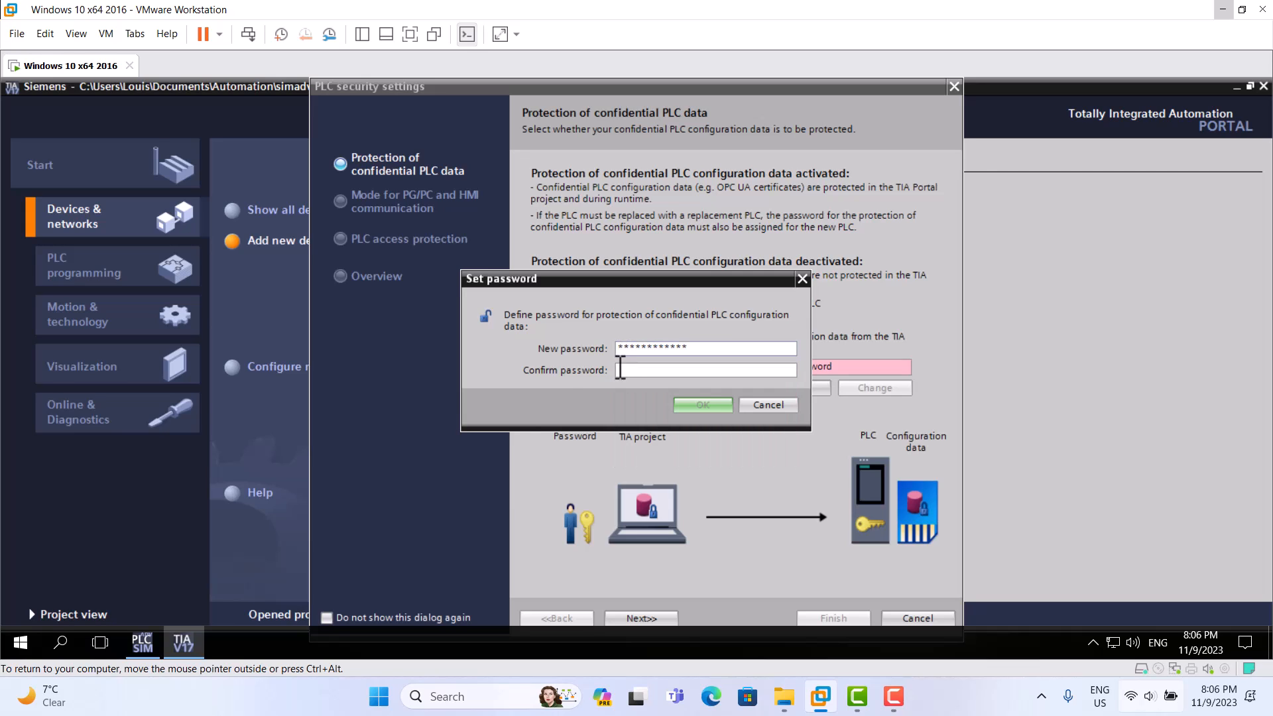
{"action": "type", "text": "*"}
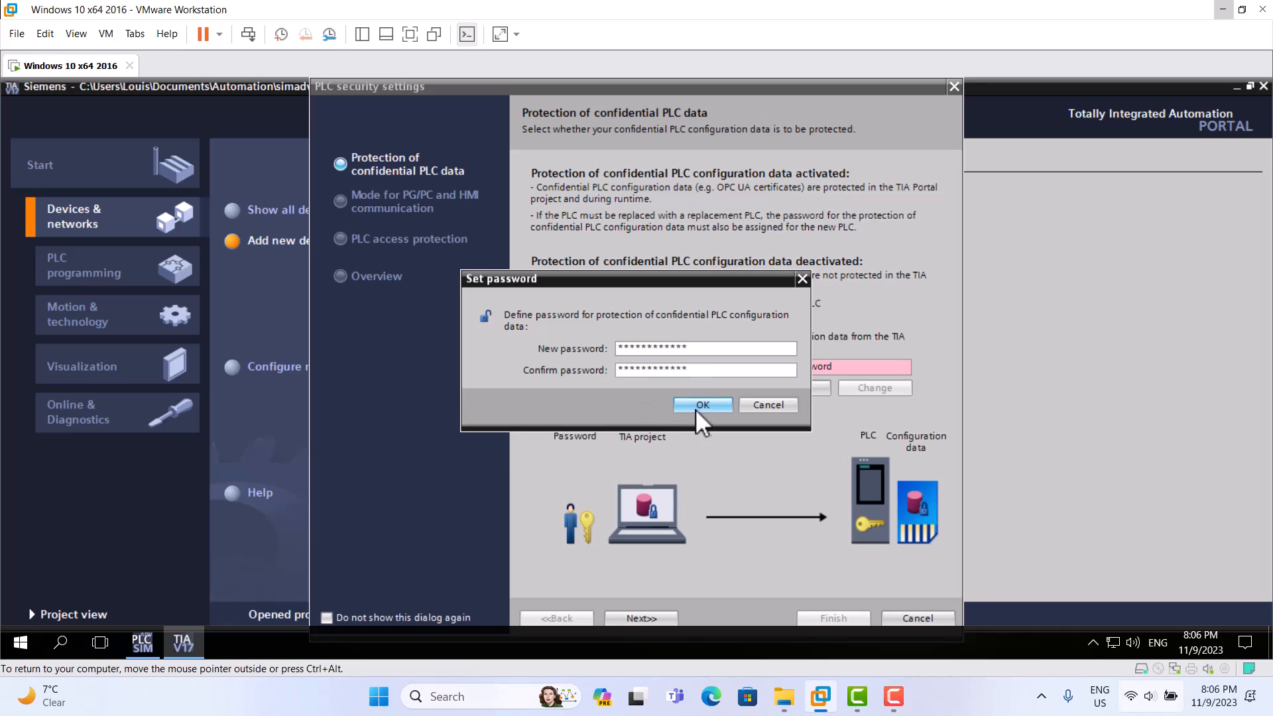
{"action": "left_click", "coordinate": [700, 405]}
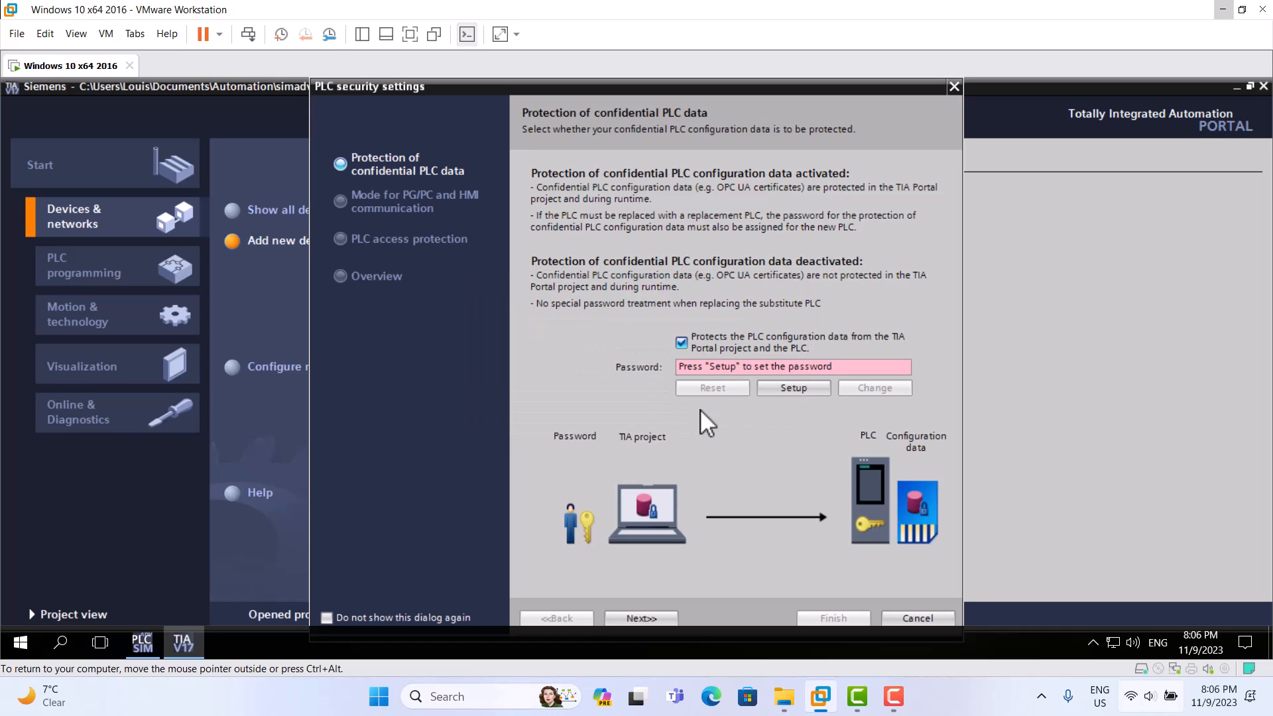
{"action": "left_click", "coordinate": [791, 387]}
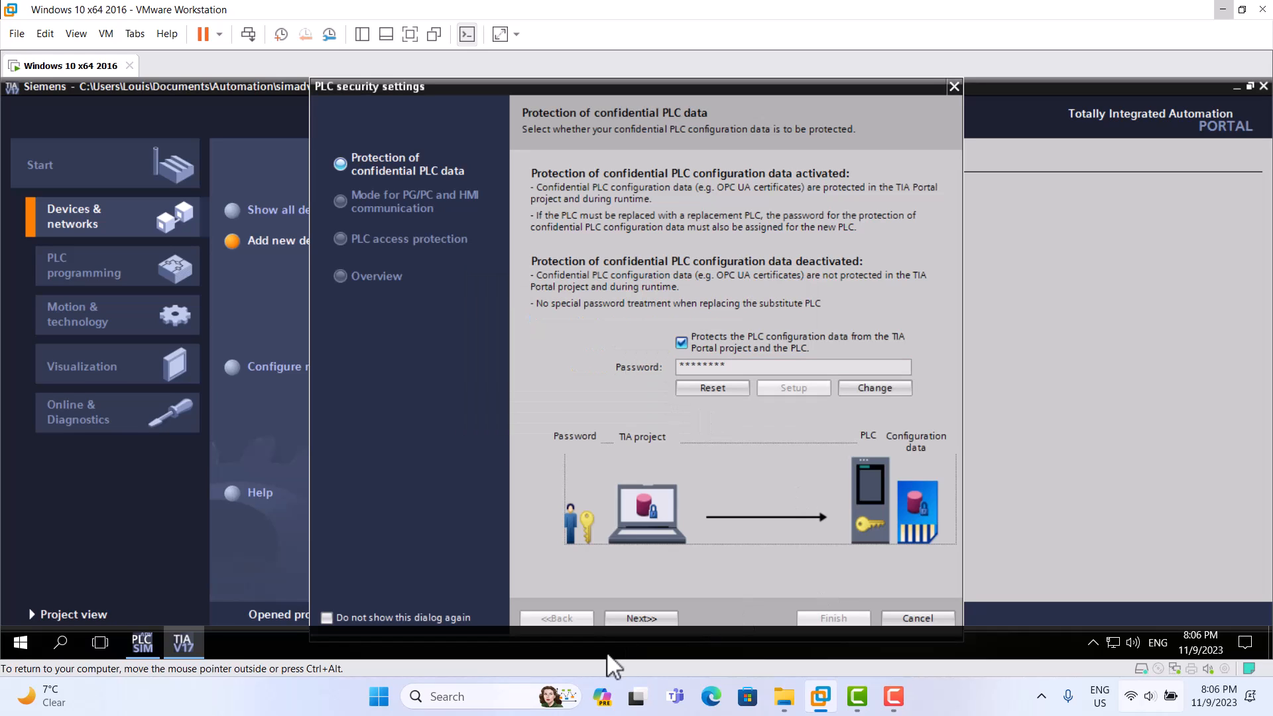
Step: Keep secure communication only, choose Full access without password and reach the security overview
{"action": "left_click", "coordinate": [641, 618]}
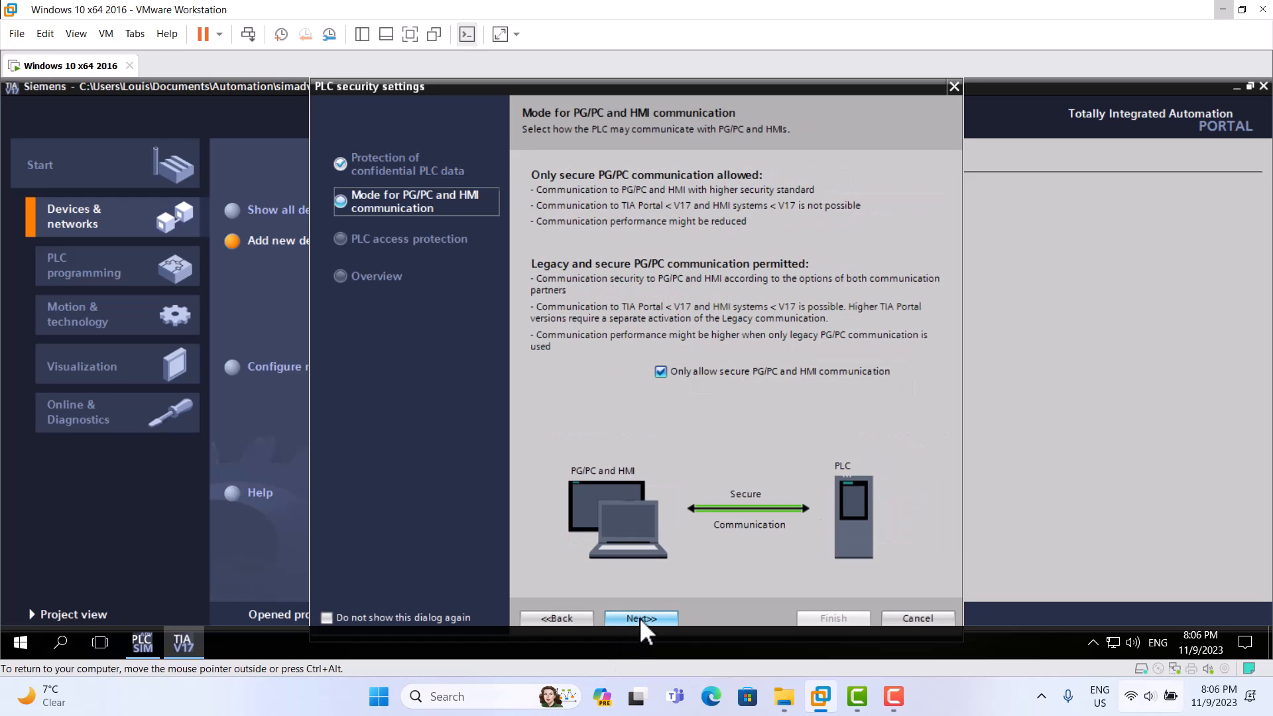
{"action": "left_click", "coordinate": [640, 618]}
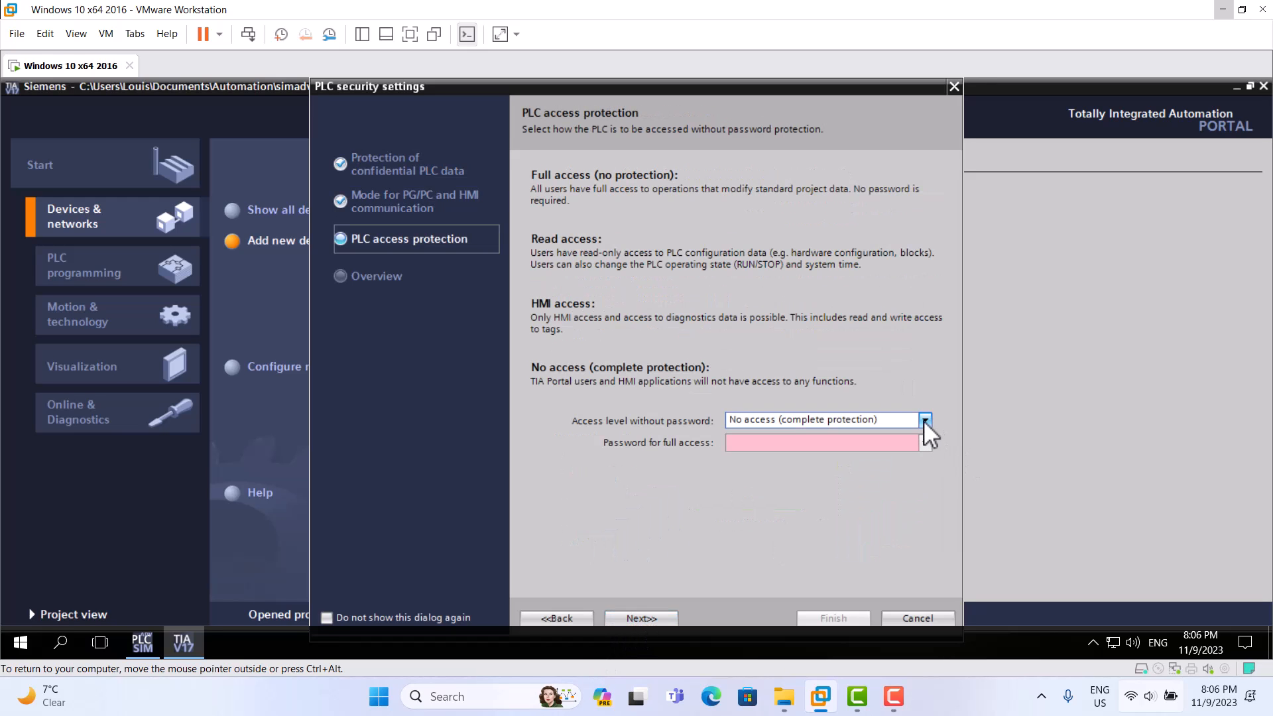
{"action": "left_click", "coordinate": [823, 419]}
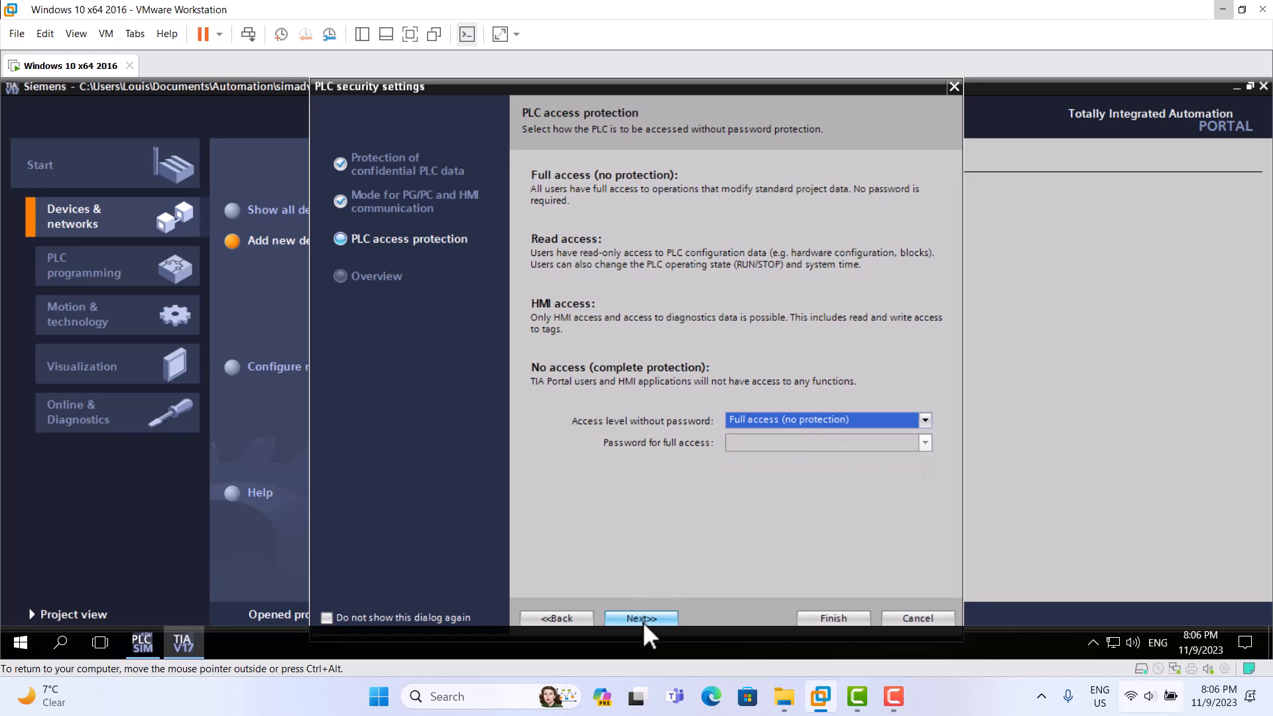
{"action": "left_click", "coordinate": [640, 618]}
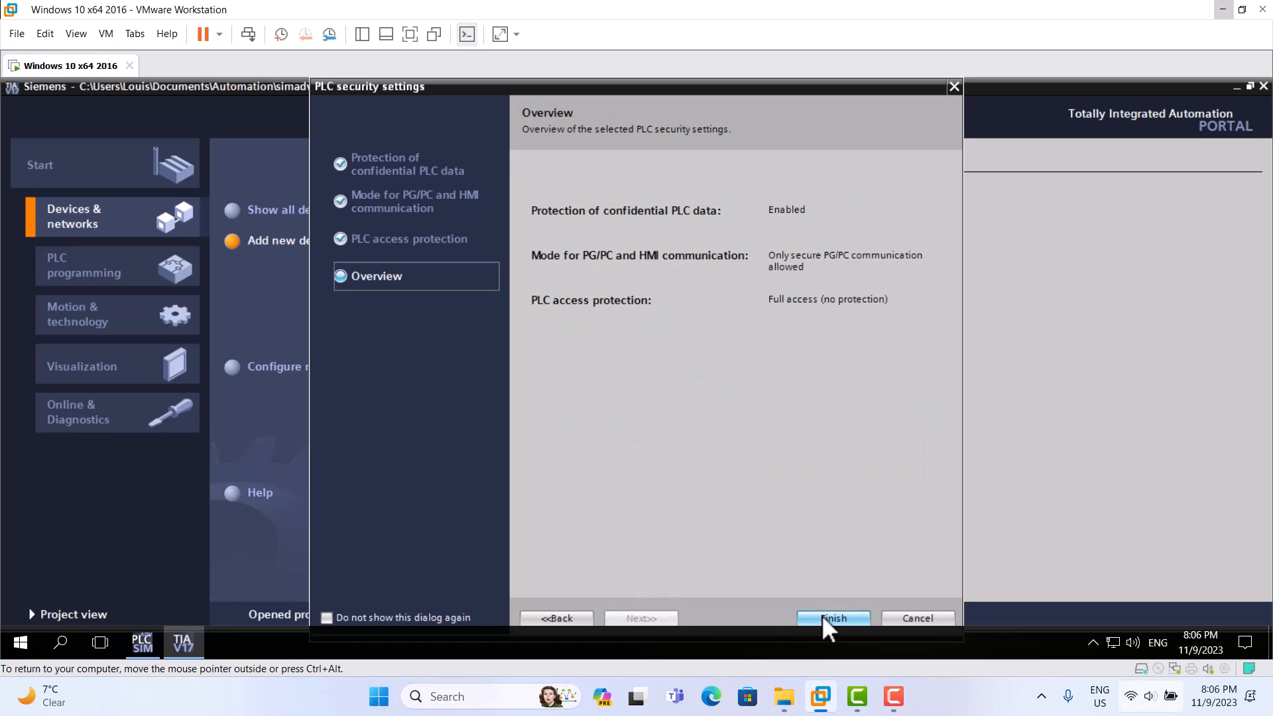
Step: Finish the security wizard and show the simadv project's Protection properties
{"action": "left_click", "coordinate": [832, 618]}
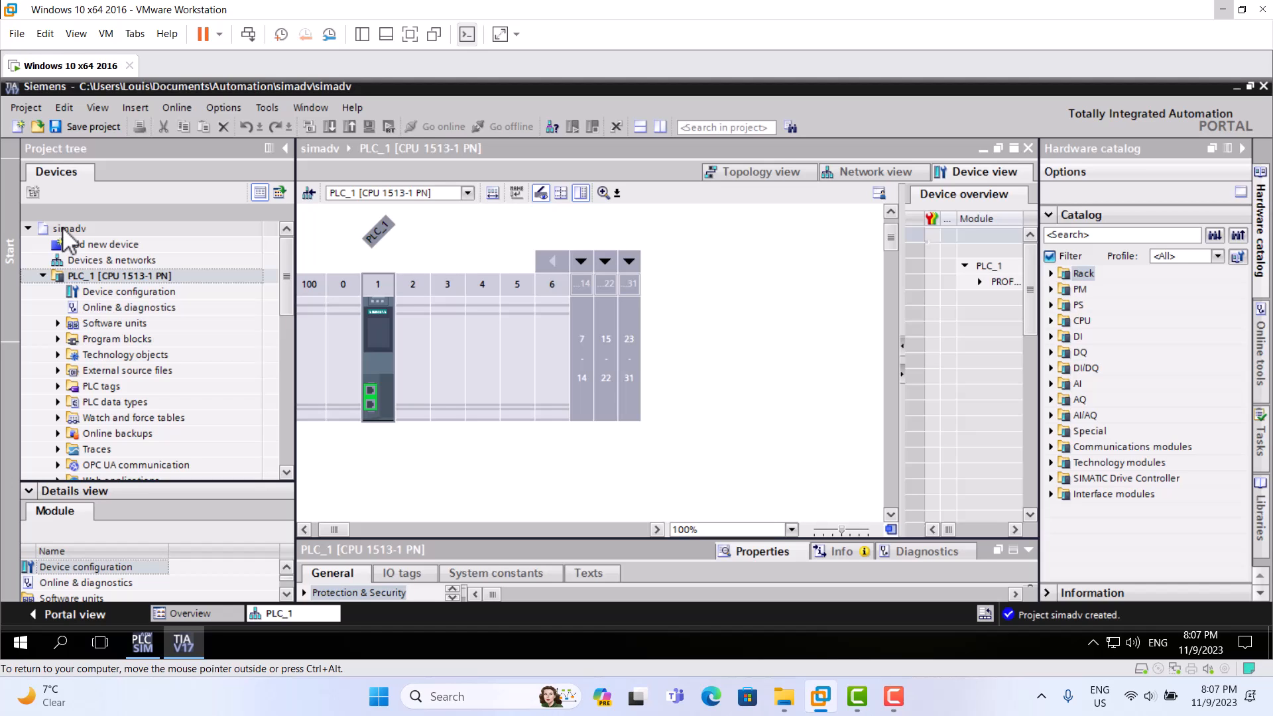
{"action": "right_click", "coordinate": [118, 276]}
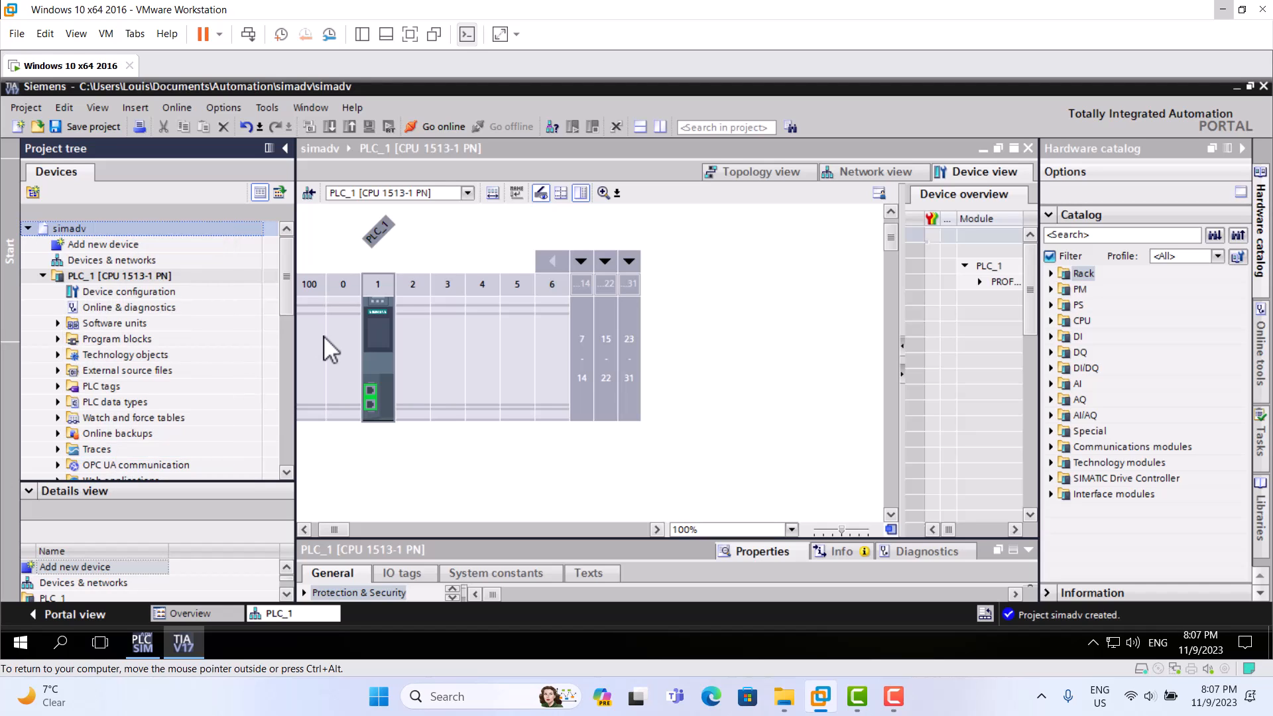
{"action": "mouse_move", "coordinate": [329, 264]}
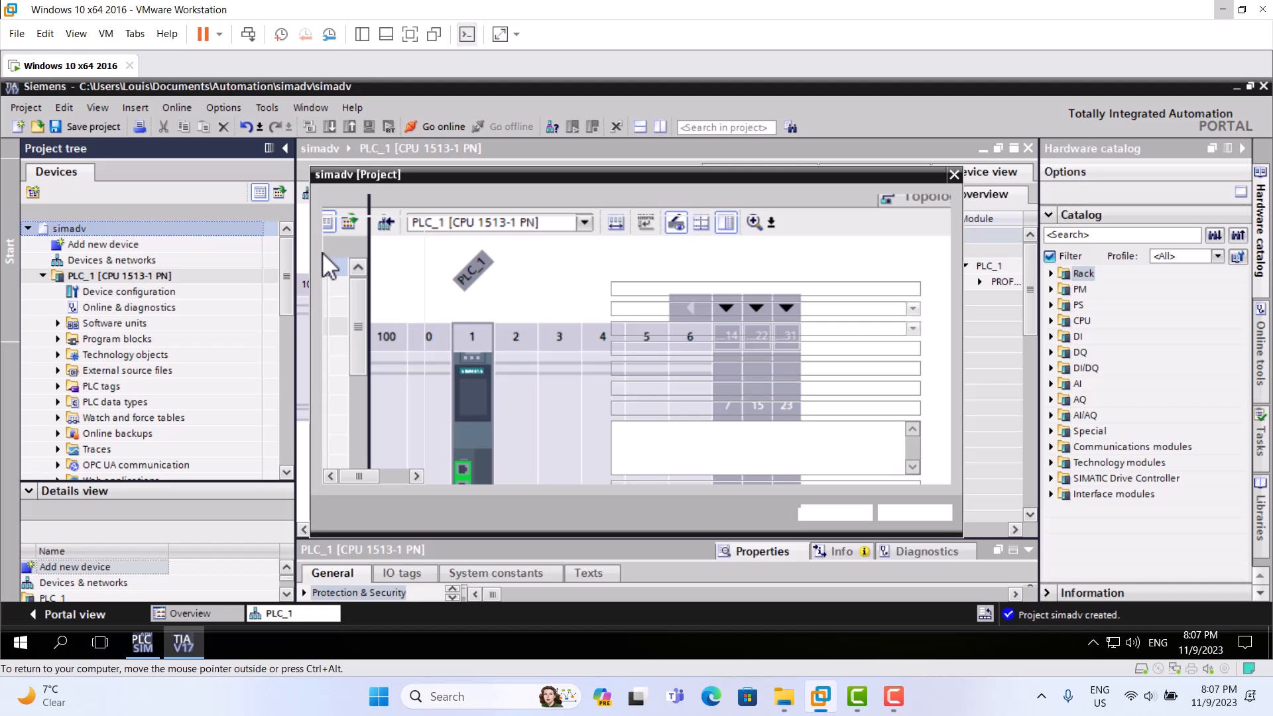
{"action": "left_click", "coordinate": [435, 204]}
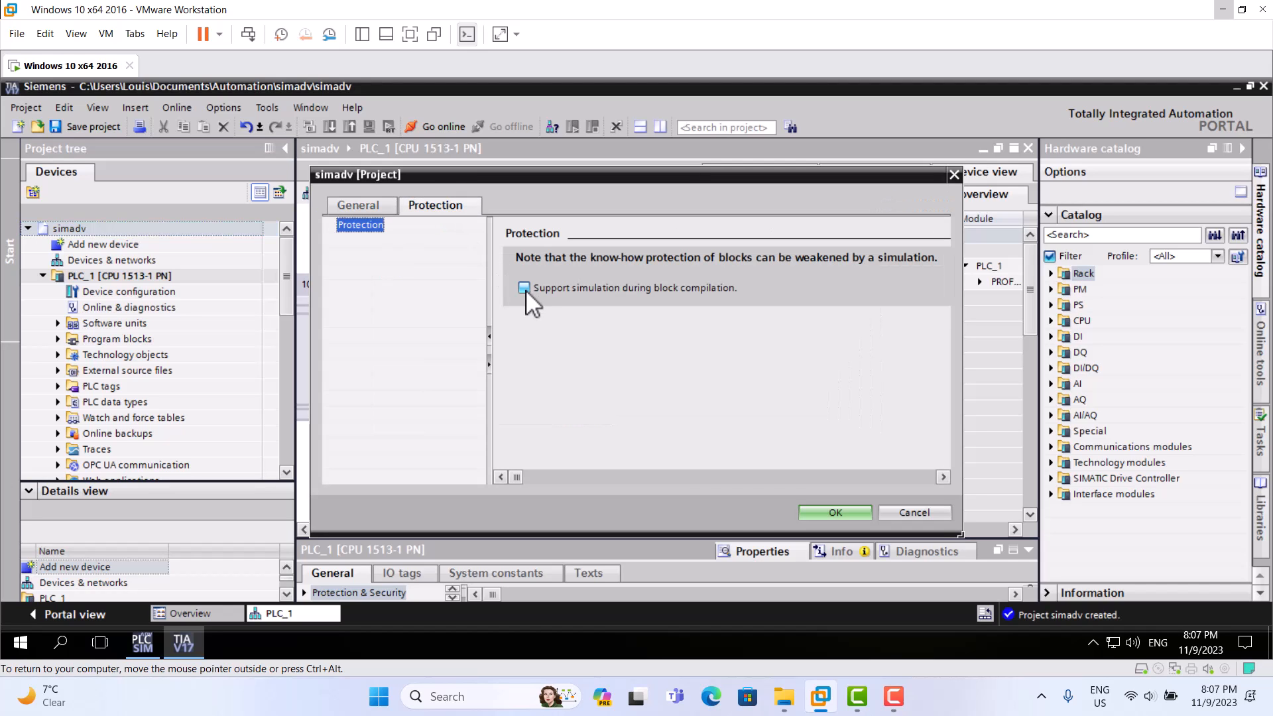
Step: Enable 'Support simulation during block compilation' and confirm the project properties
{"action": "left_click", "coordinate": [524, 287]}
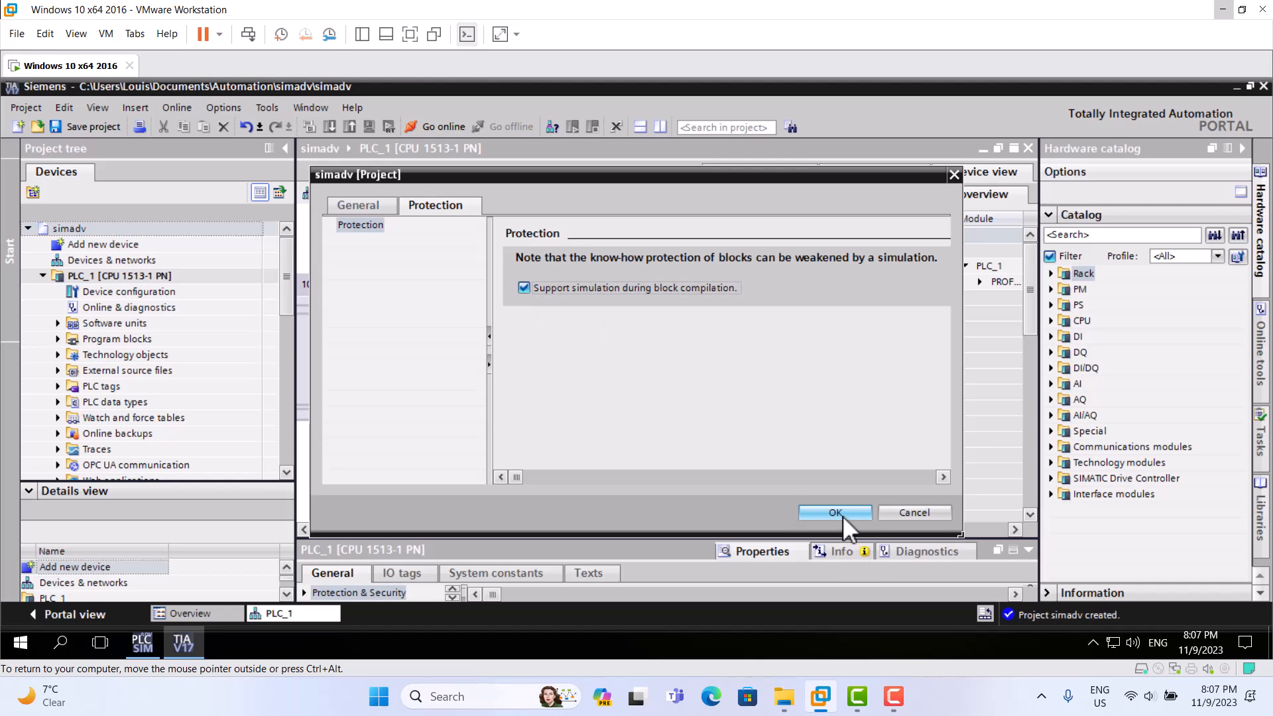
{"action": "left_click", "coordinate": [835, 512]}
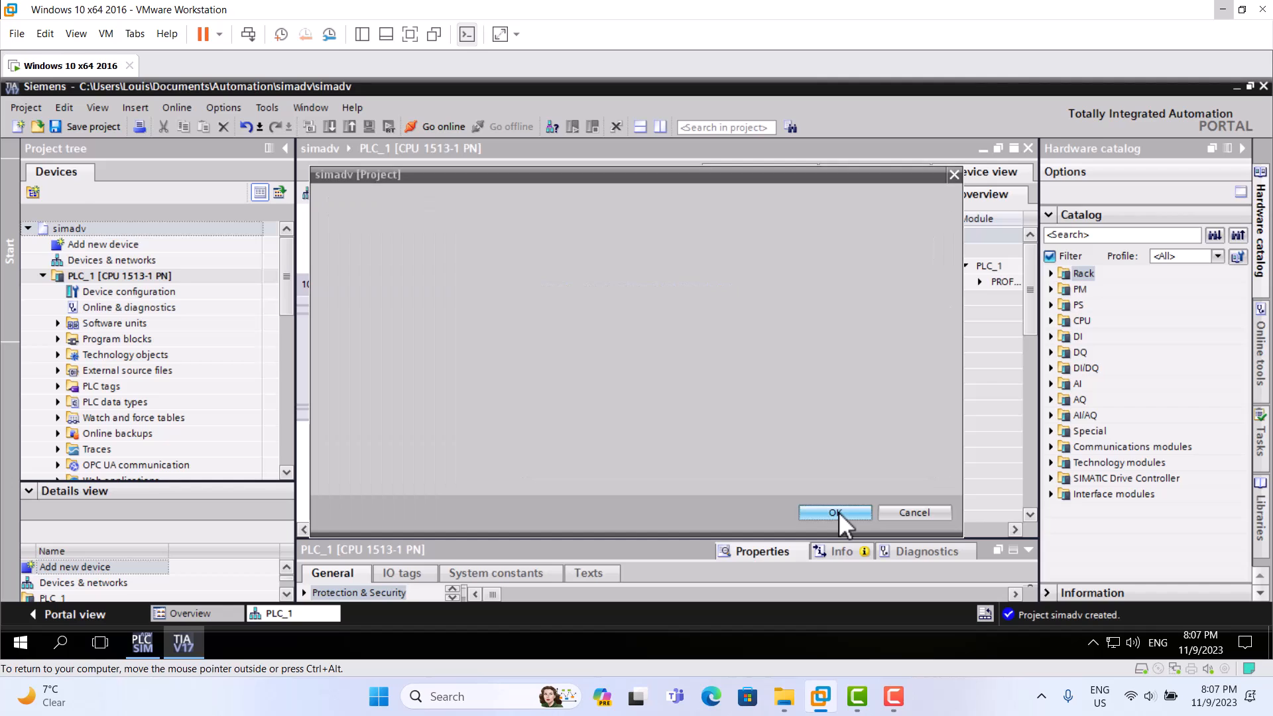
{"action": "left_click", "coordinate": [835, 512]}
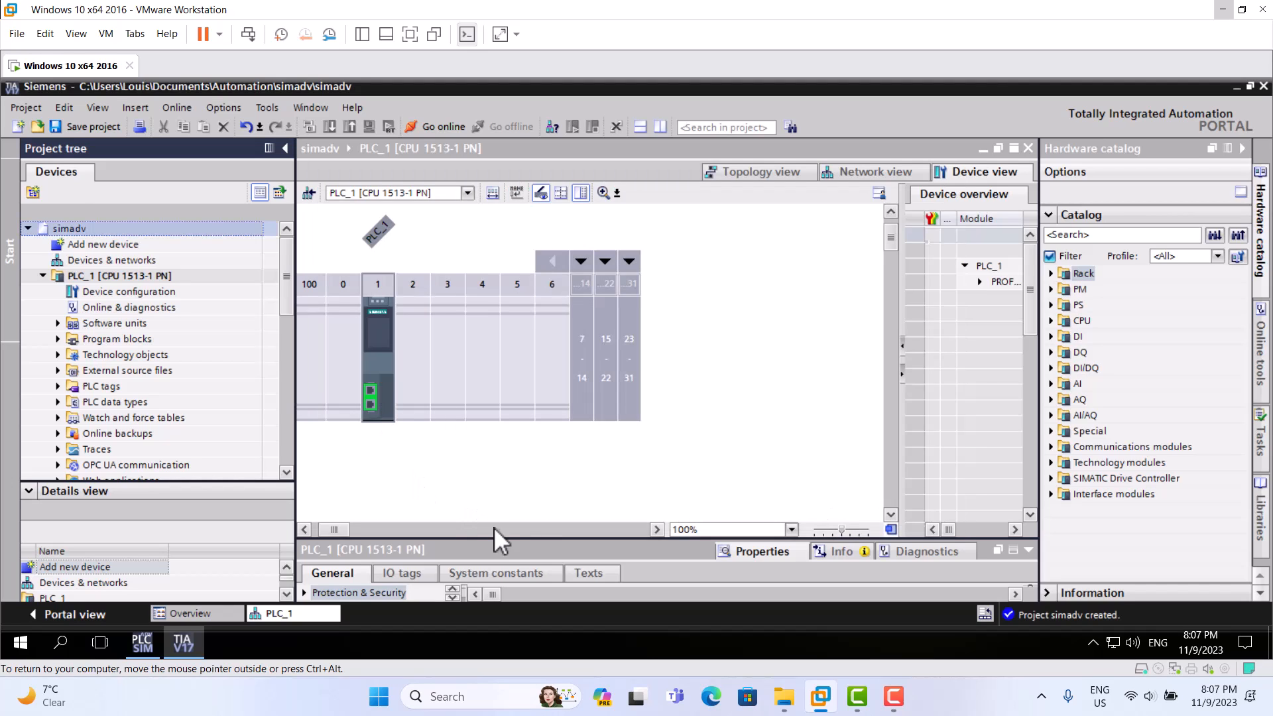
{"action": "mouse_move", "coordinate": [533, 557]}
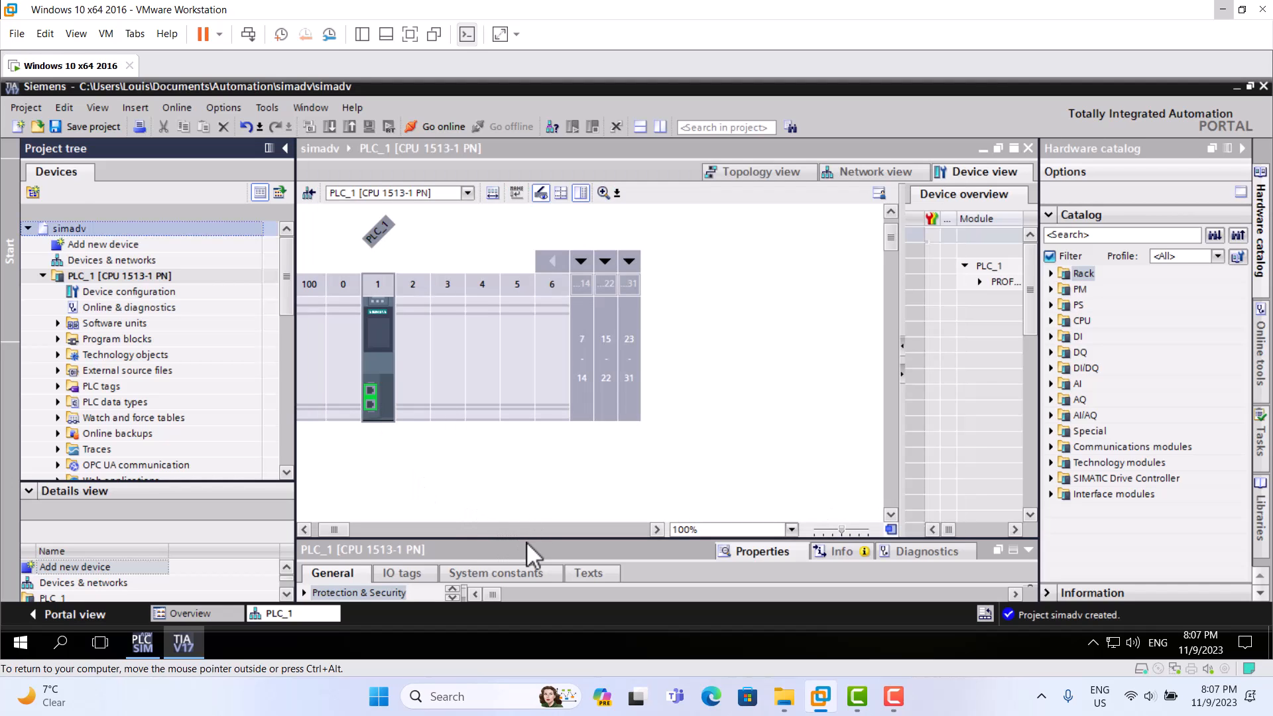
{"action": "mouse_move", "coordinate": [536, 538]}
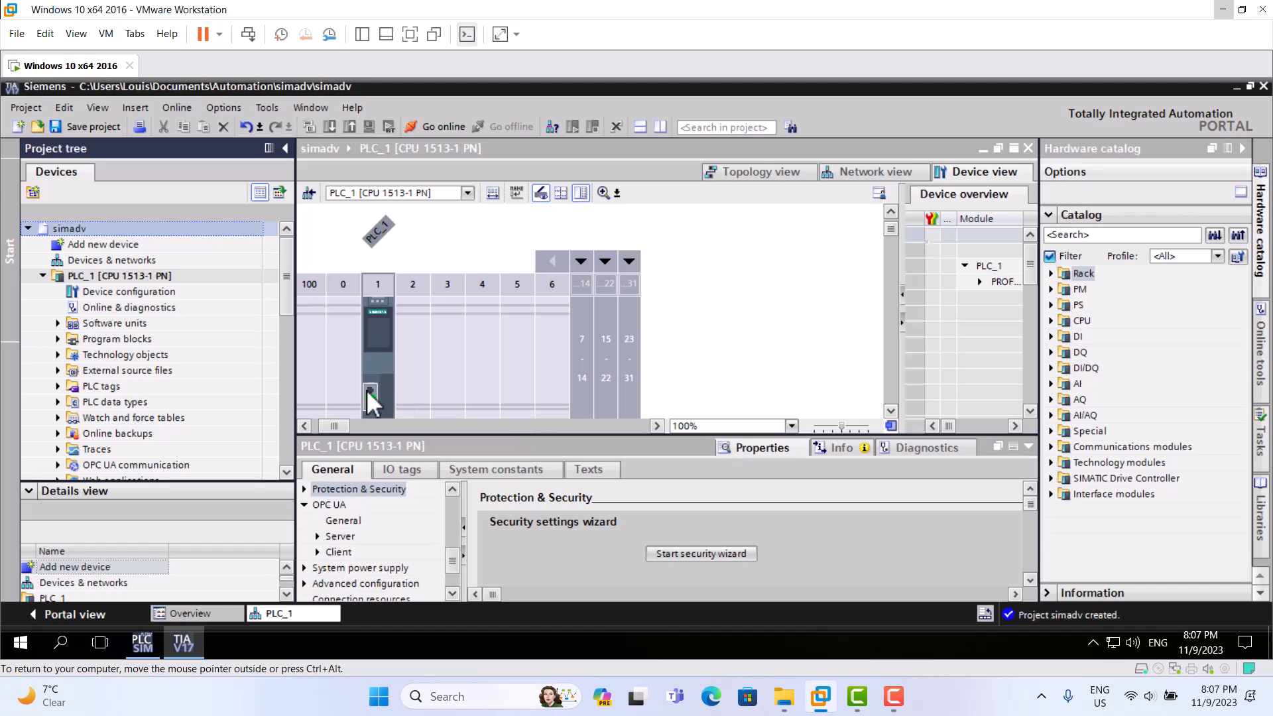
{"action": "mouse_move", "coordinate": [374, 397]}
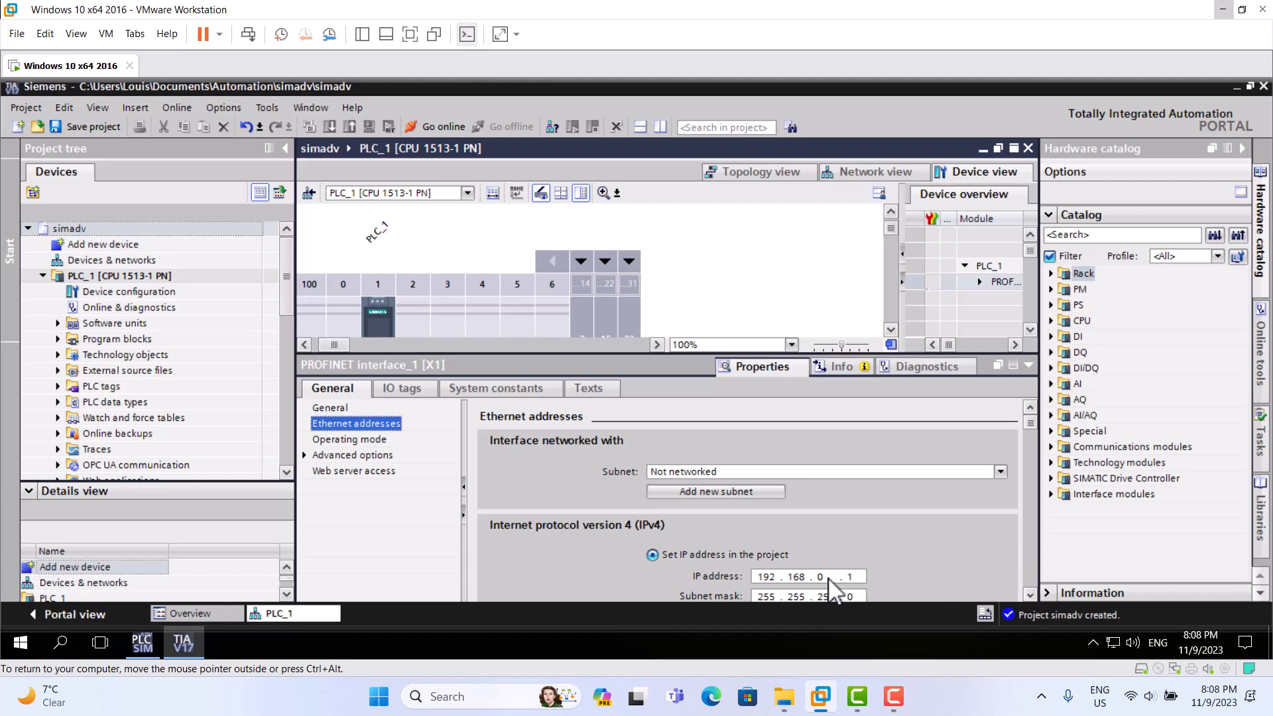
Step: Set the PROFINET interface IP address to 192.168.1.10 and save the project
{"action": "type", "text": "1"}
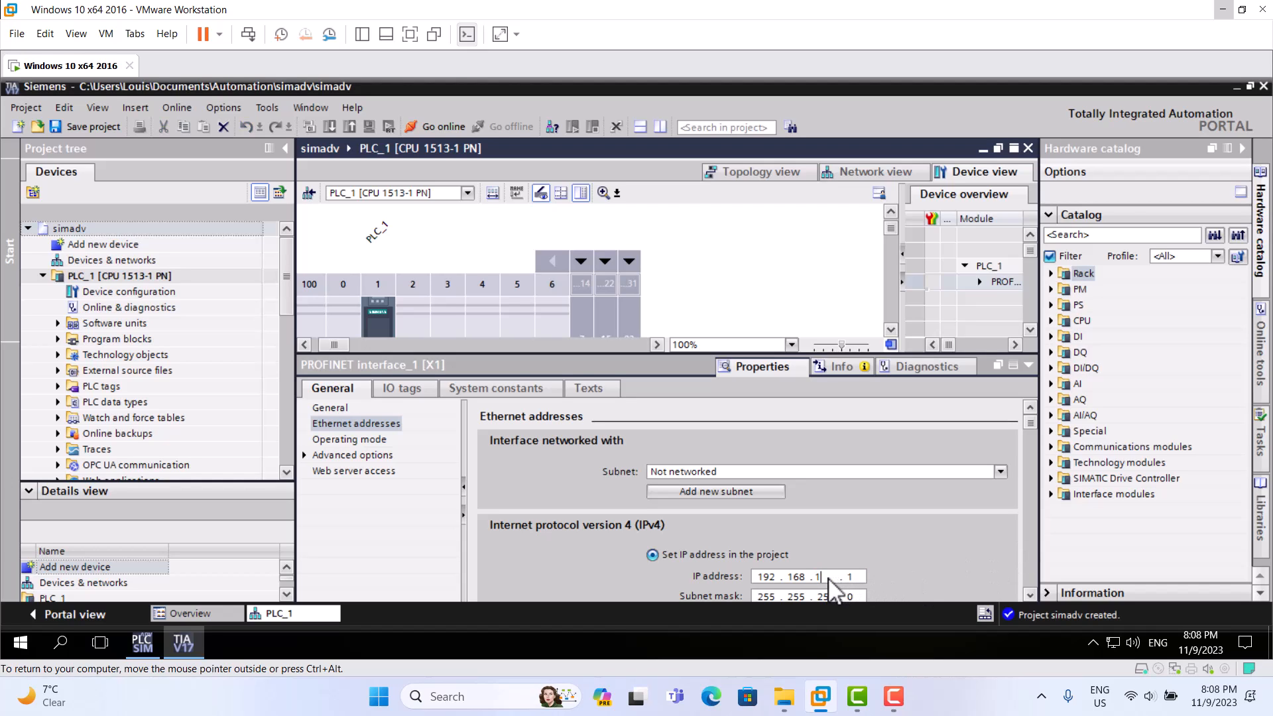
{"action": "left_click", "coordinate": [845, 577]}
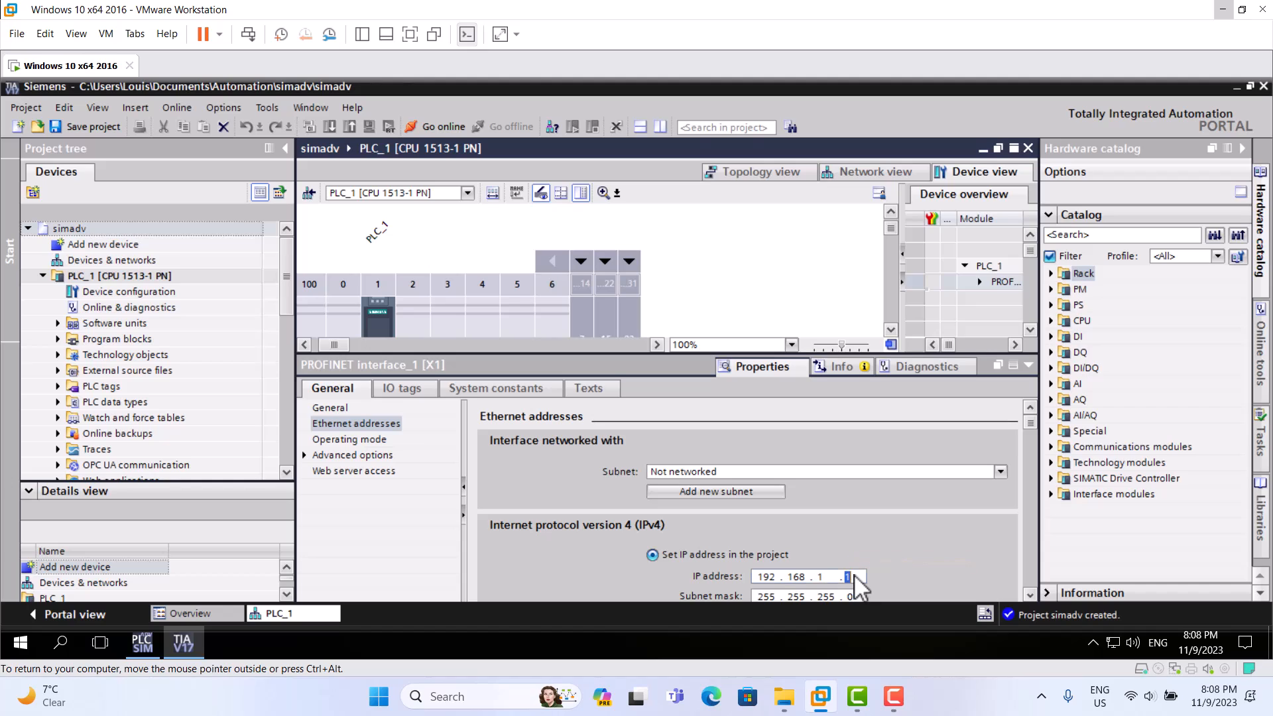
{"action": "type", "text": "0"}
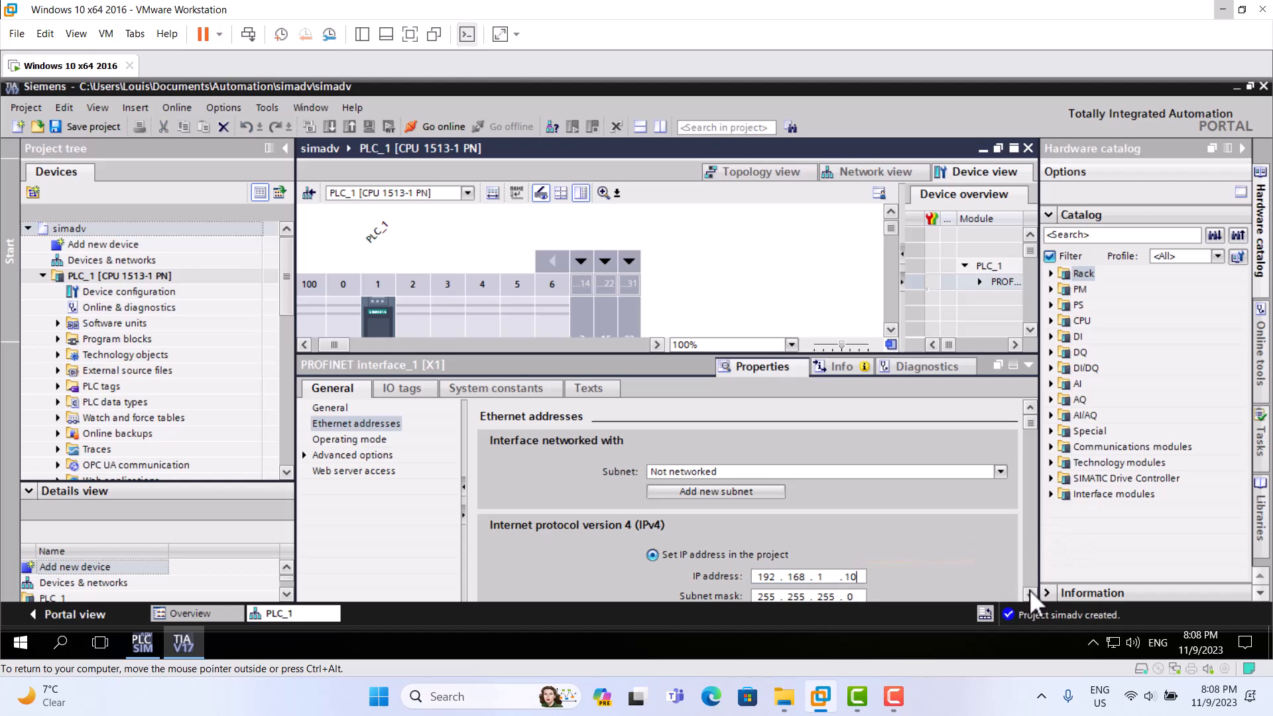
{"action": "scroll", "scroll_direction": "down", "scroll_amount": 3}
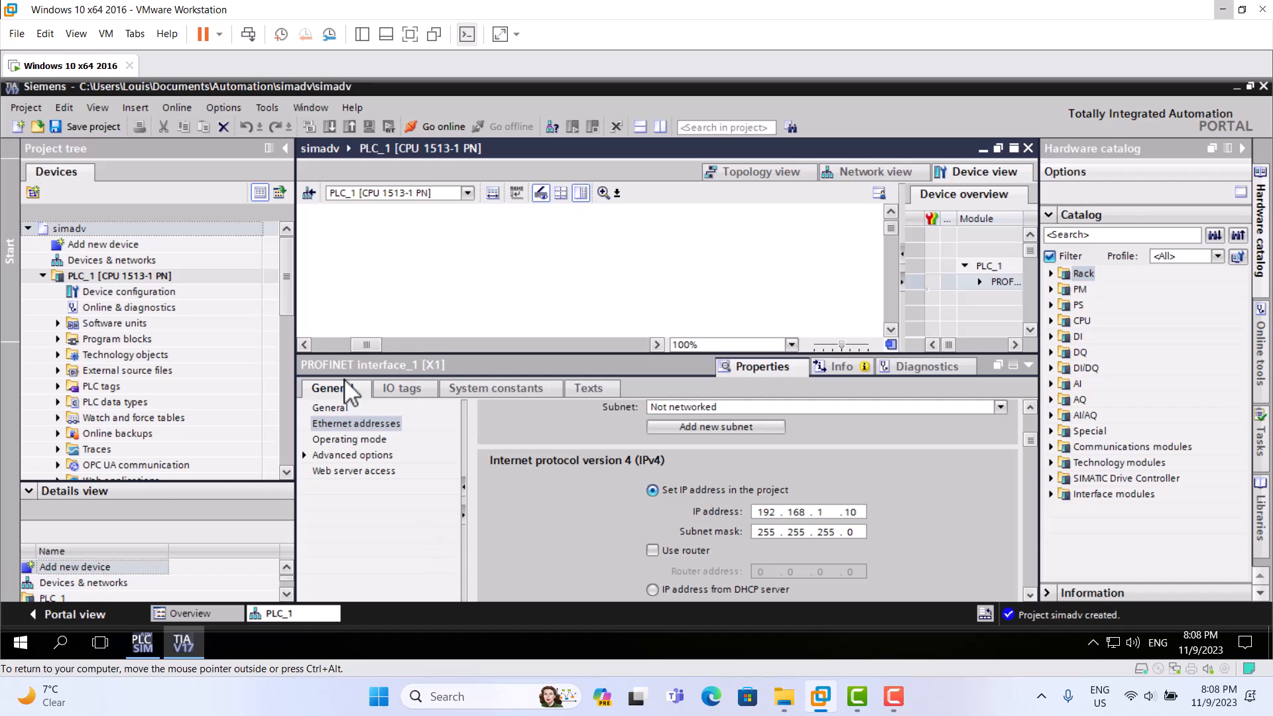
{"action": "mouse_move", "coordinate": [392, 353]}
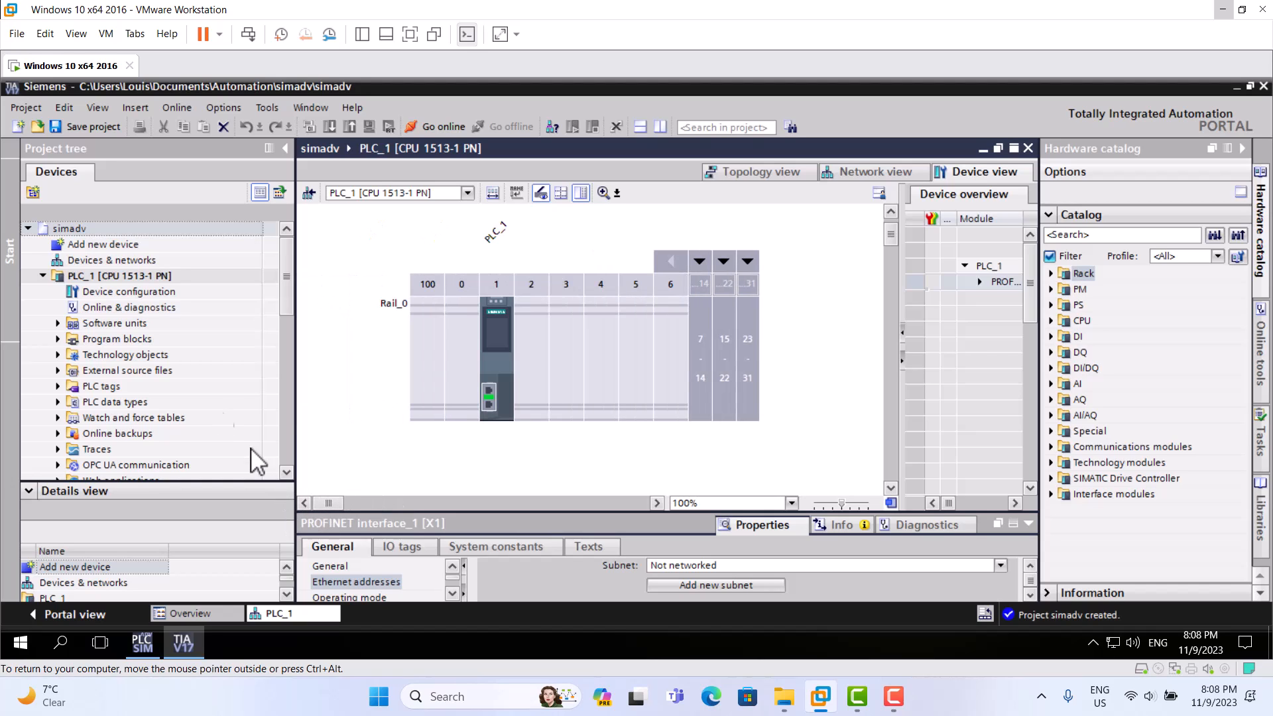
{"action": "mouse_move", "coordinate": [64, 108]}
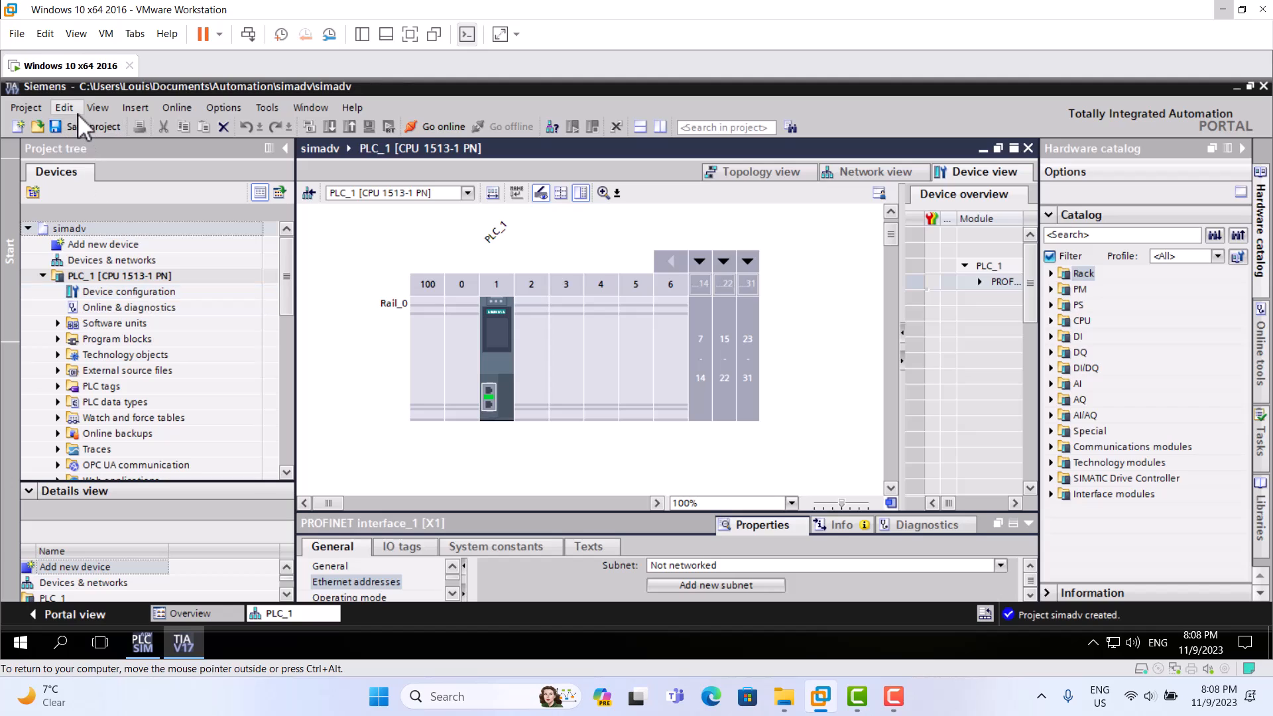
{"action": "mouse_move", "coordinate": [77, 130]}
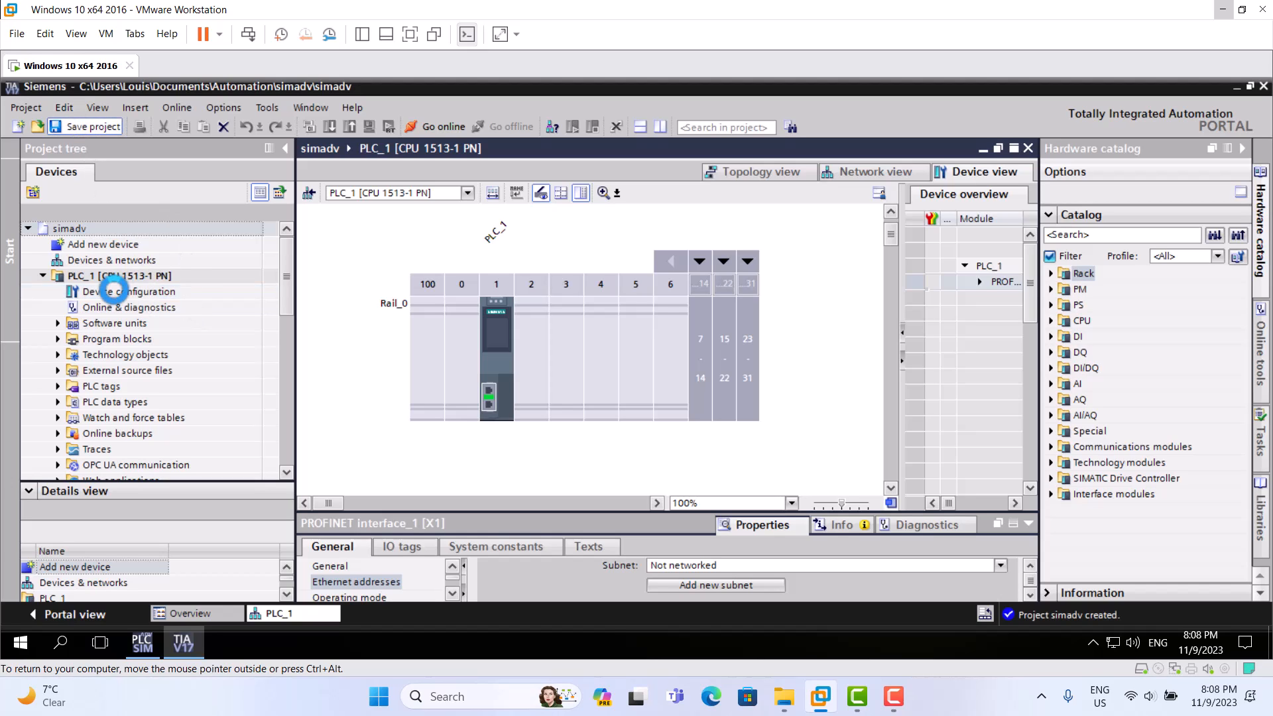
{"action": "left_click", "coordinate": [85, 127]}
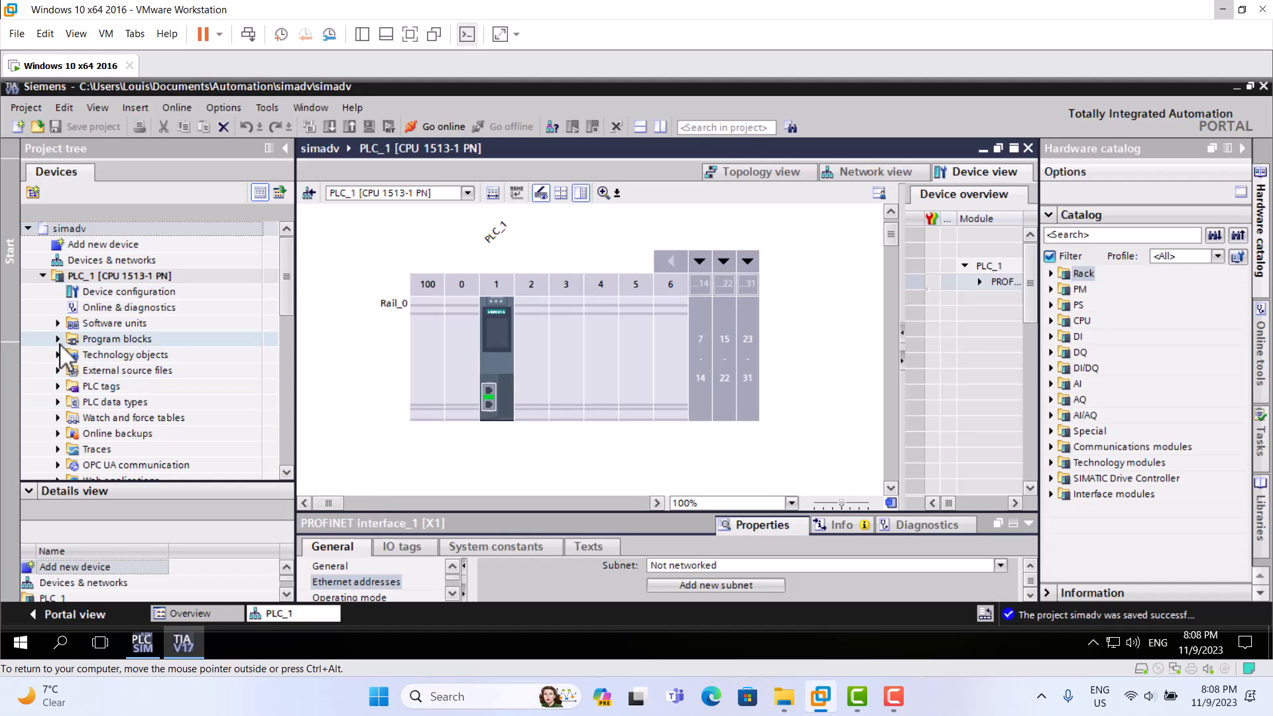
{"action": "mouse_move", "coordinate": [65, 353]}
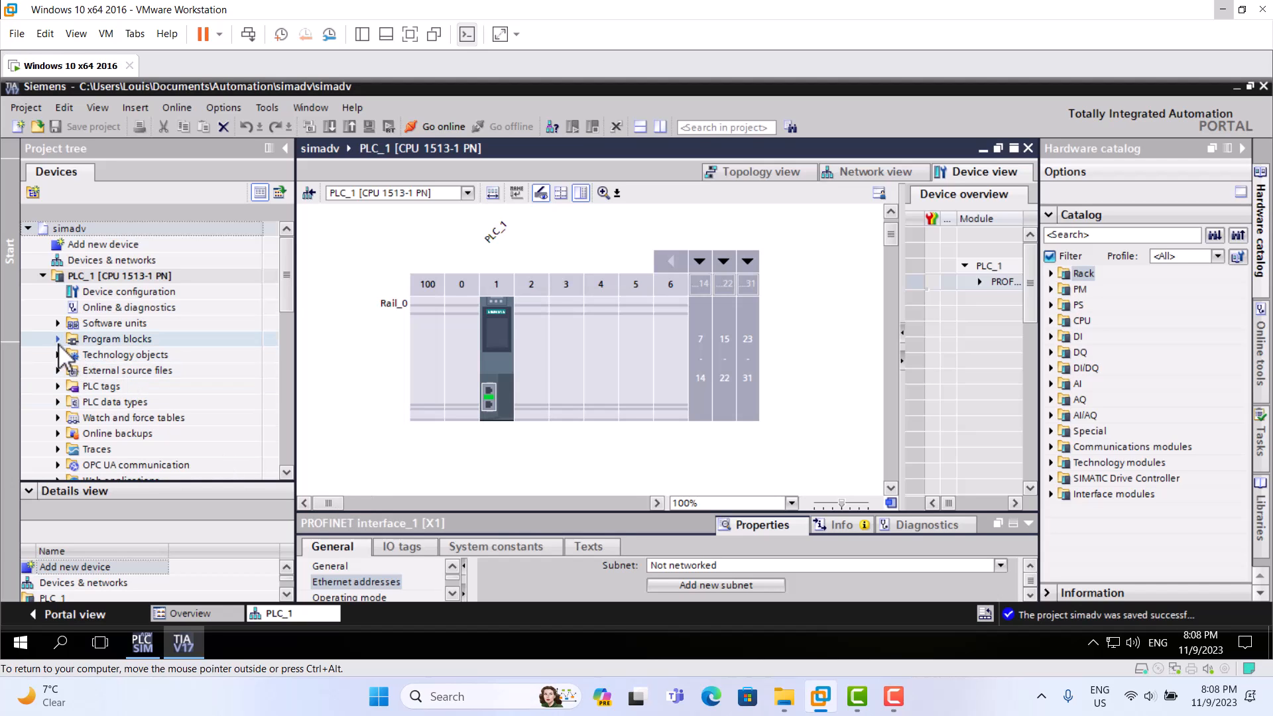
{"action": "left_click", "coordinate": [57, 338]}
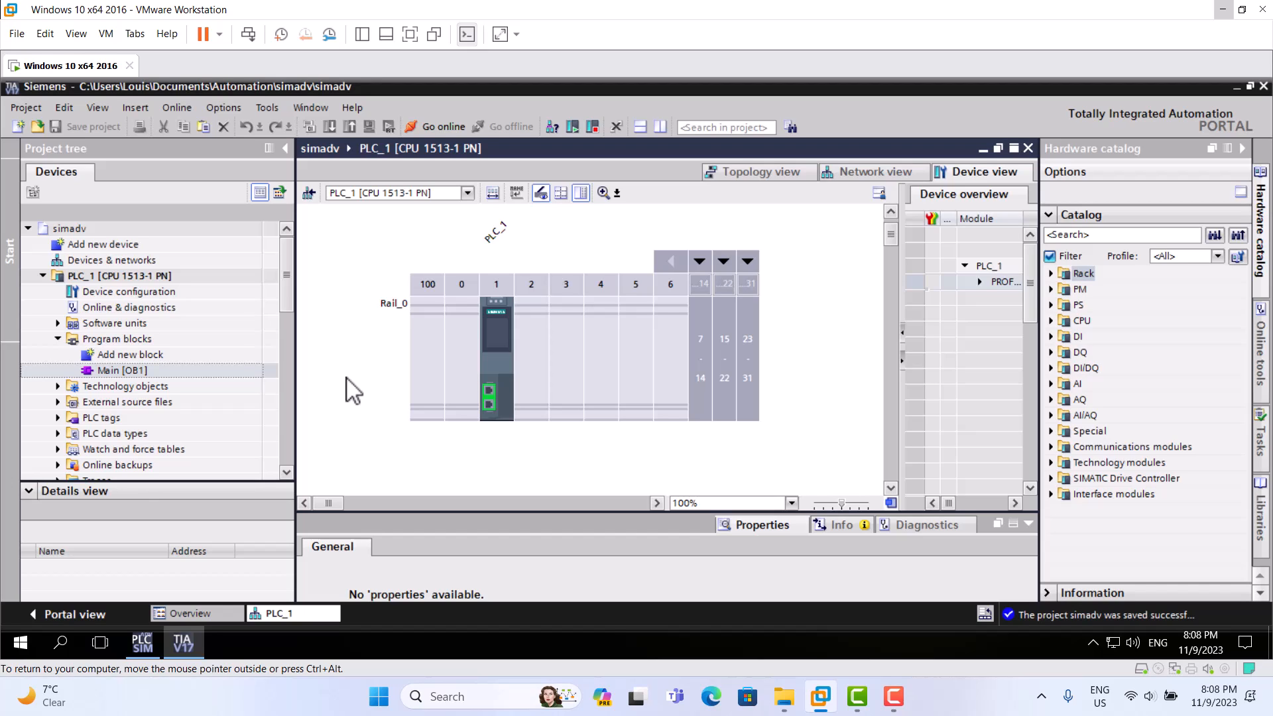
{"action": "left_click", "coordinate": [121, 372]}
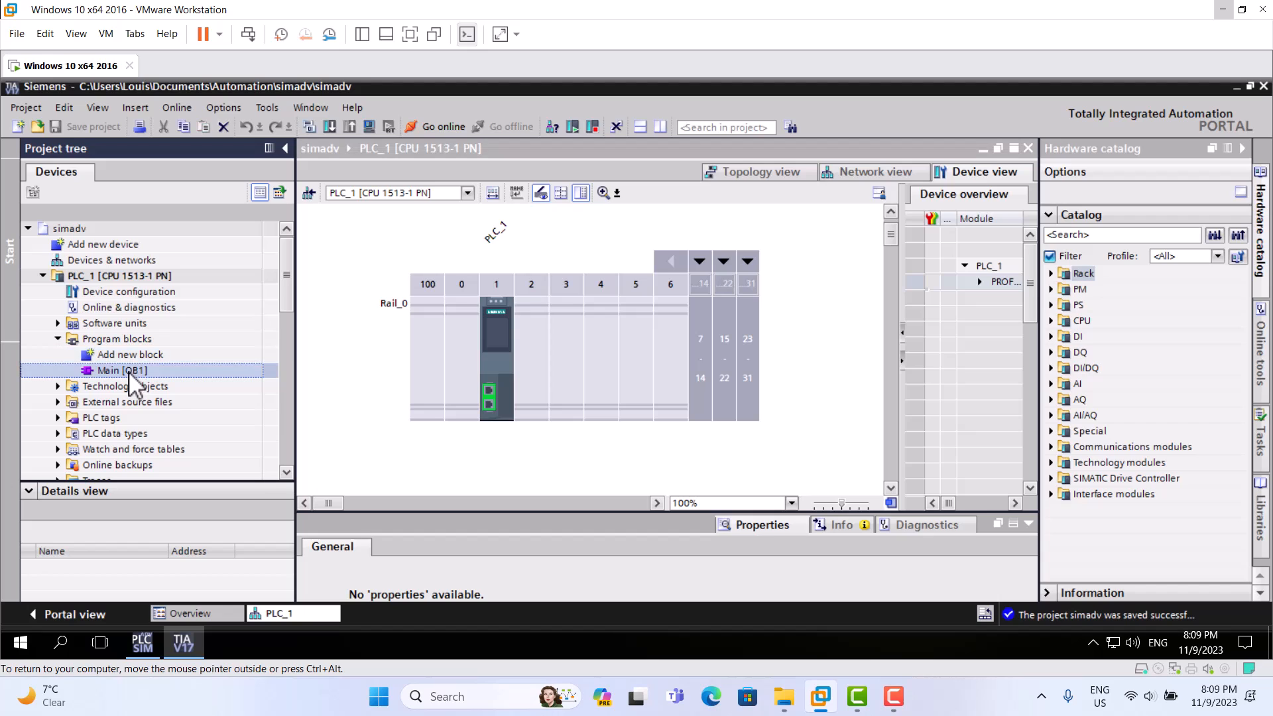
{"action": "double_click", "coordinate": [120, 370]}
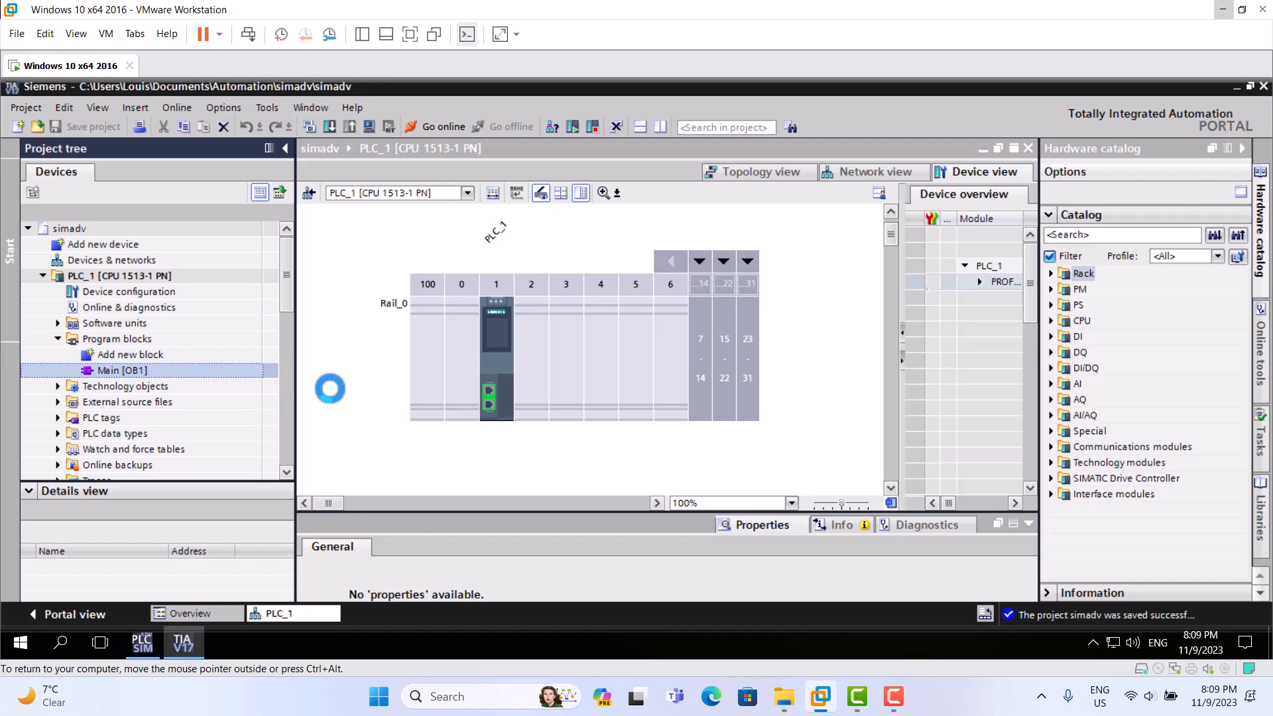
{"action": "double_click", "coordinate": [122, 370]}
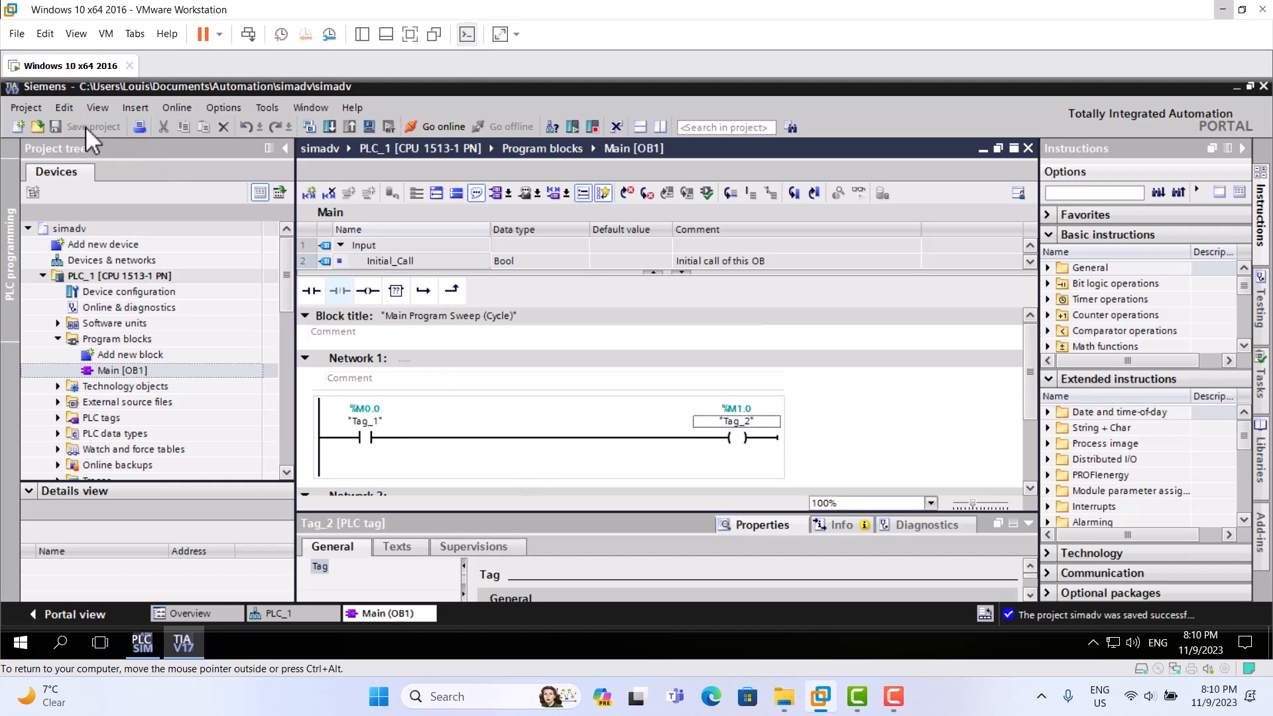
{"action": "mouse_move", "coordinate": [337, 134]}
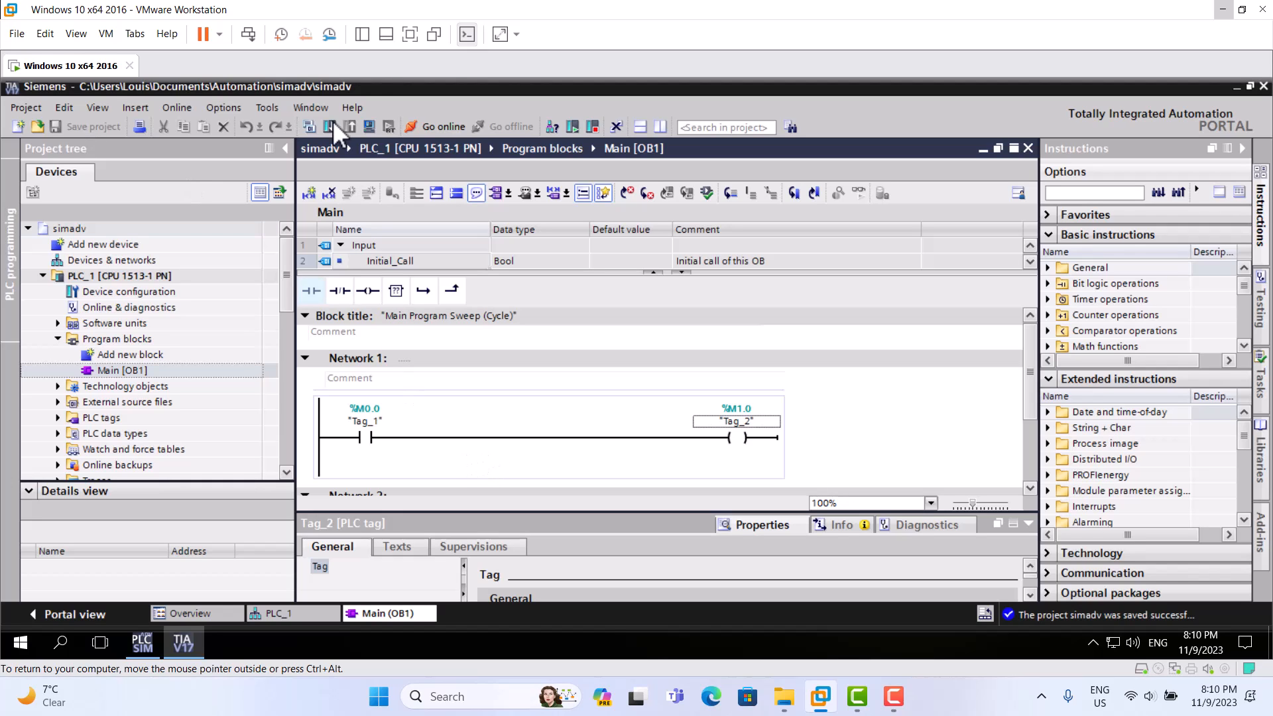
{"action": "mouse_move", "coordinate": [309, 128]}
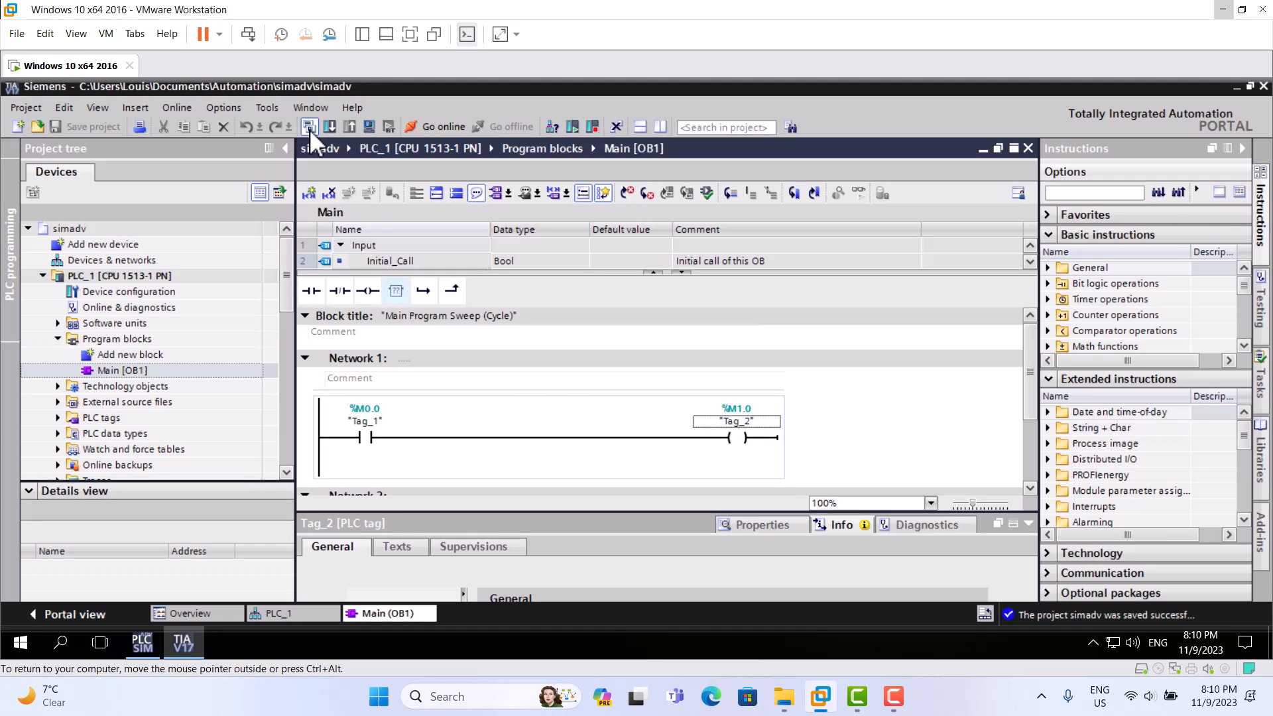
{"action": "left_click", "coordinate": [307, 127]}
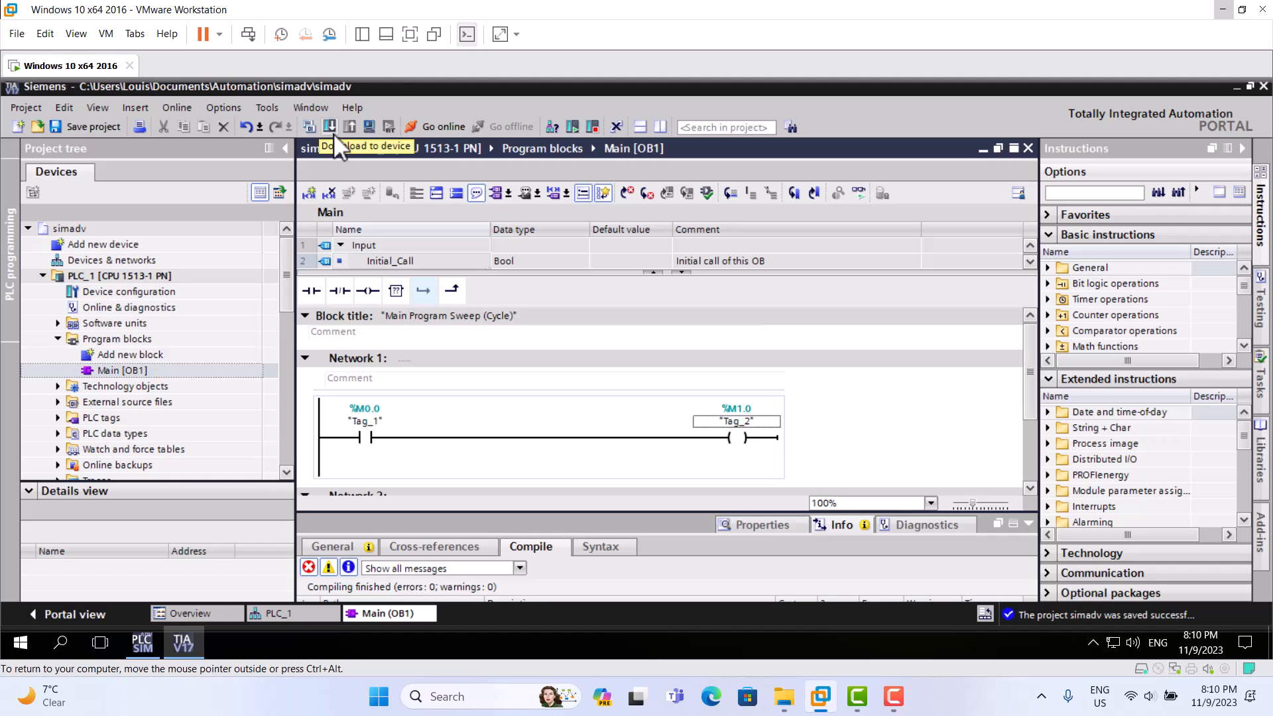
{"action": "mouse_move", "coordinate": [388, 127]}
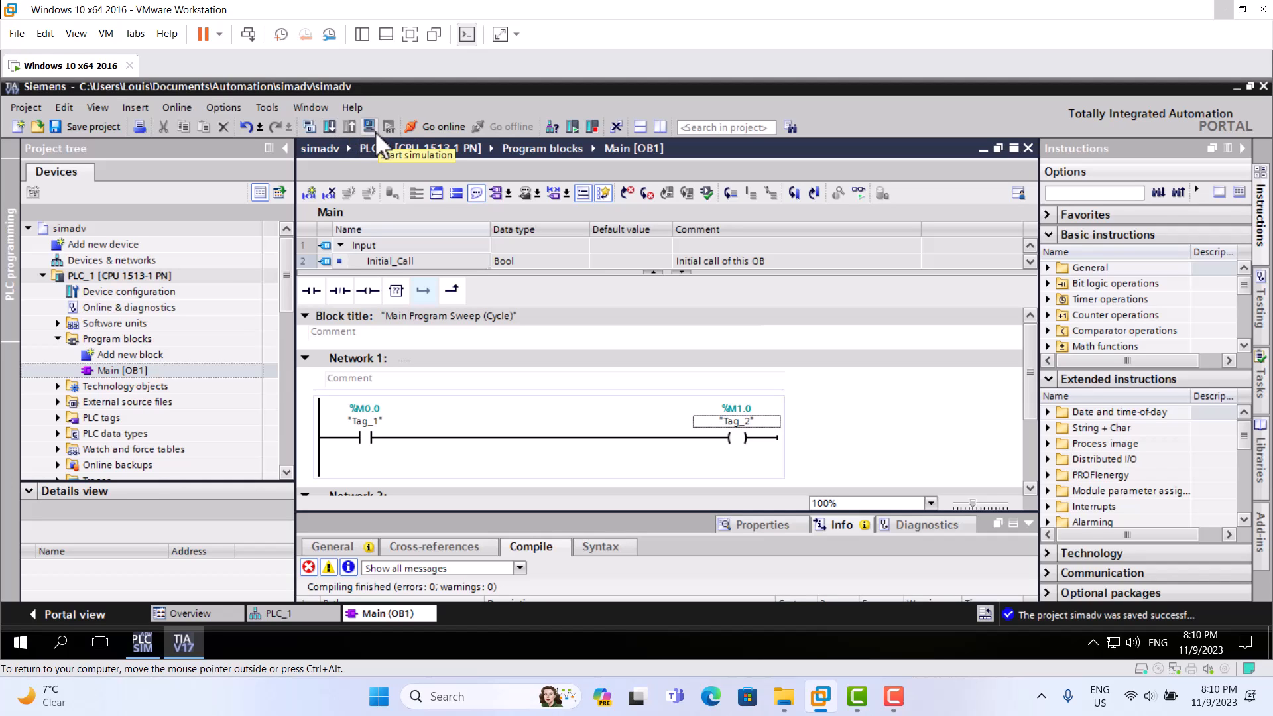
{"action": "mouse_move", "coordinate": [382, 158]}
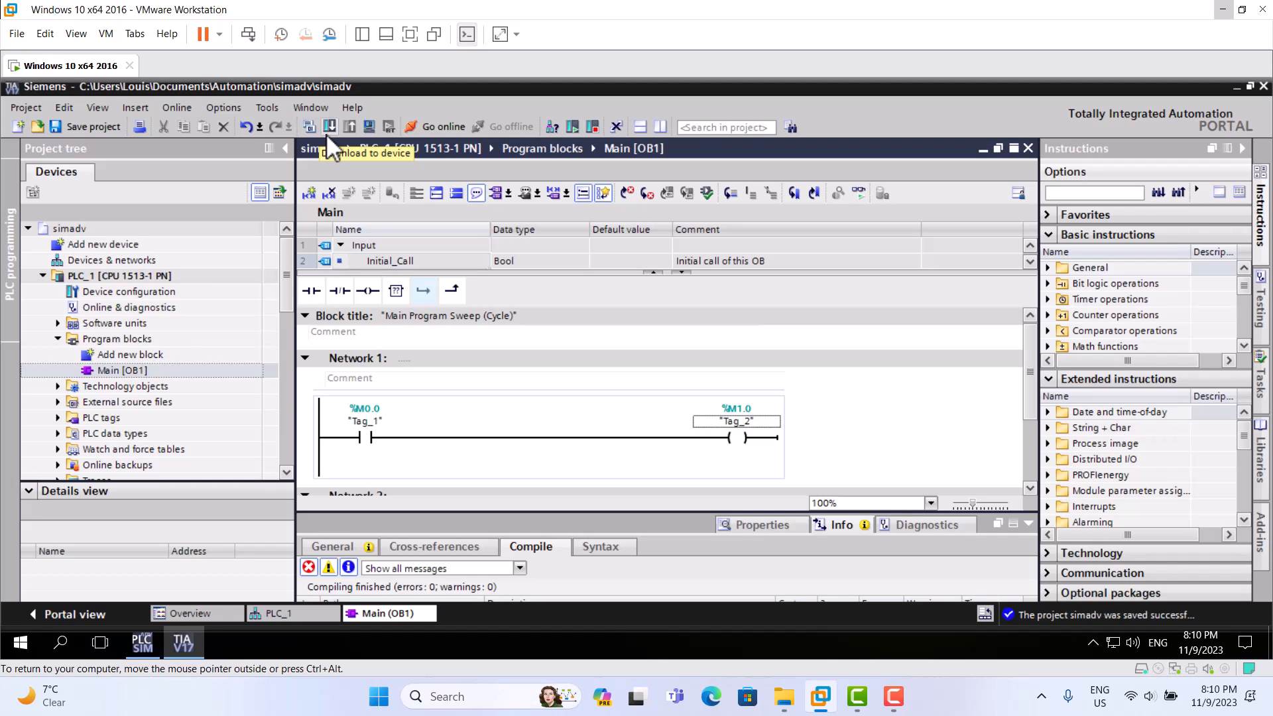
{"action": "mouse_move", "coordinate": [333, 154]}
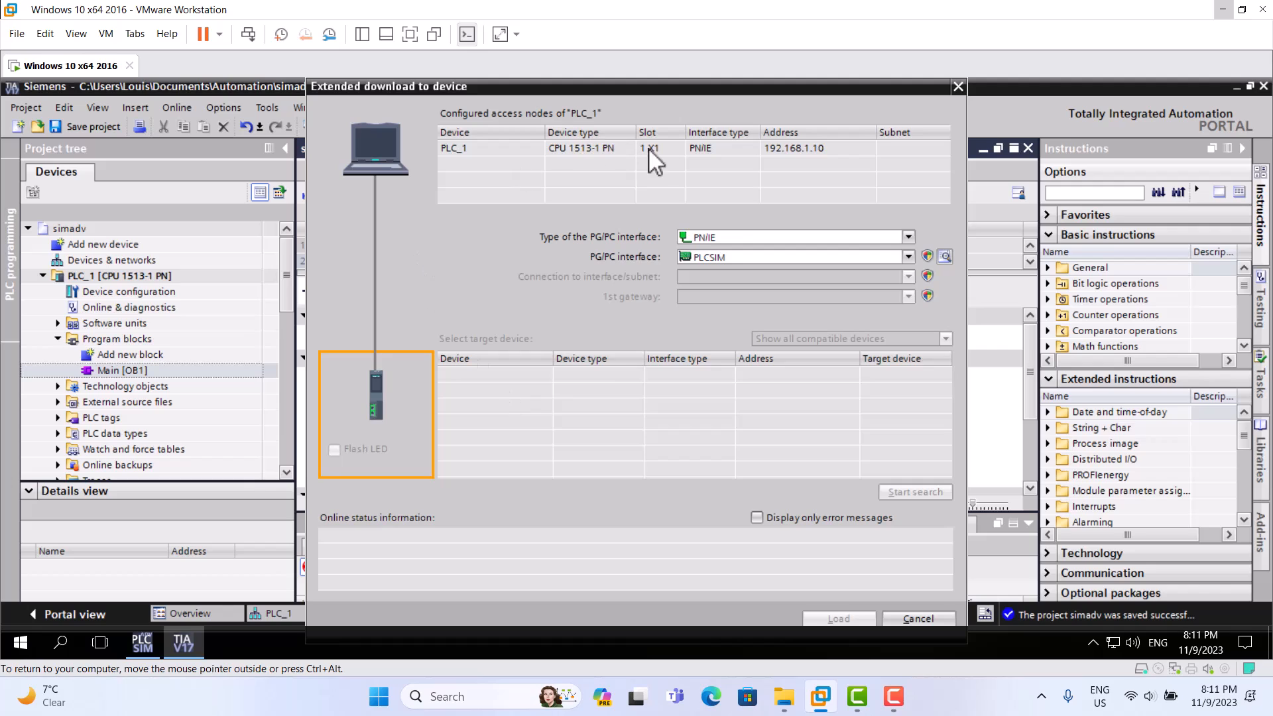
{"action": "mouse_move", "coordinate": [903, 260]}
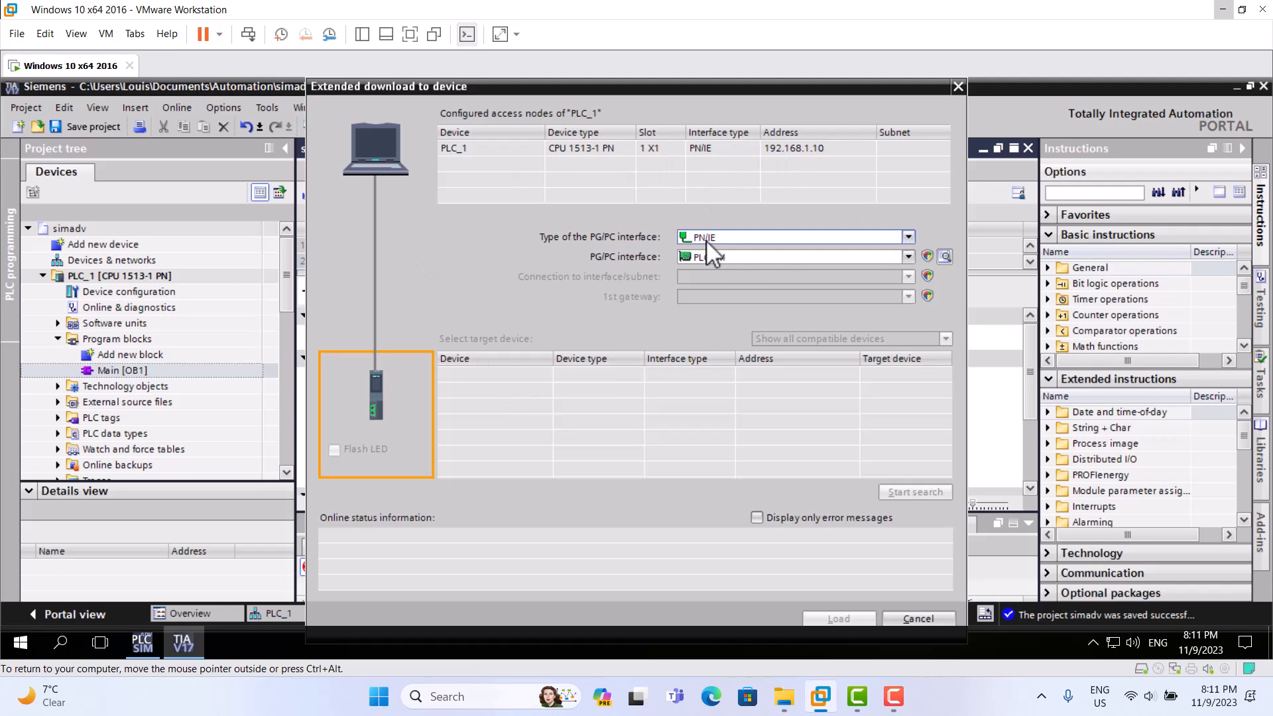
Step: Select the Siemens PLCSIM Virtual Ethernet Adapter as PG/PC interface and search for devices
{"action": "left_click", "coordinate": [907, 256]}
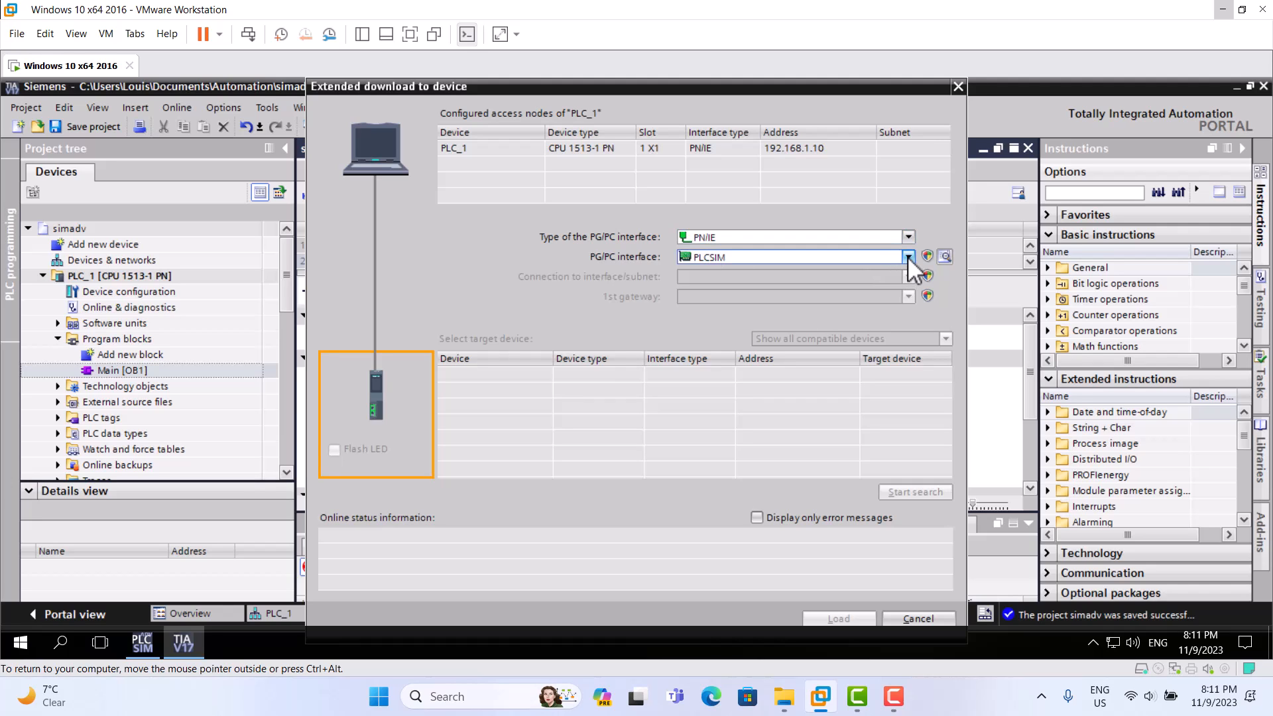
{"action": "left_click", "coordinate": [907, 256]}
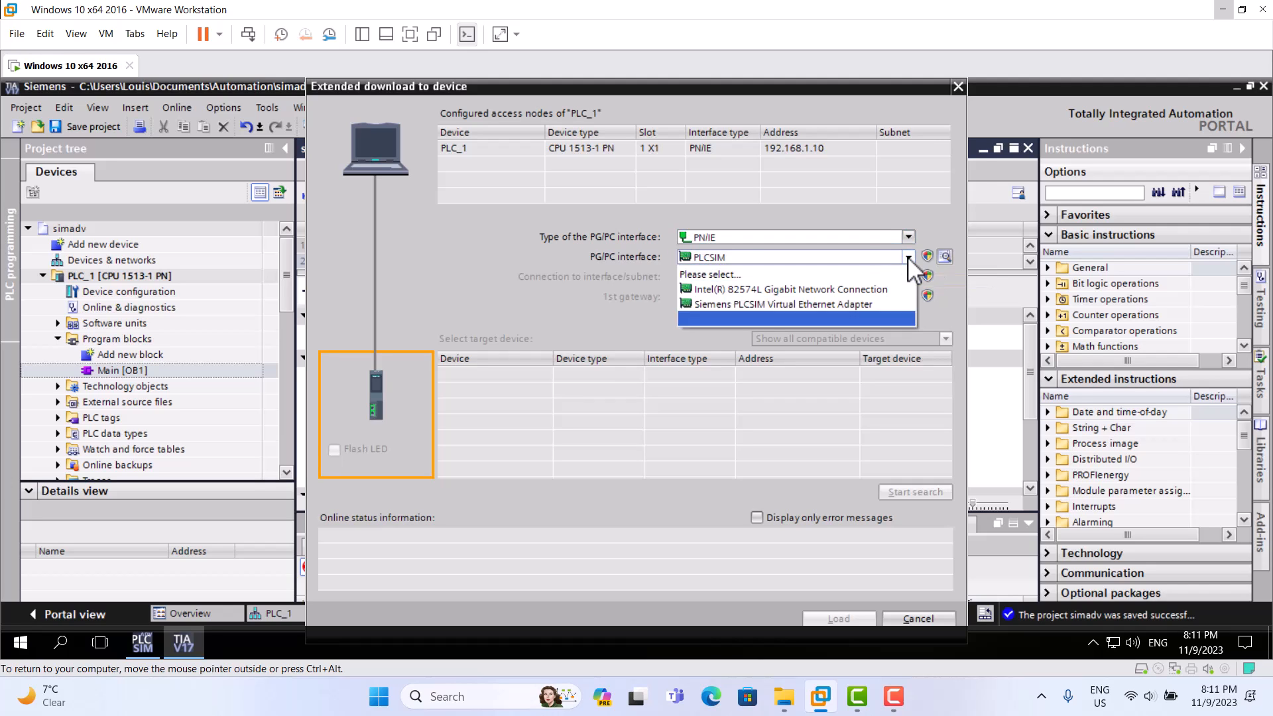
{"action": "mouse_move", "coordinate": [784, 303]}
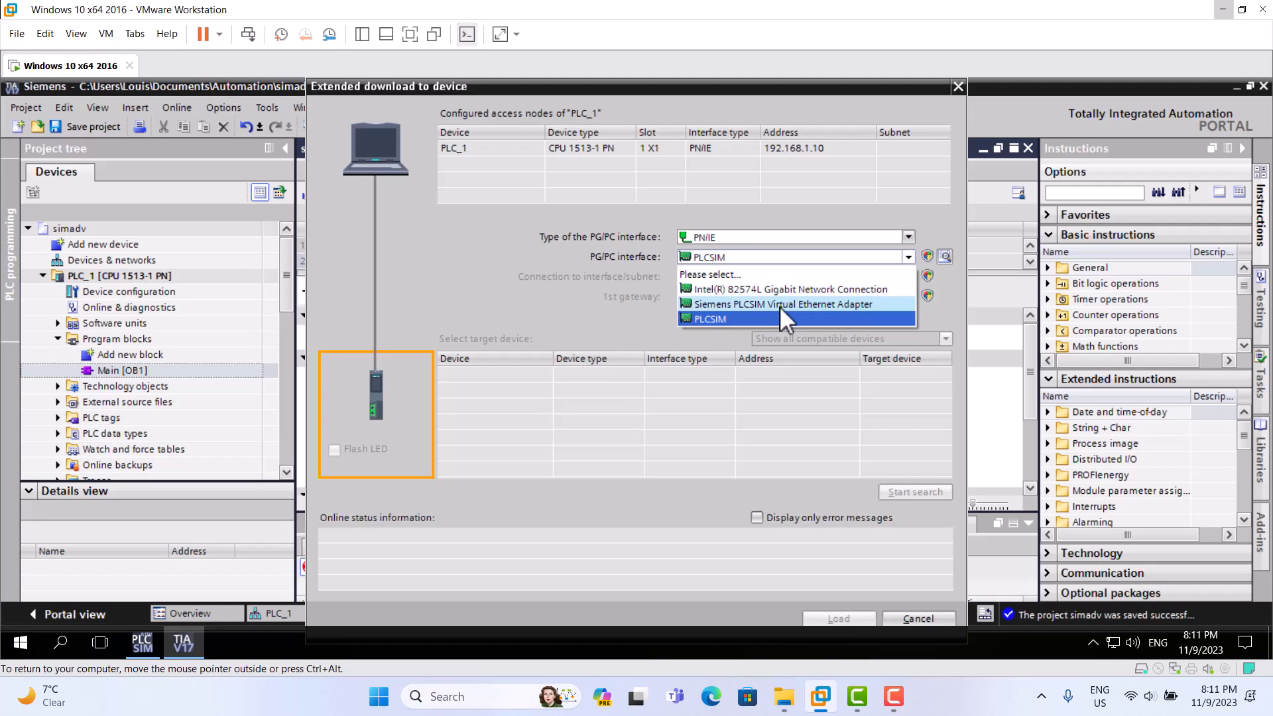
{"action": "left_click", "coordinate": [783, 304]}
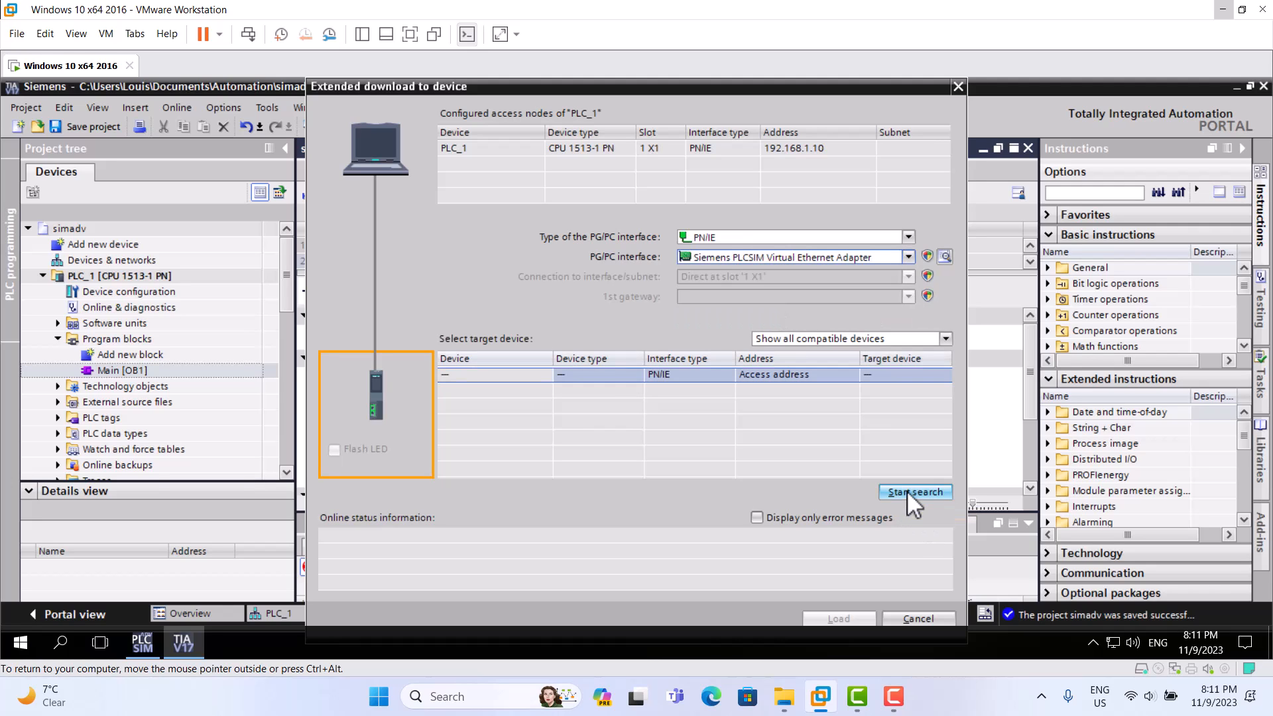
{"action": "left_click", "coordinate": [915, 492]}
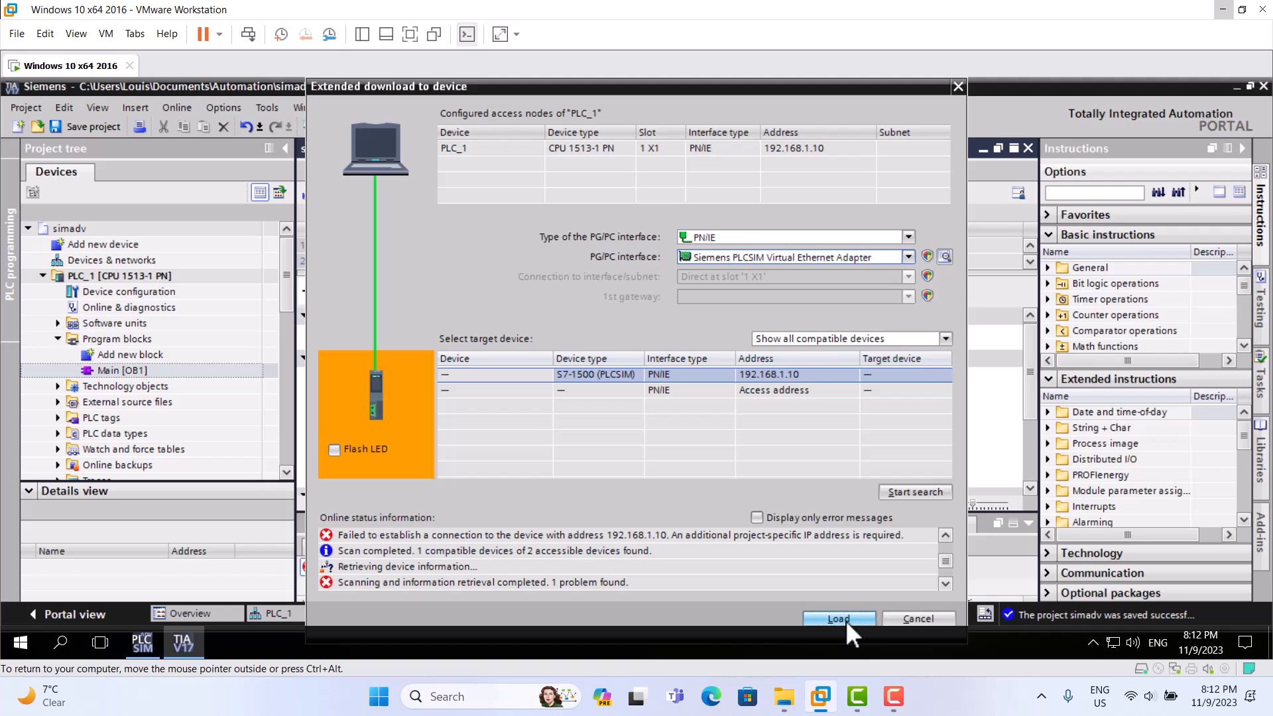
Step: Load to the found simulated S7-1500 at 192.168.1.10, accepting the added IP address
{"action": "left_click", "coordinate": [838, 620]}
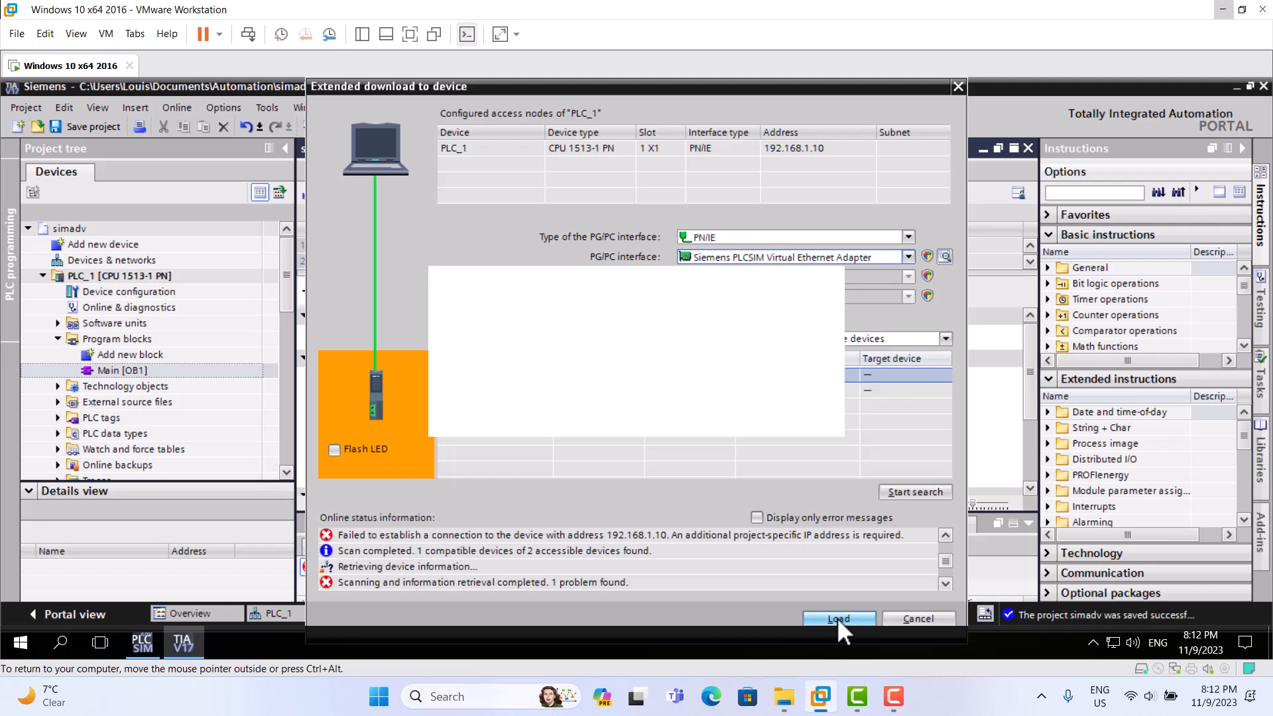
{"action": "left_click", "coordinate": [838, 620]}
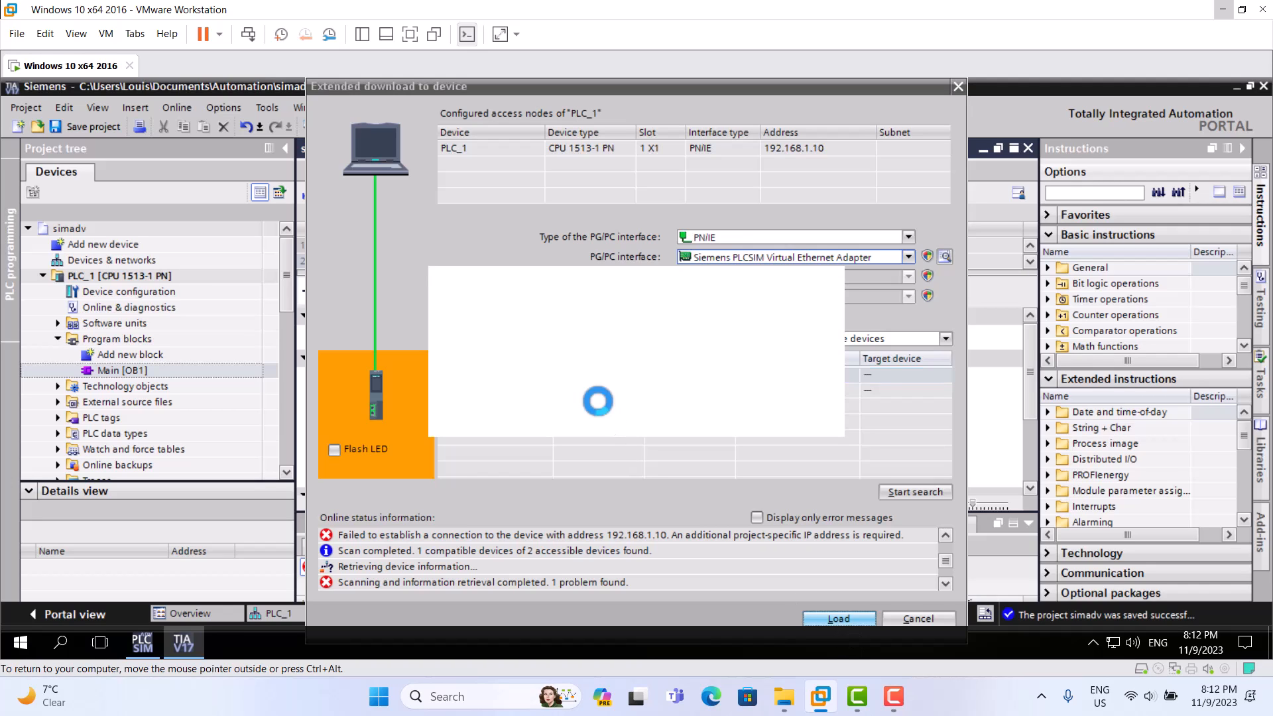
{"action": "left_click", "coordinate": [838, 620]}
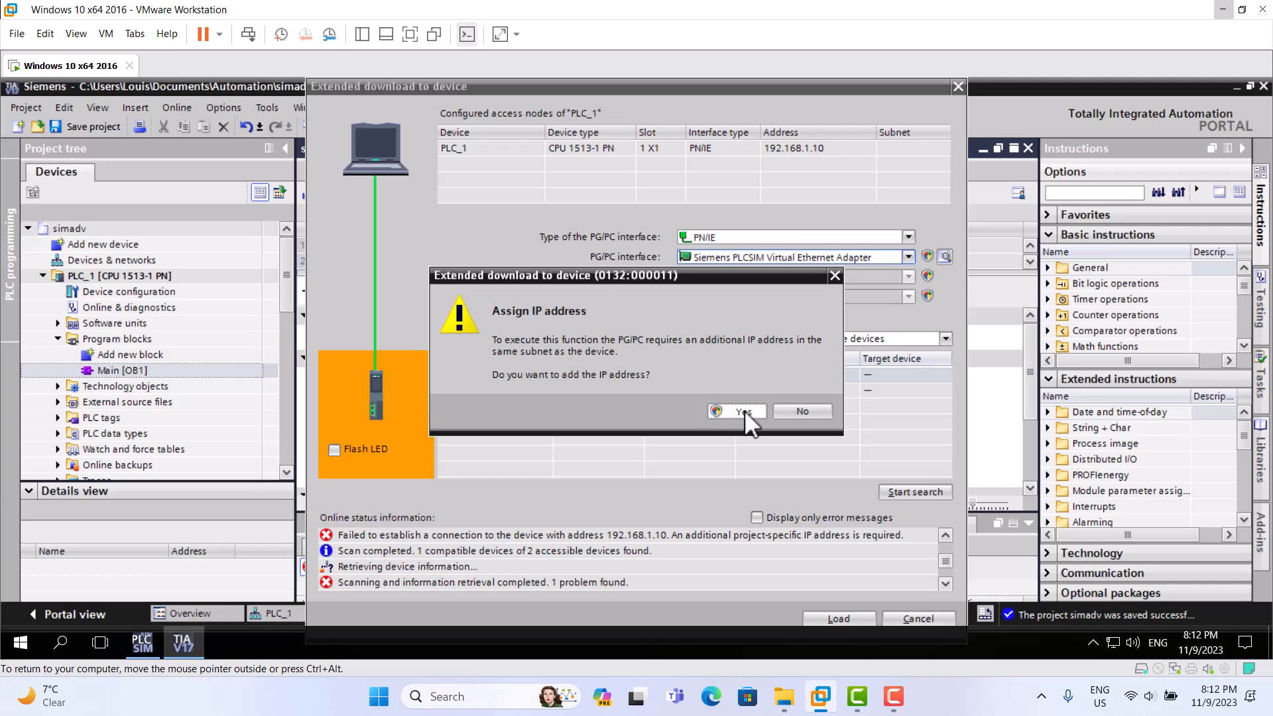
{"action": "left_click", "coordinate": [735, 411]}
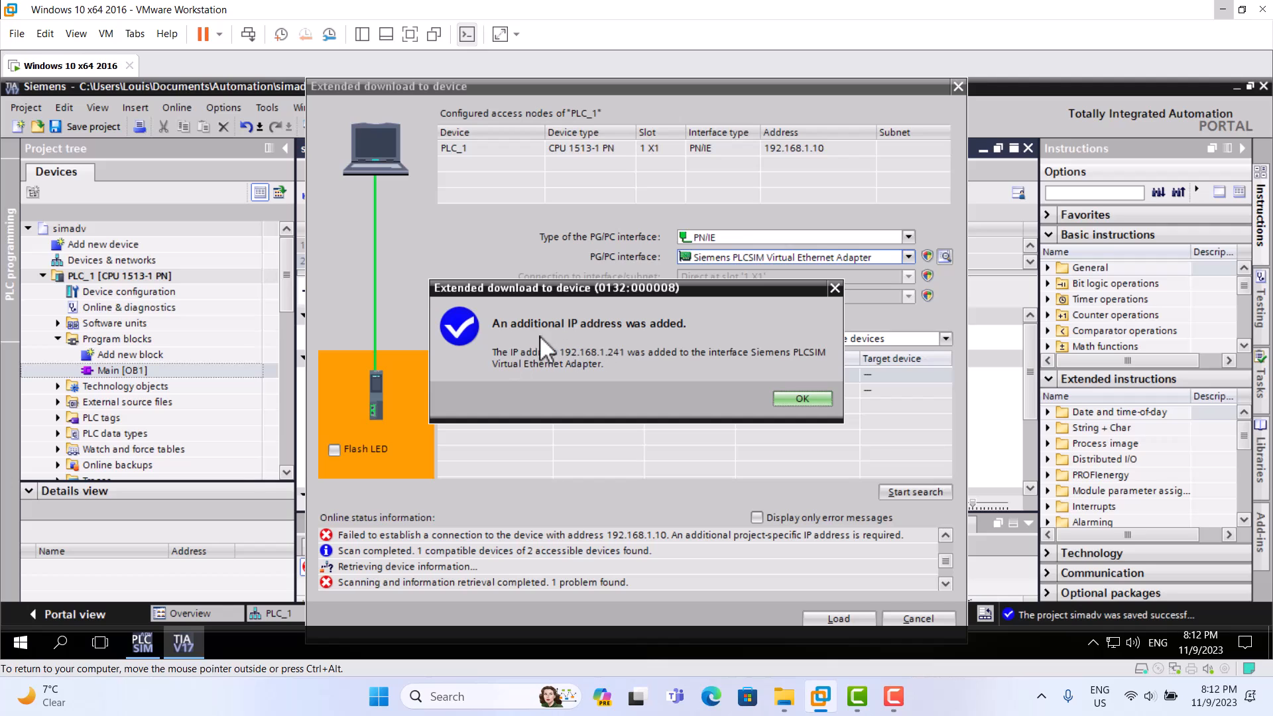
{"action": "mouse_move", "coordinate": [620, 340]}
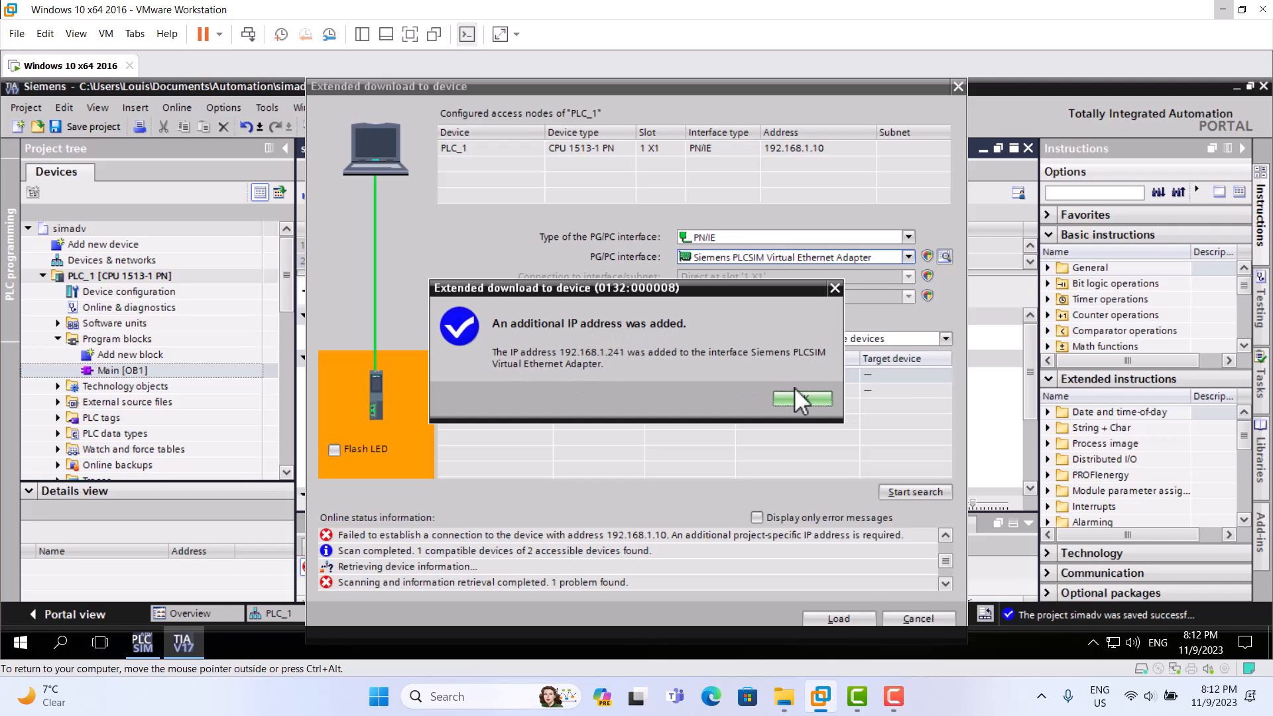
{"action": "left_click", "coordinate": [803, 399]}
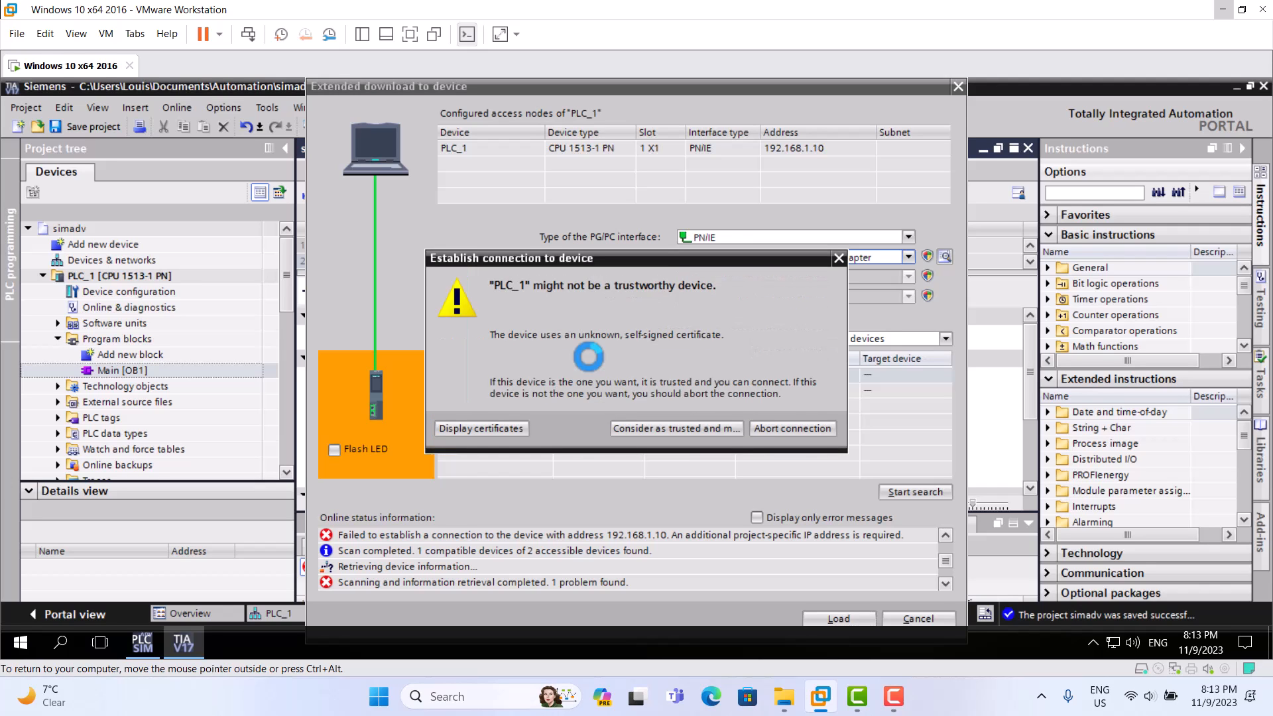
{"action": "mouse_move", "coordinate": [579, 363]}
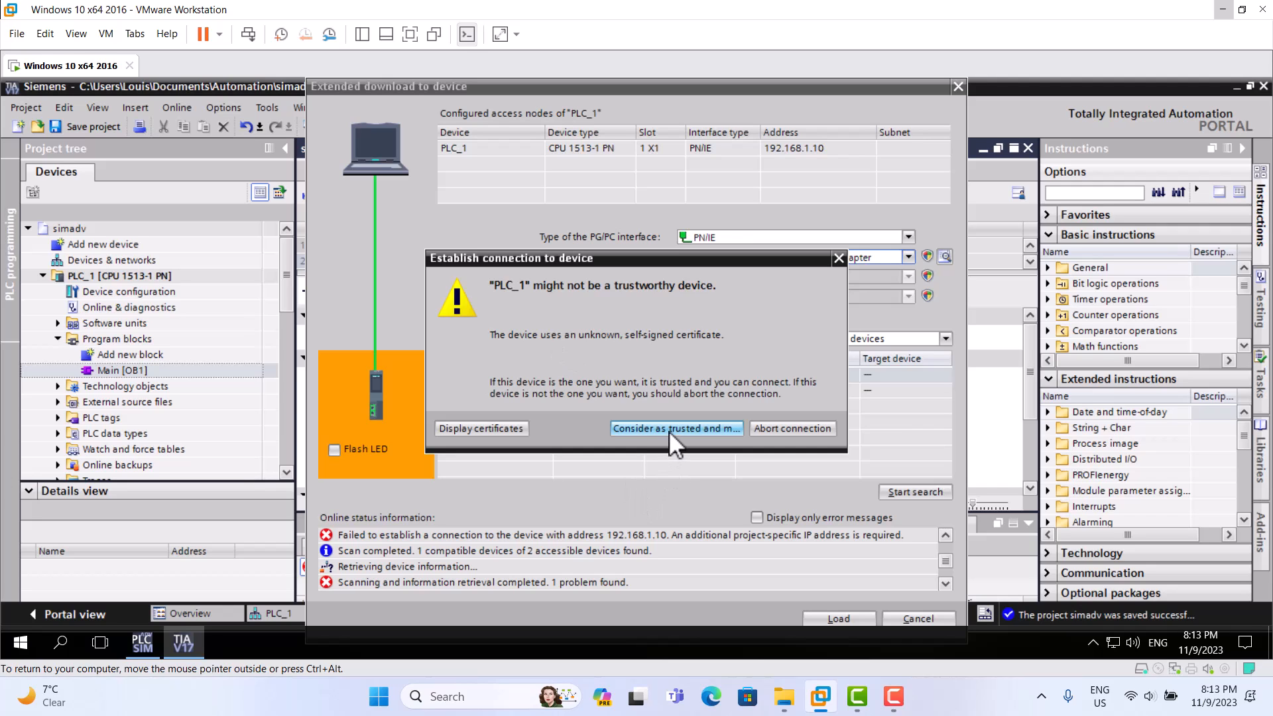
Step: Consider PLC_1 as trusted and continue connecting
{"action": "left_click", "coordinate": [675, 429]}
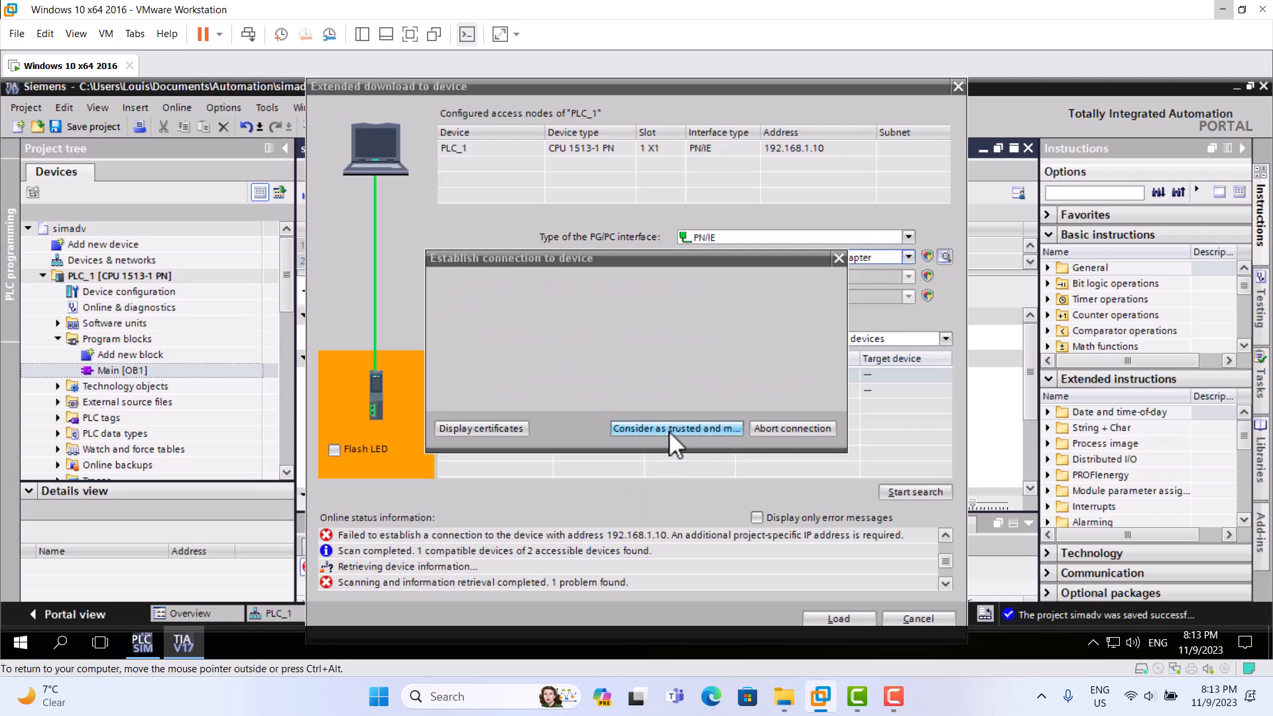
{"action": "left_click", "coordinate": [675, 428]}
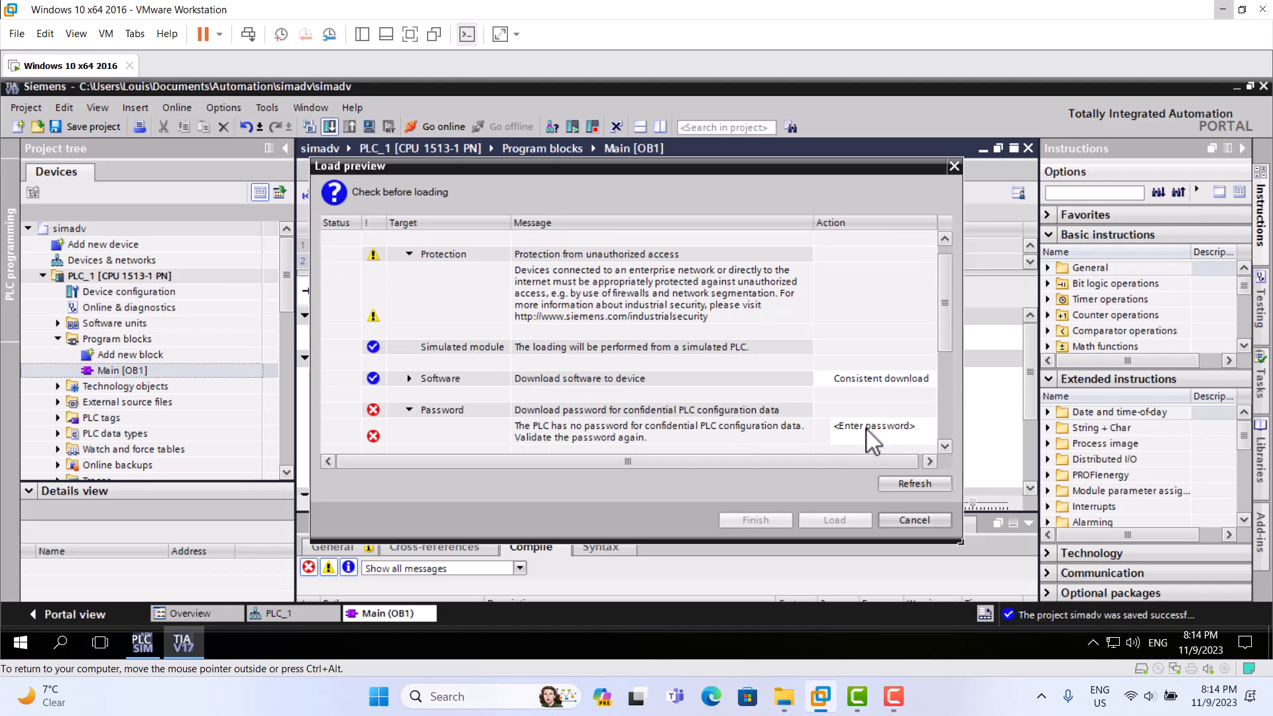
Step: Enter the confidential data password in the load preview and load the project to PLC_1
{"action": "left_click", "coordinate": [873, 425]}
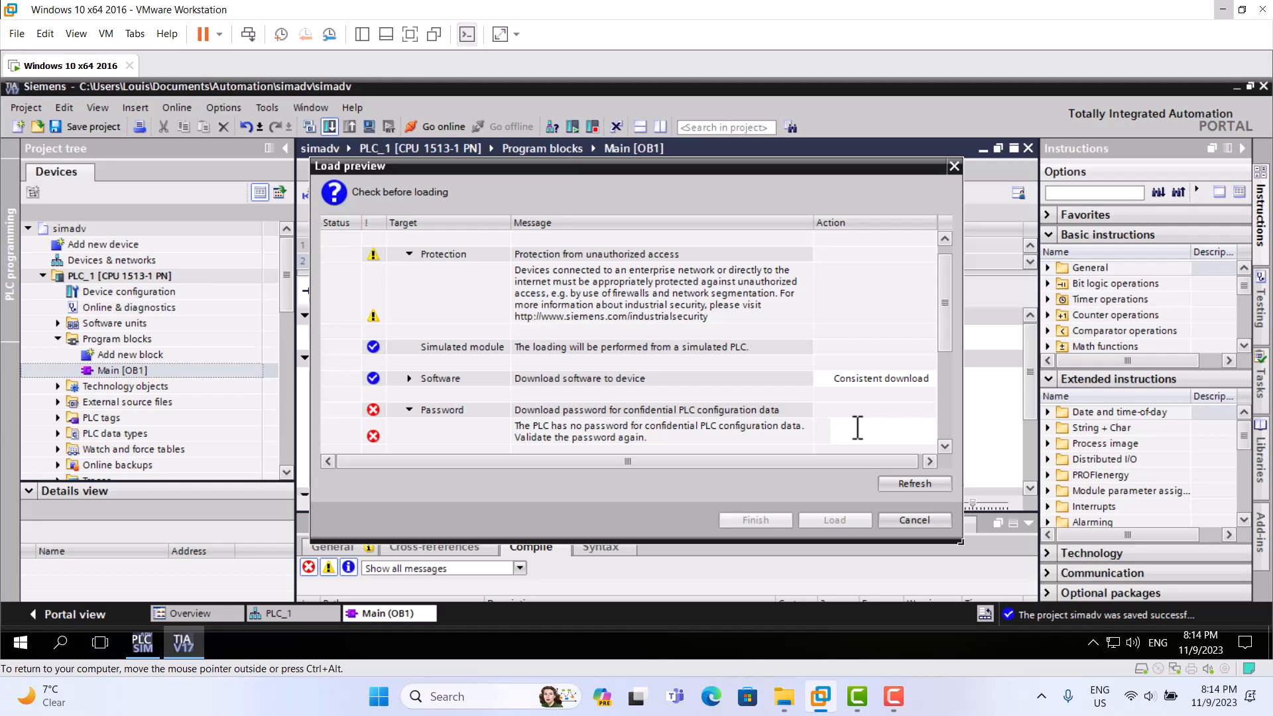
{"action": "type", "text": "****"}
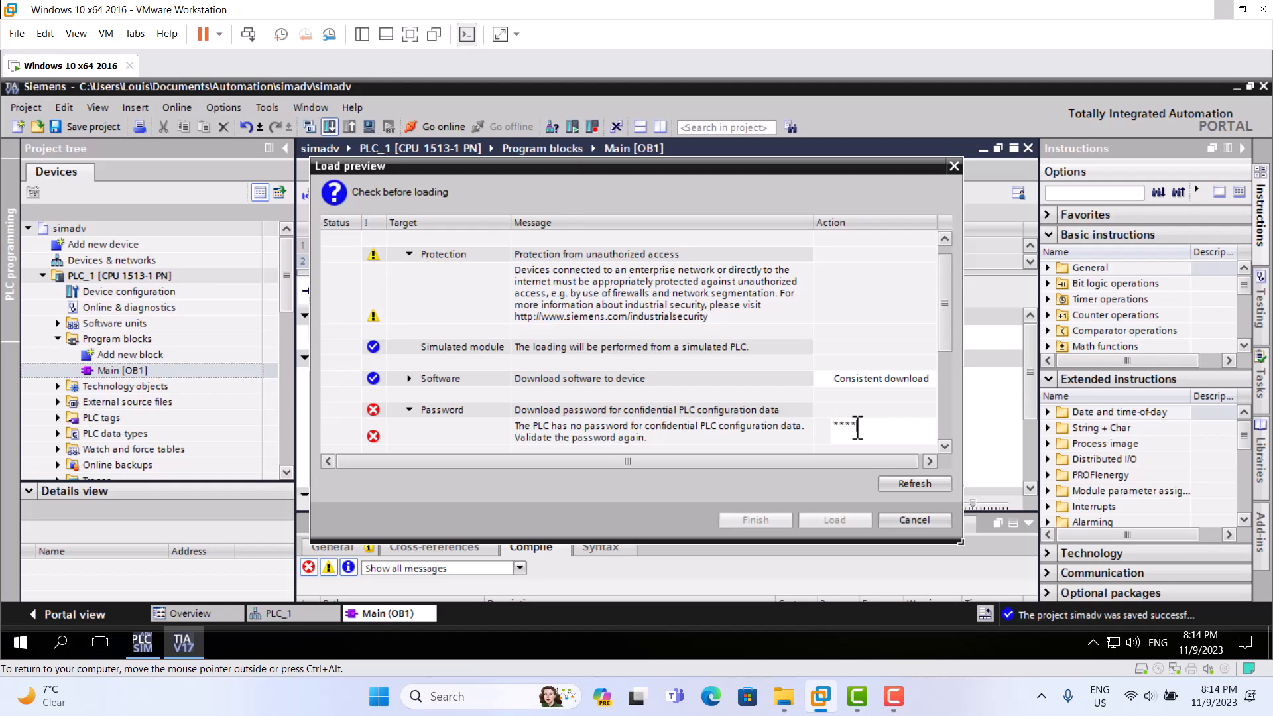
{"action": "type", "text": "*****"}
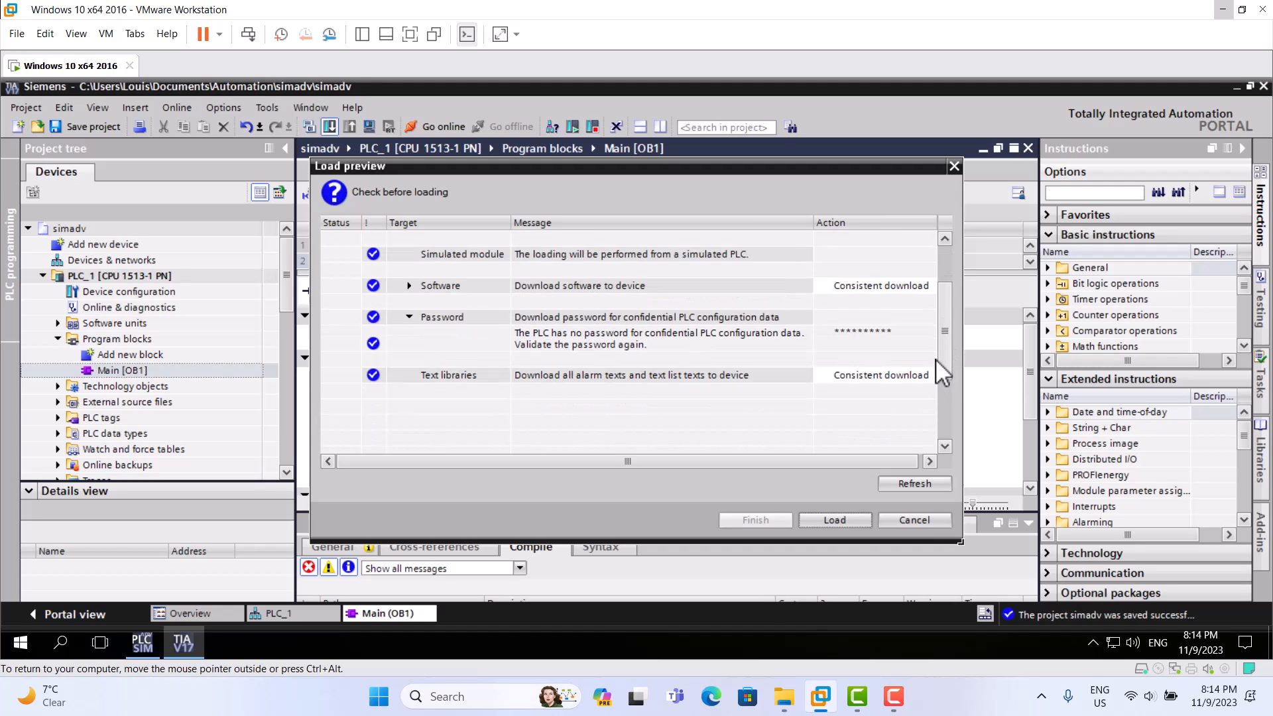
{"action": "left_click", "coordinate": [834, 520]}
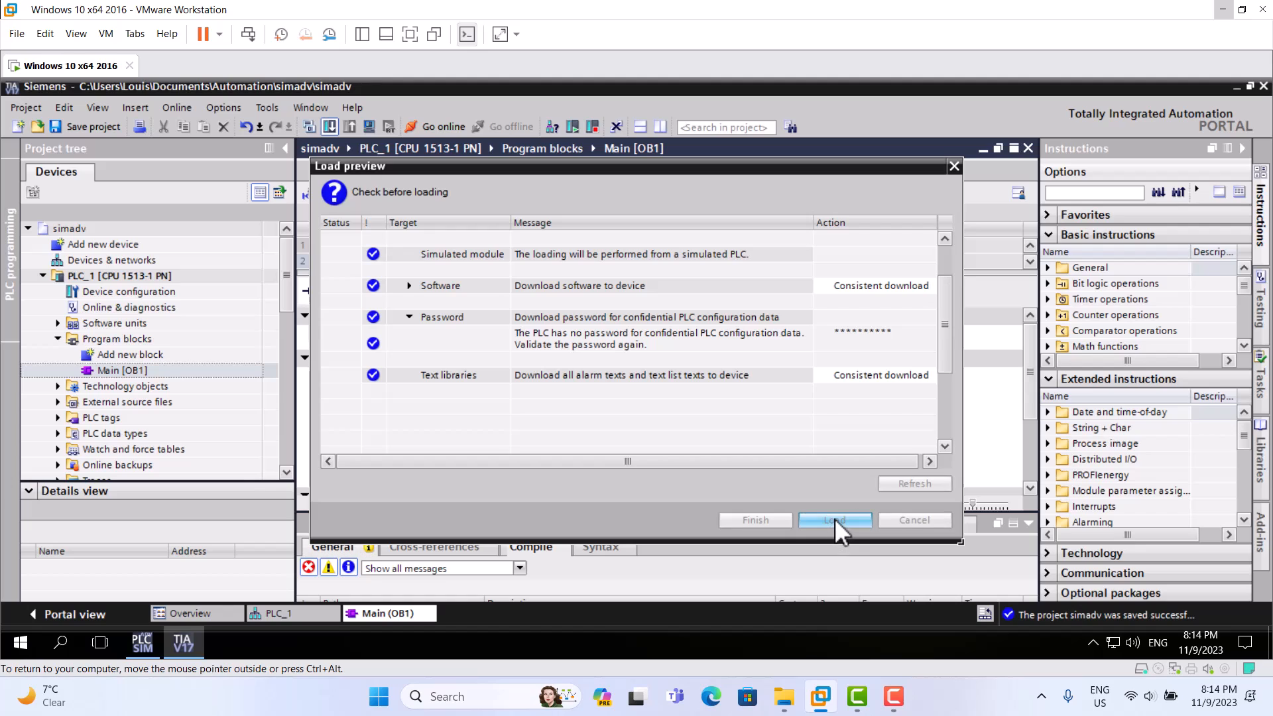
{"action": "left_click", "coordinate": [834, 520]}
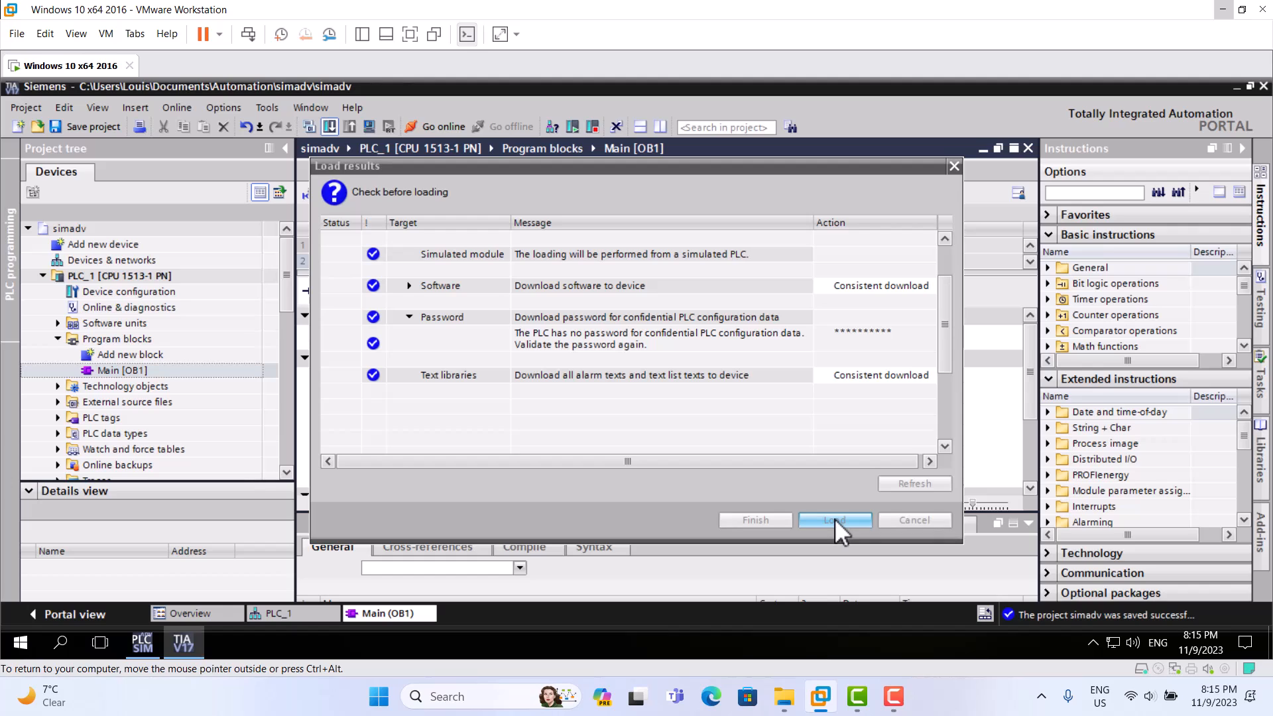
{"action": "left_click", "coordinate": [835, 520]}
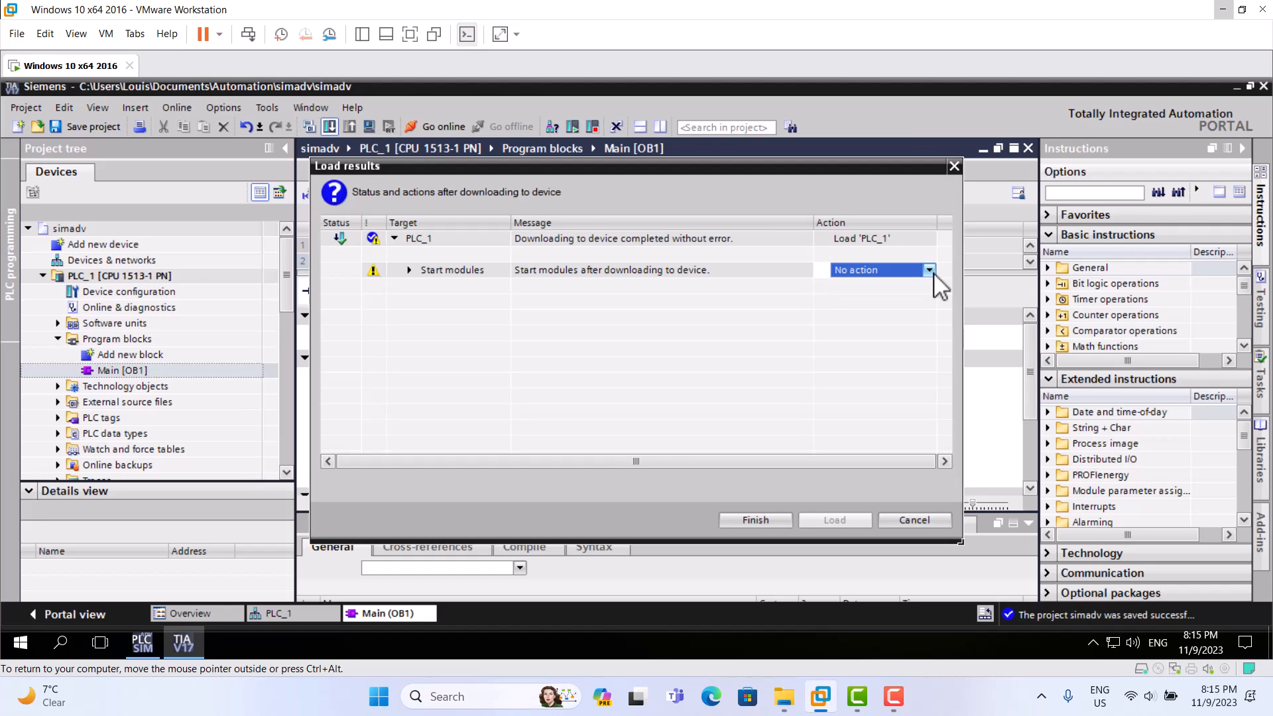
Step: Keep Start module selected and finish the download so PLC_1's modules start
{"action": "left_click", "coordinate": [928, 269]}
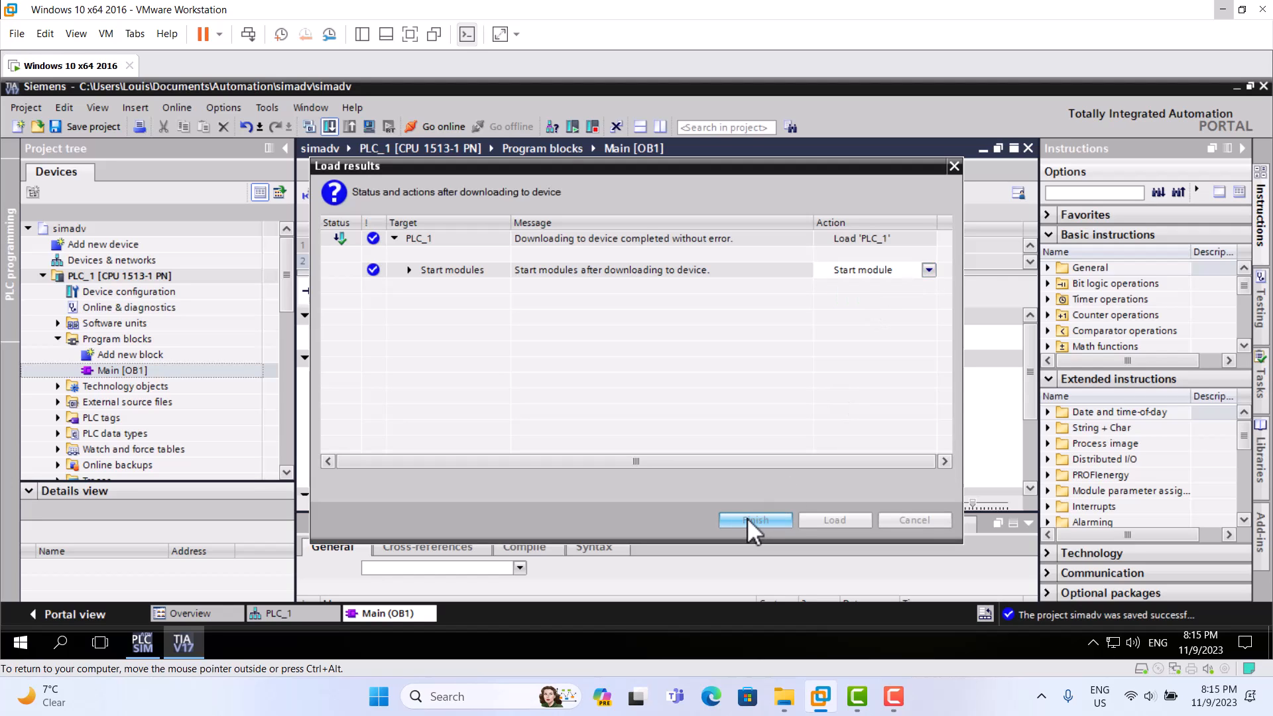
{"action": "left_click", "coordinate": [754, 520]}
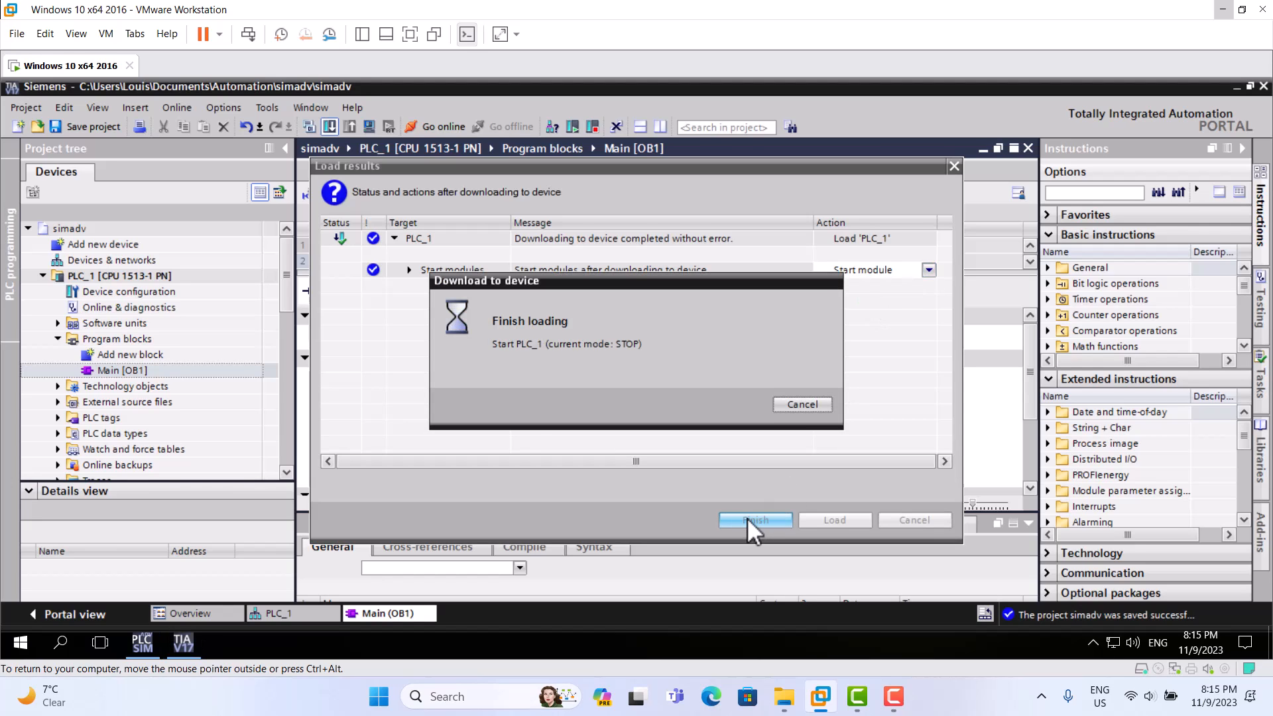
{"action": "left_click", "coordinate": [753, 520]}
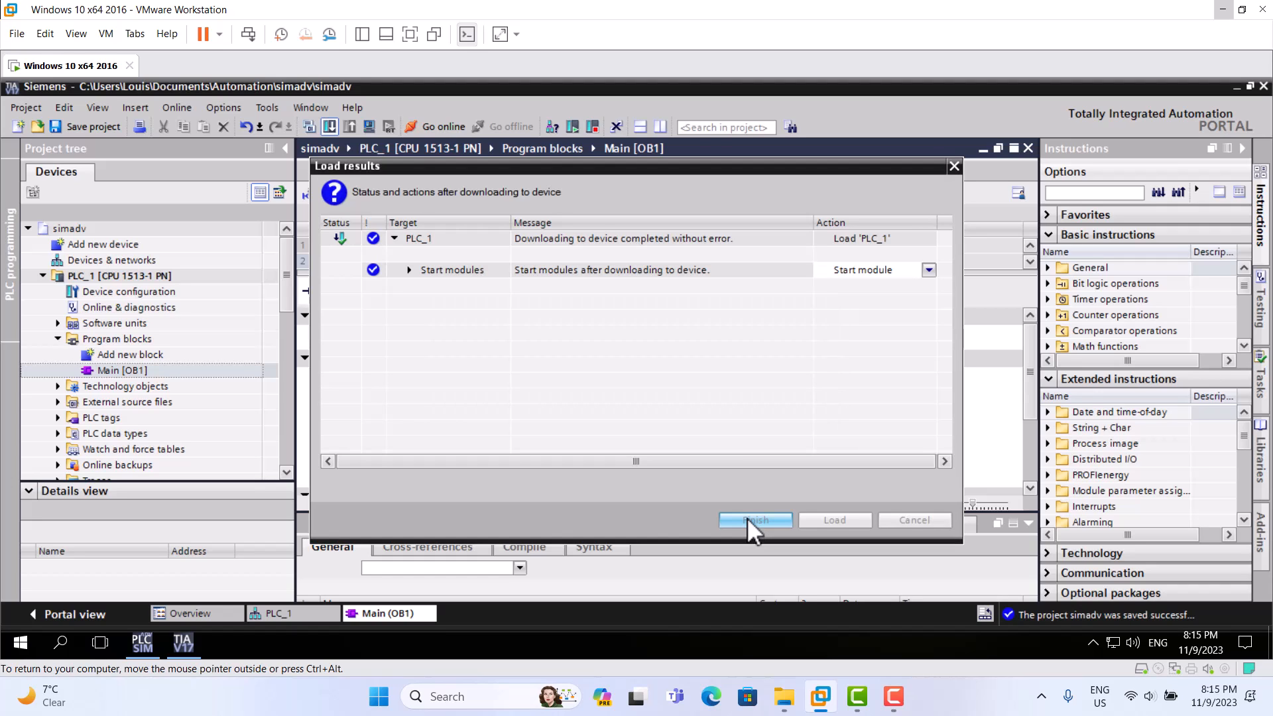
{"action": "left_click", "coordinate": [755, 520]}
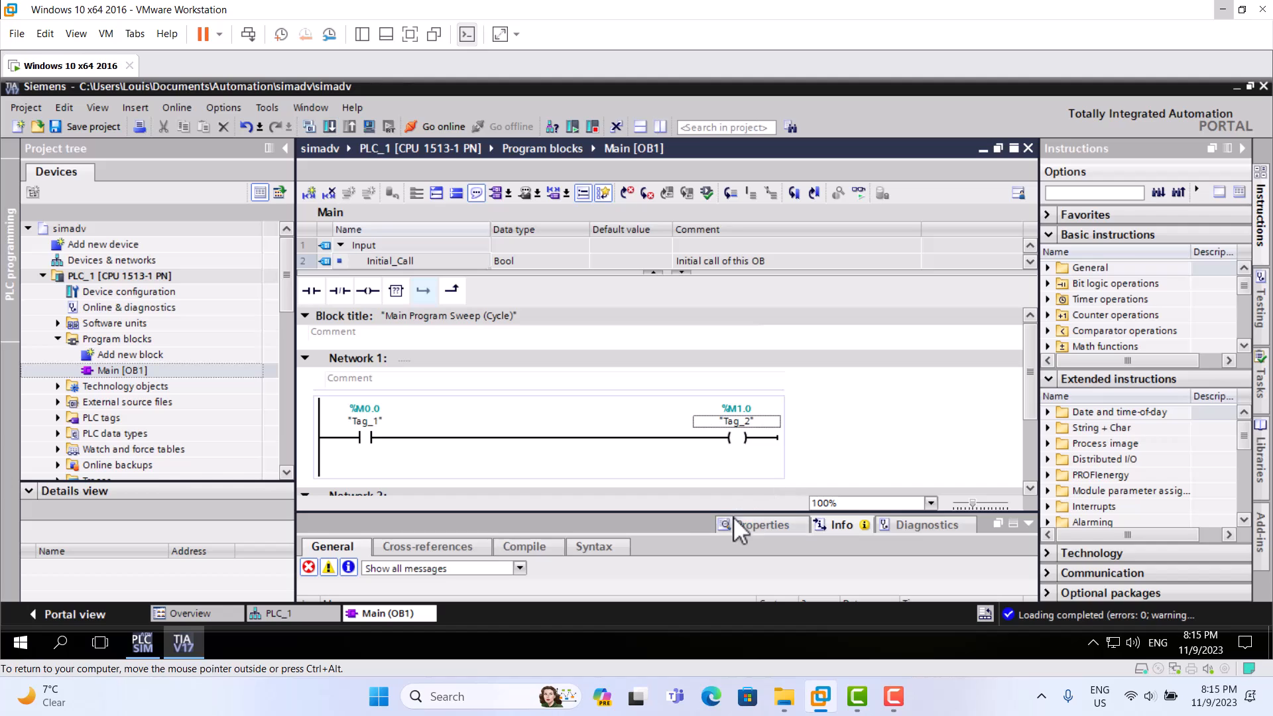
{"action": "mouse_move", "coordinate": [701, 512]}
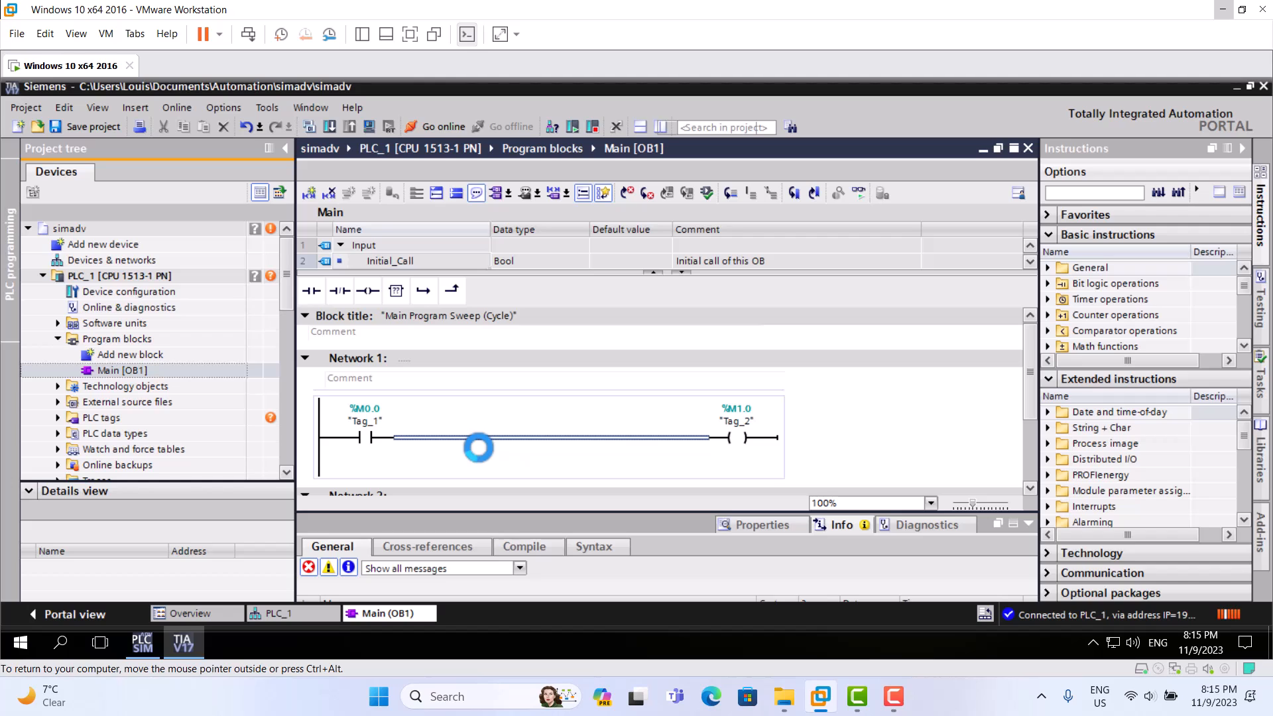
Step: Monitor Network 1 online and modify the Tag_1 contact to 1
{"action": "left_click", "coordinate": [441, 127]}
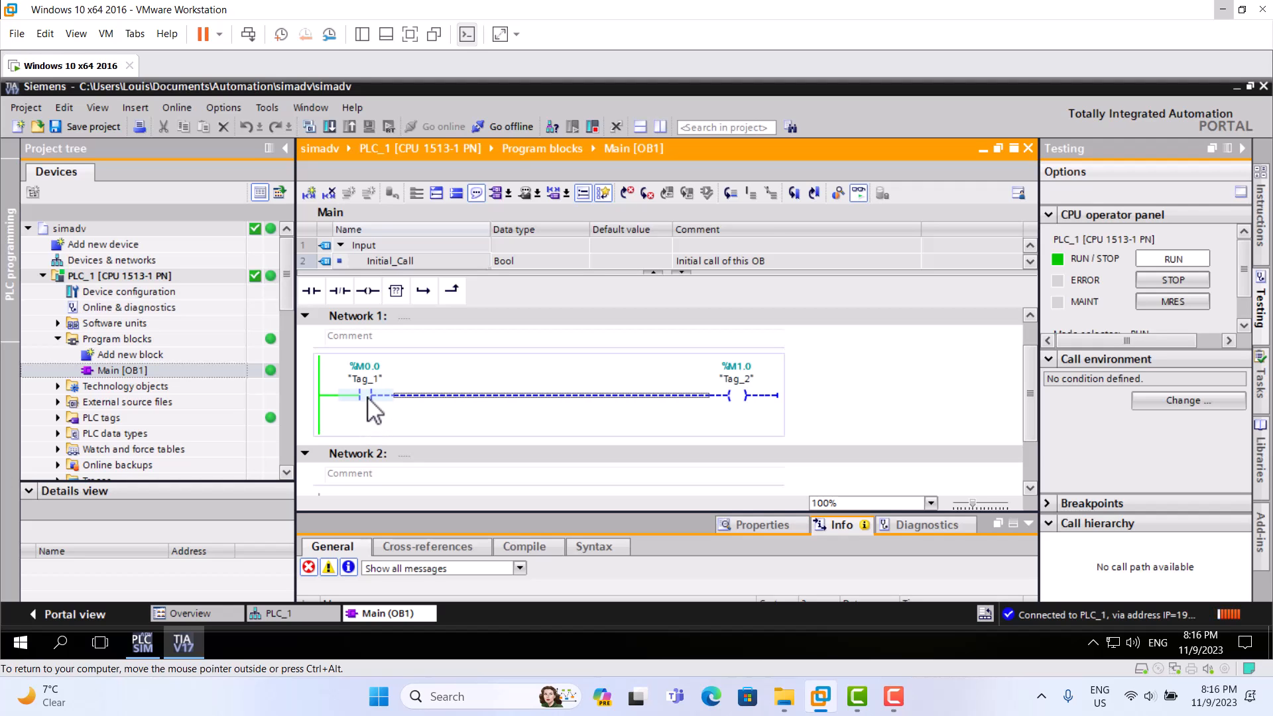
{"action": "right_click", "coordinate": [364, 395]}
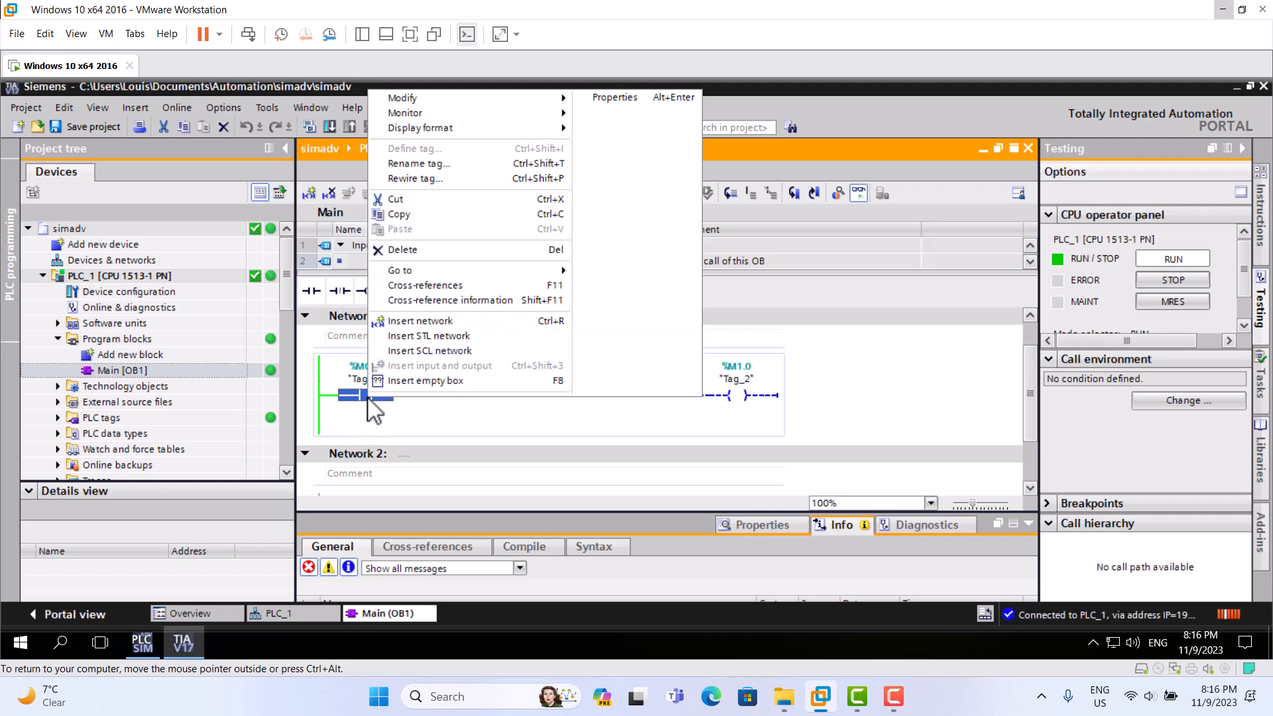
{"action": "mouse_move", "coordinate": [404, 113]}
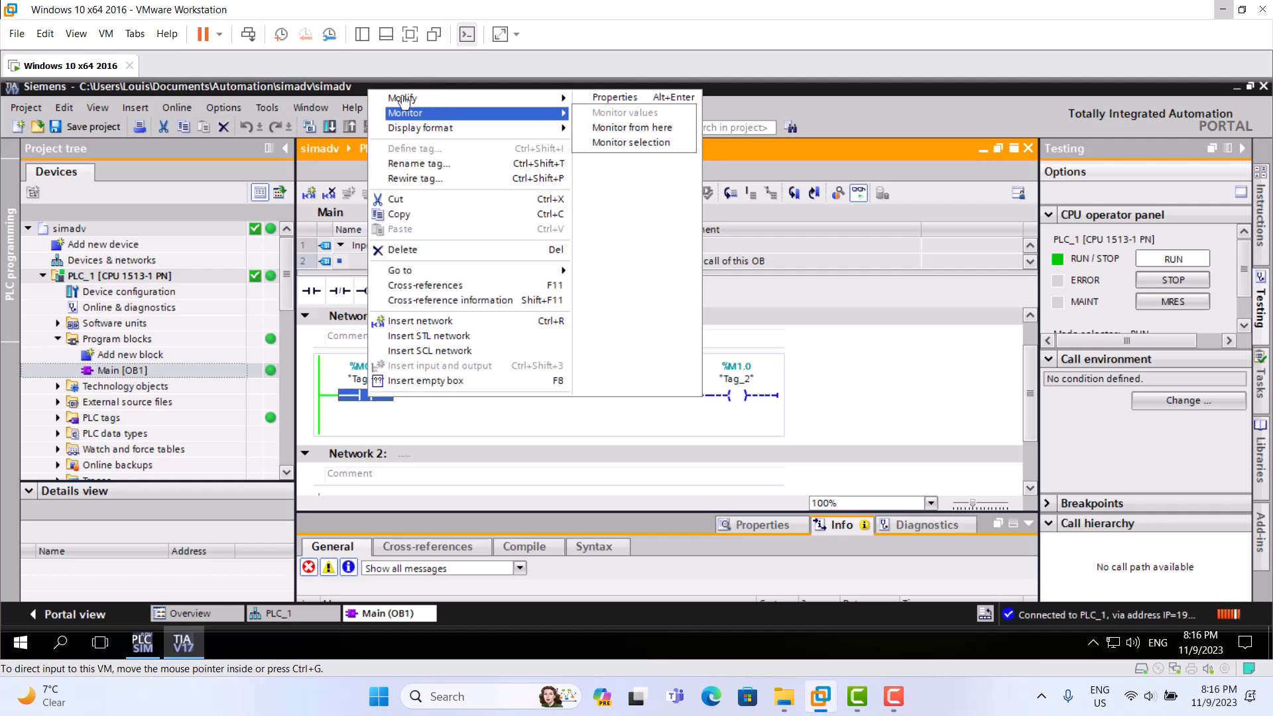
{"action": "mouse_move", "coordinate": [483, 100]}
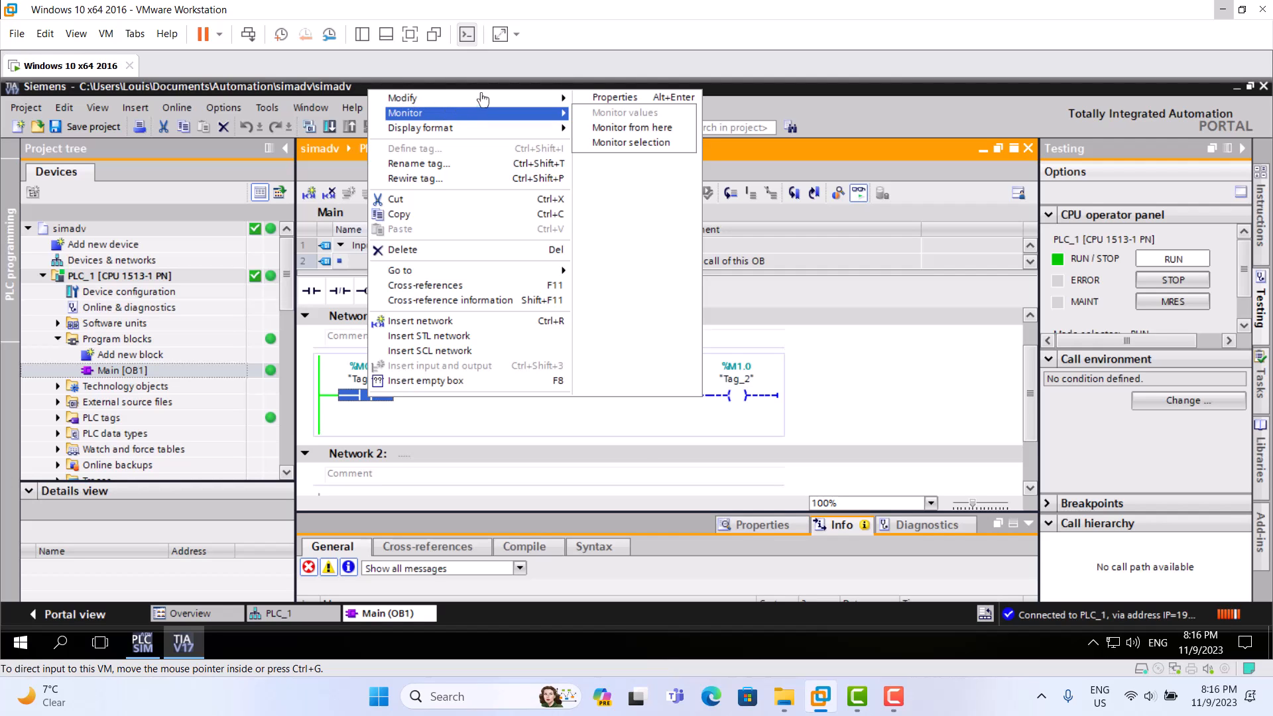
{"action": "mouse_move", "coordinate": [600, 452]}
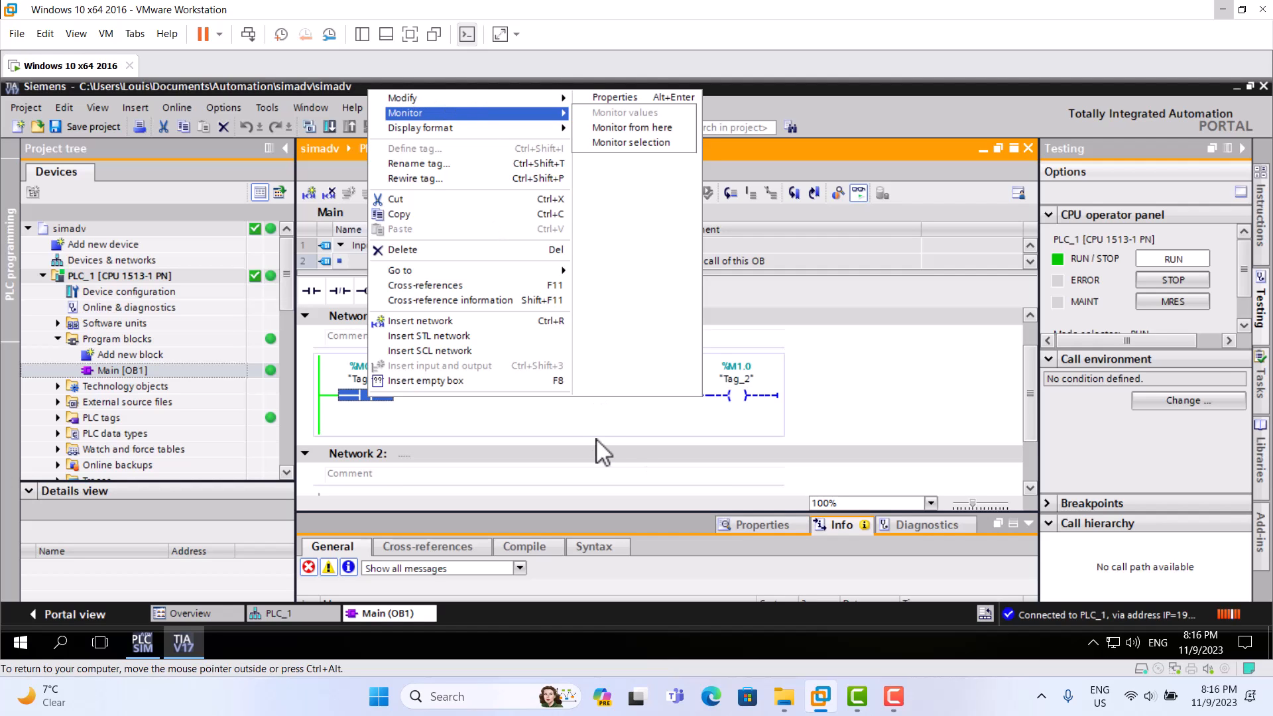
{"action": "mouse_move", "coordinate": [402, 97]}
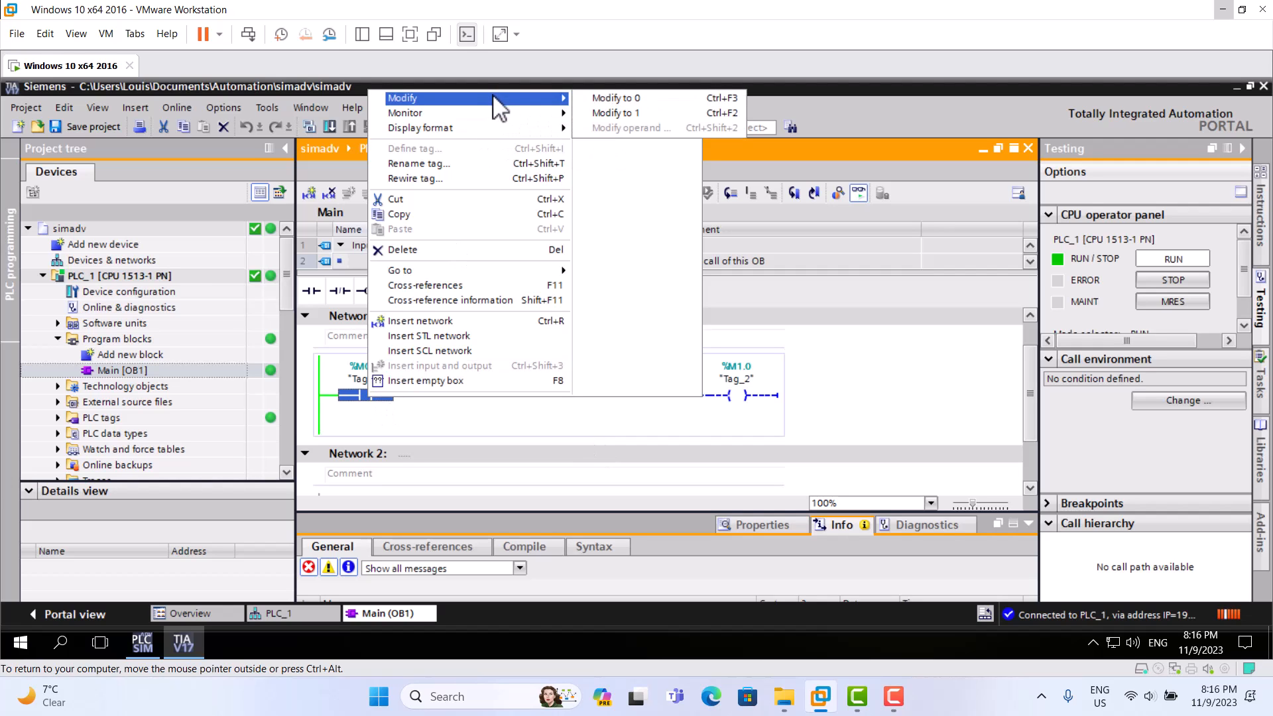
{"action": "left_click", "coordinate": [614, 111]}
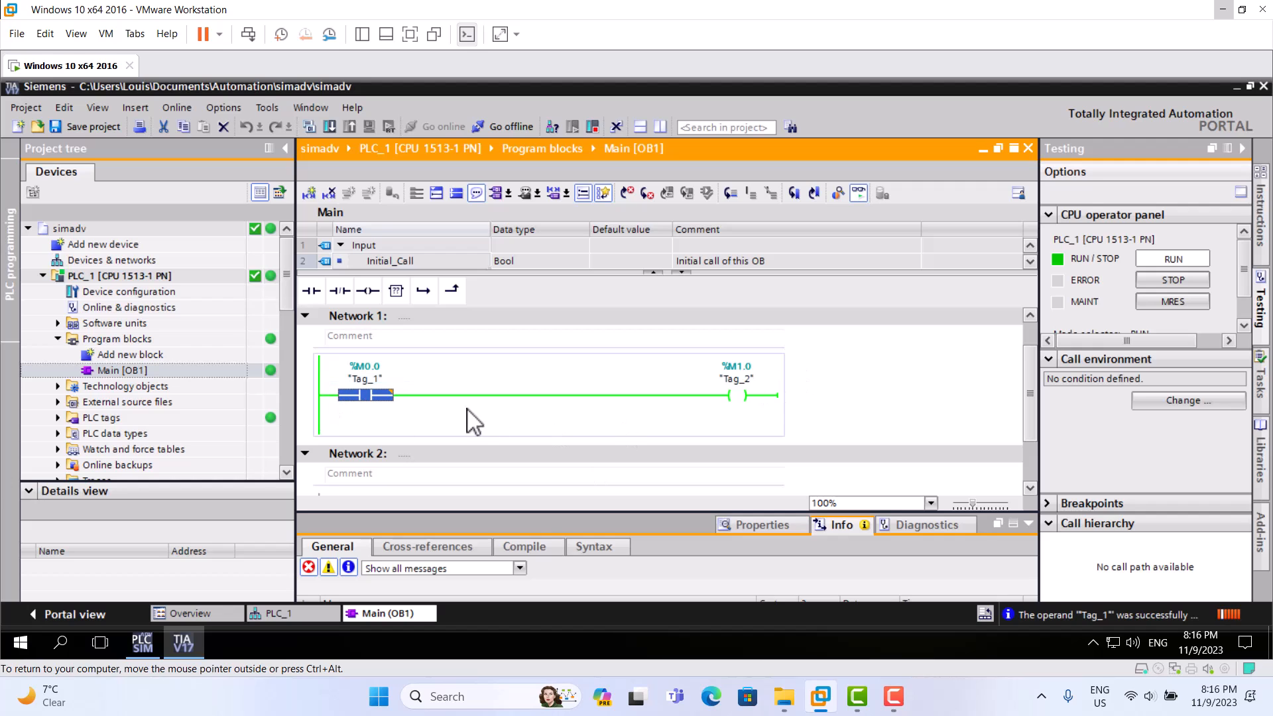
Step: Turn monitoring off and go offline, ending the connection to PLC_1
{"action": "right_click", "coordinate": [366, 395]}
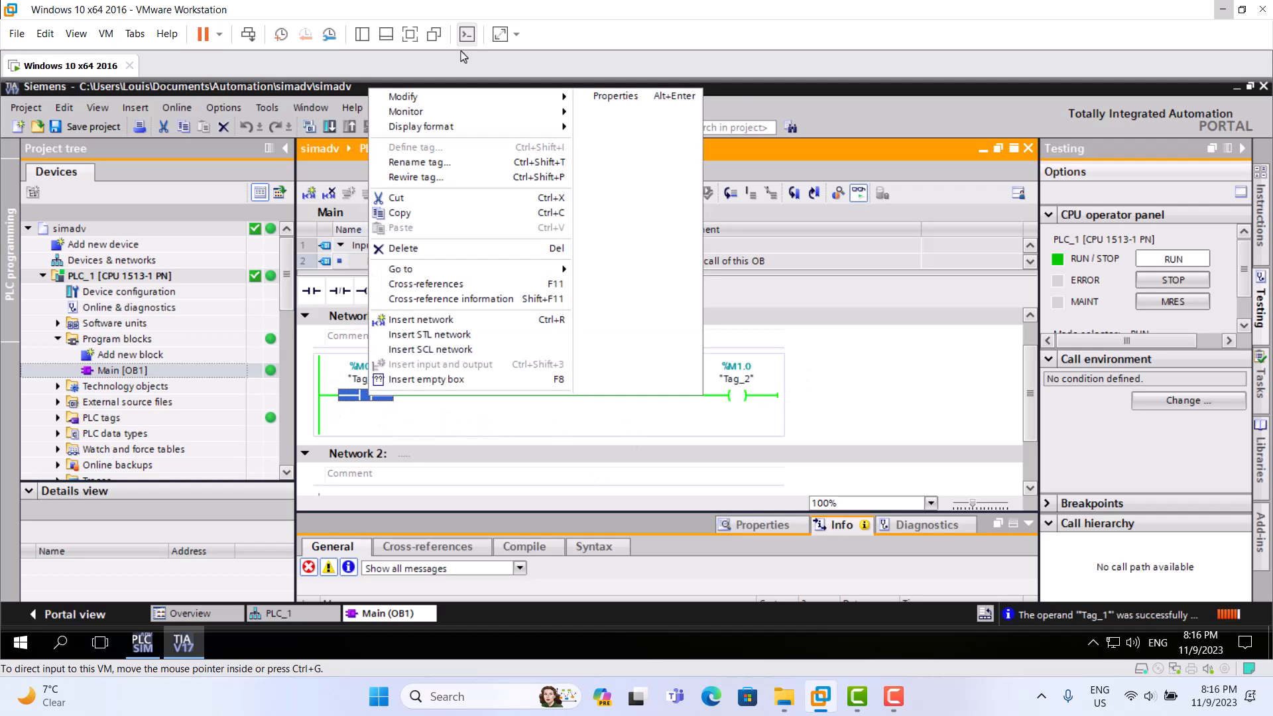
{"action": "mouse_move", "coordinate": [403, 97]}
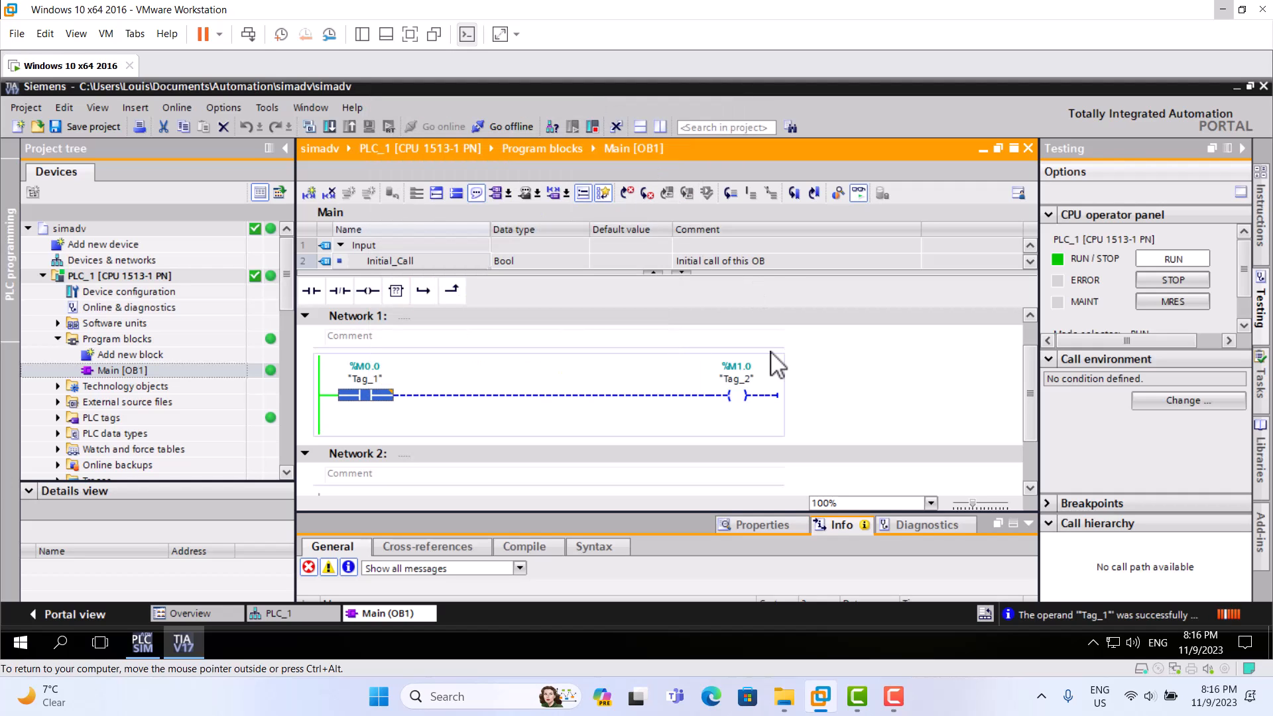
{"action": "mouse_move", "coordinate": [859, 195]}
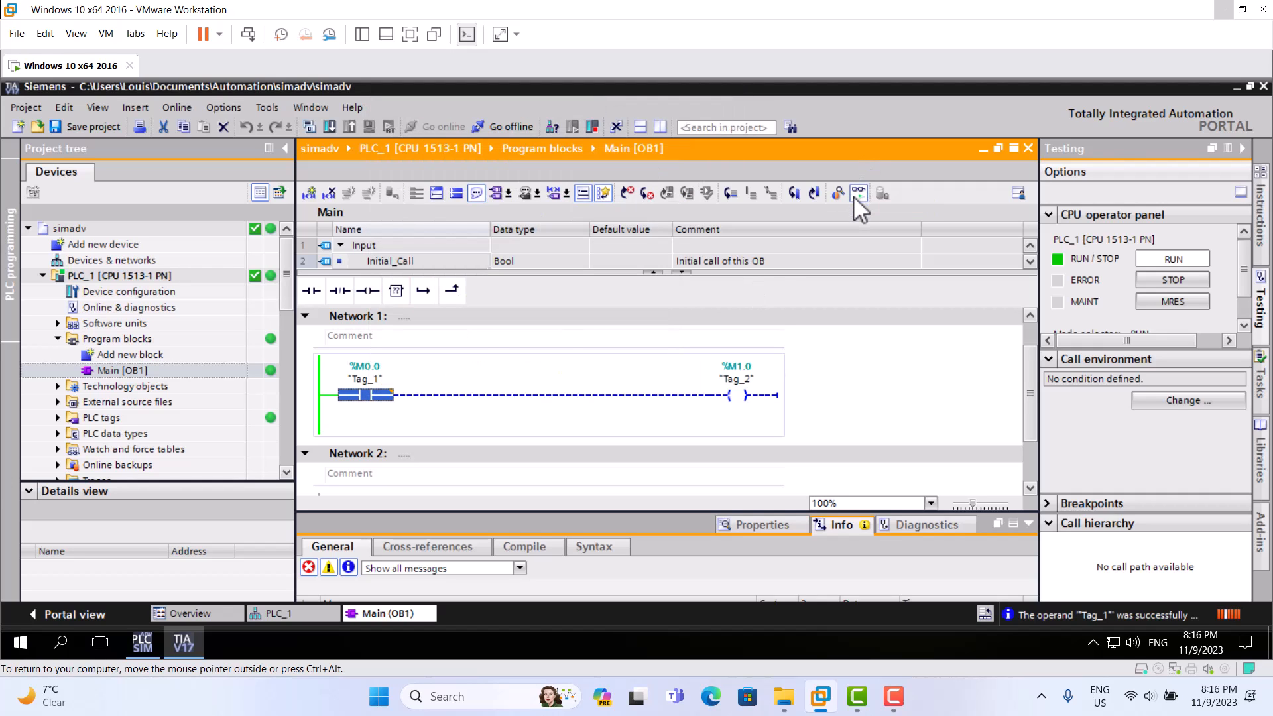
{"action": "left_click", "coordinate": [503, 126]}
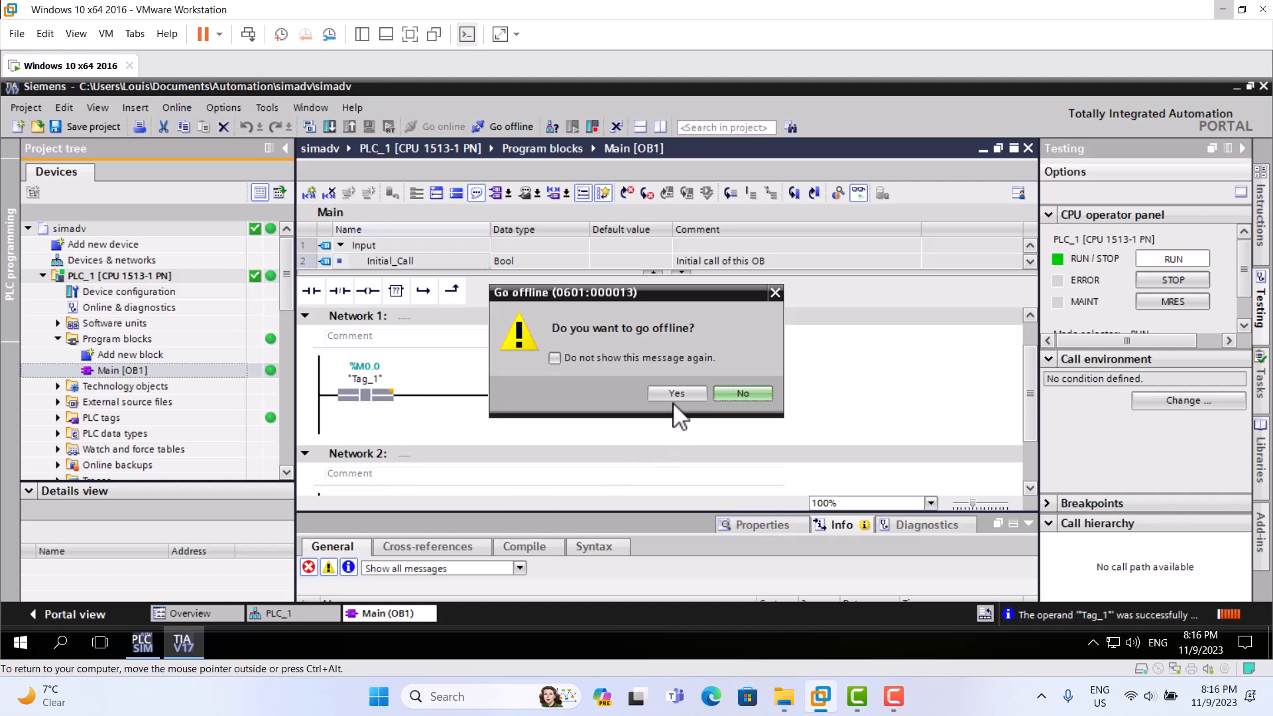
{"action": "left_click", "coordinate": [676, 393]}
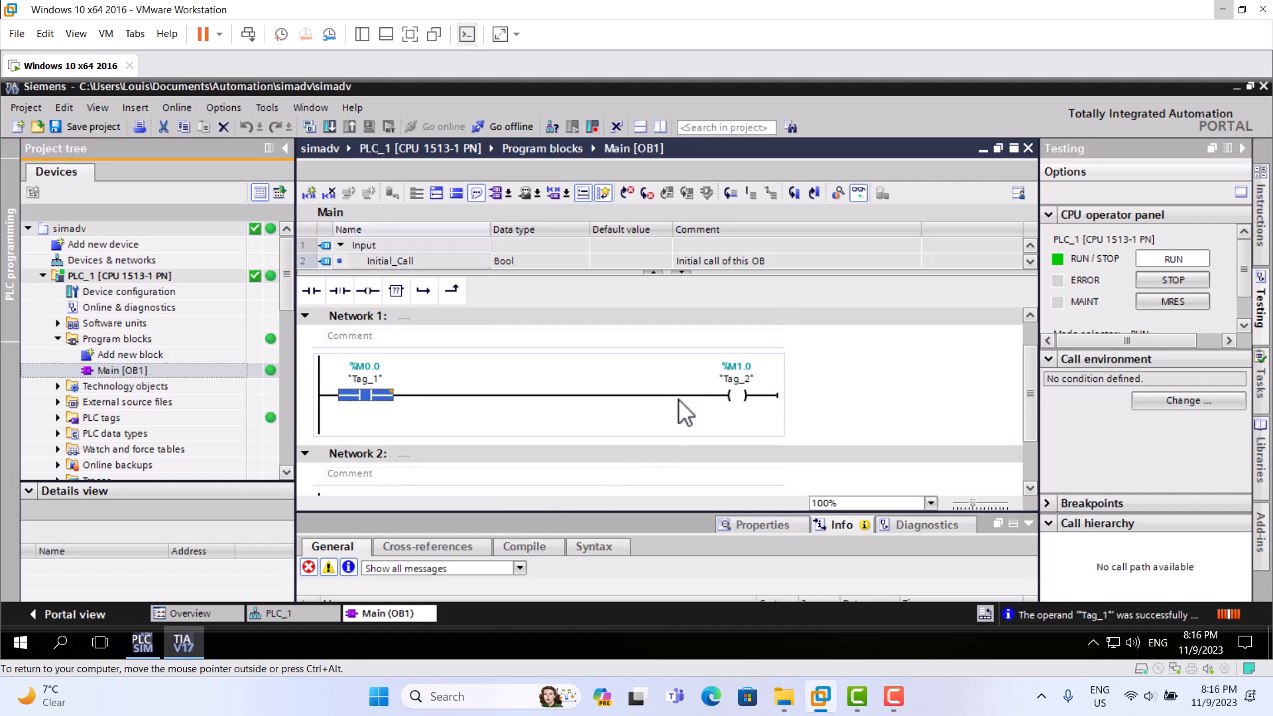
{"action": "left_click", "coordinate": [504, 126]}
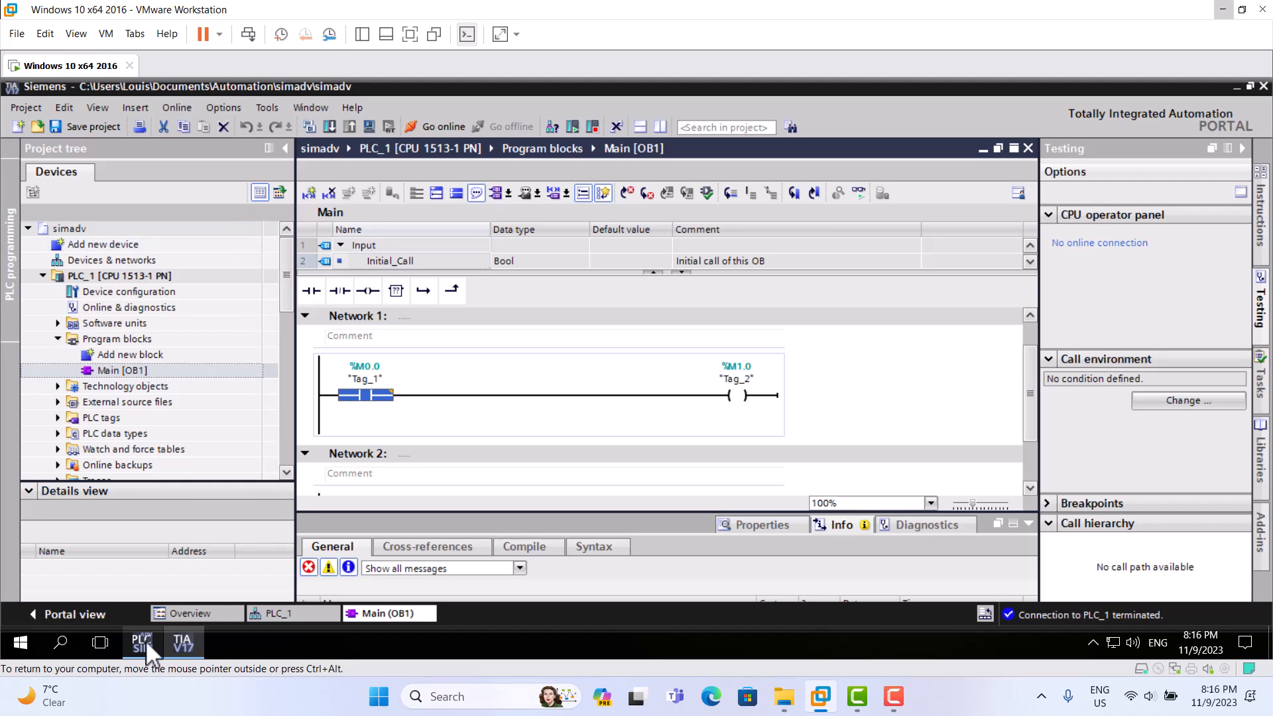
{"action": "left_click", "coordinate": [142, 642]}
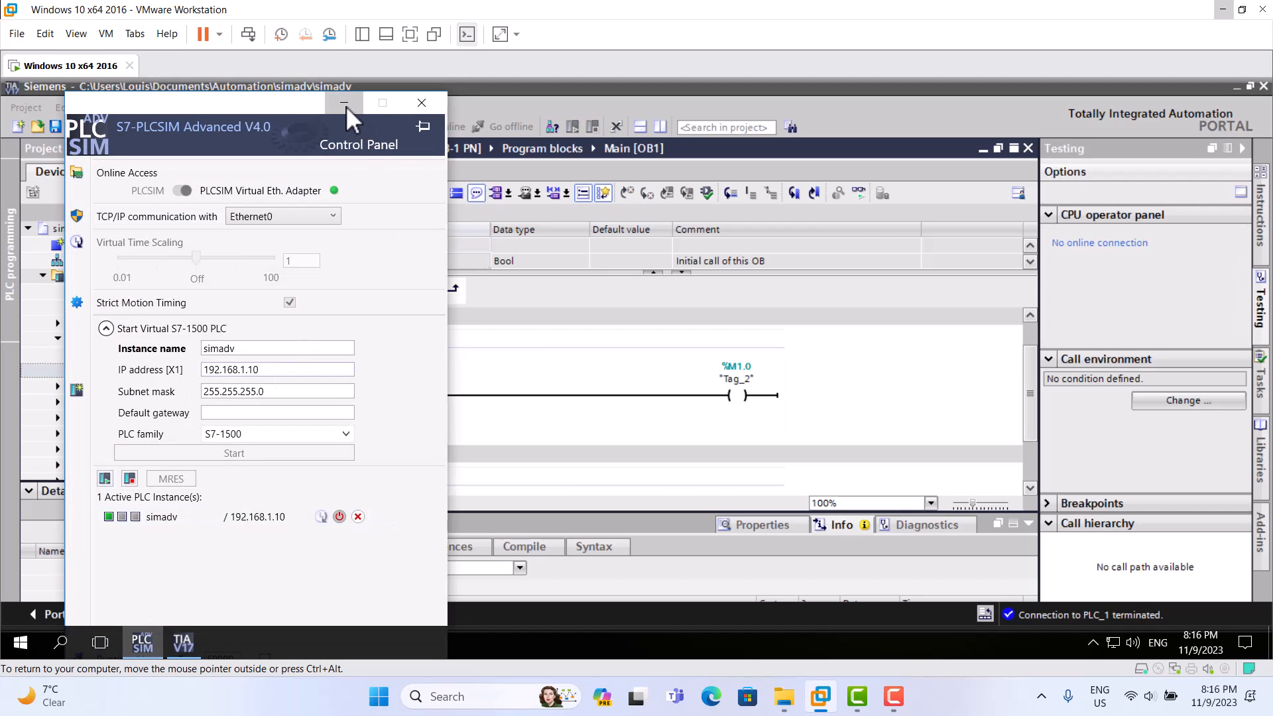
{"action": "left_click", "coordinate": [344, 103]}
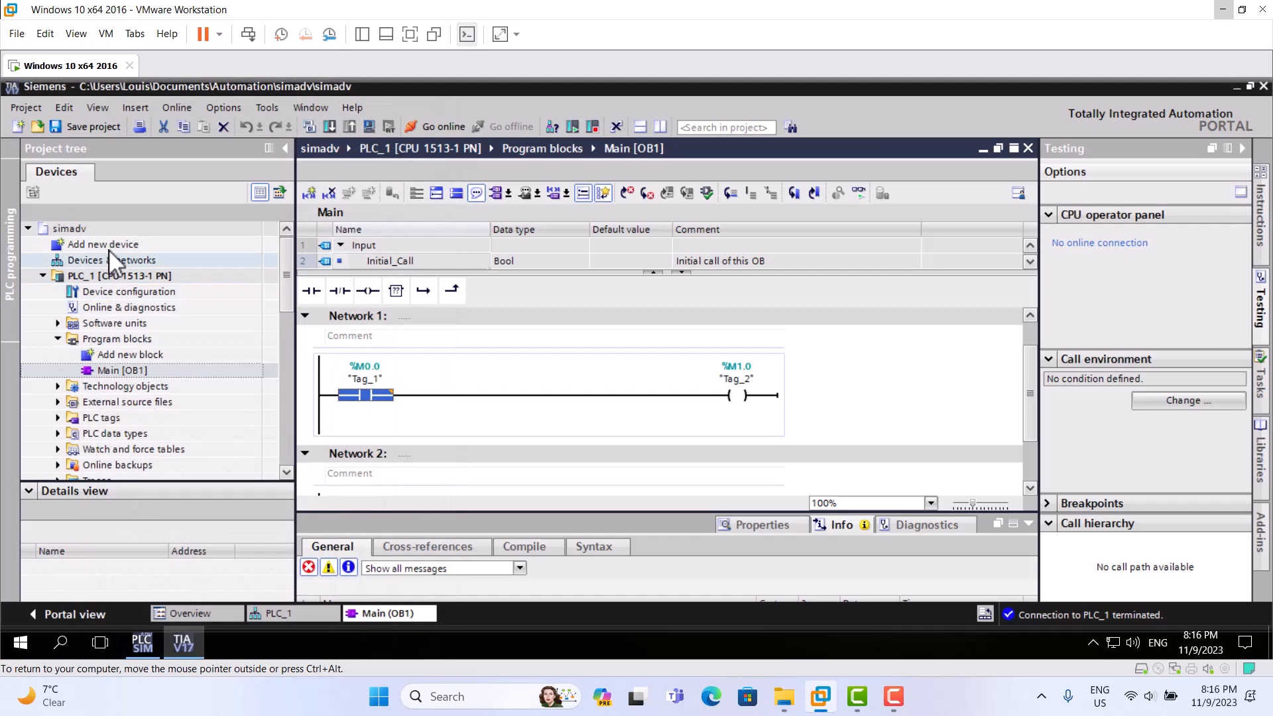
{"action": "left_click", "coordinate": [112, 260]}
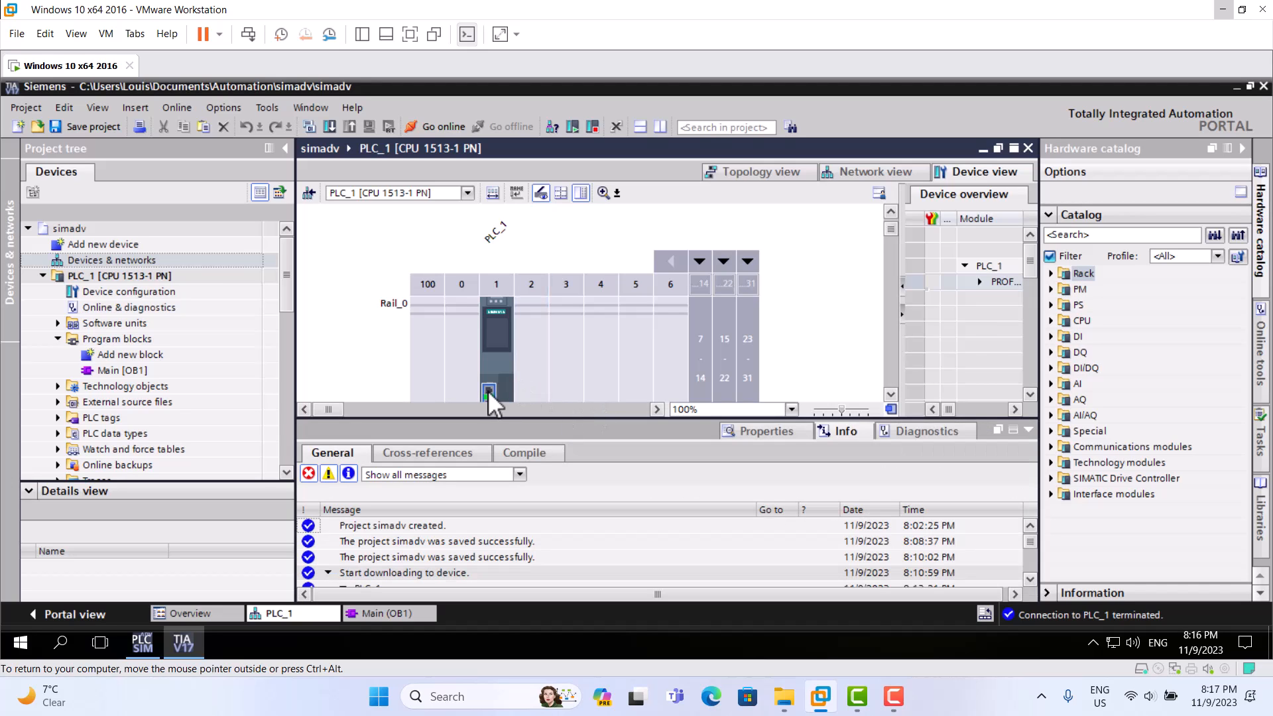
Step: Show PLC_1's PROFINET interface Ethernet addresses: IP 192.168.1.10, subnet mask 255.255.255.0
{"action": "left_click", "coordinate": [487, 393]}
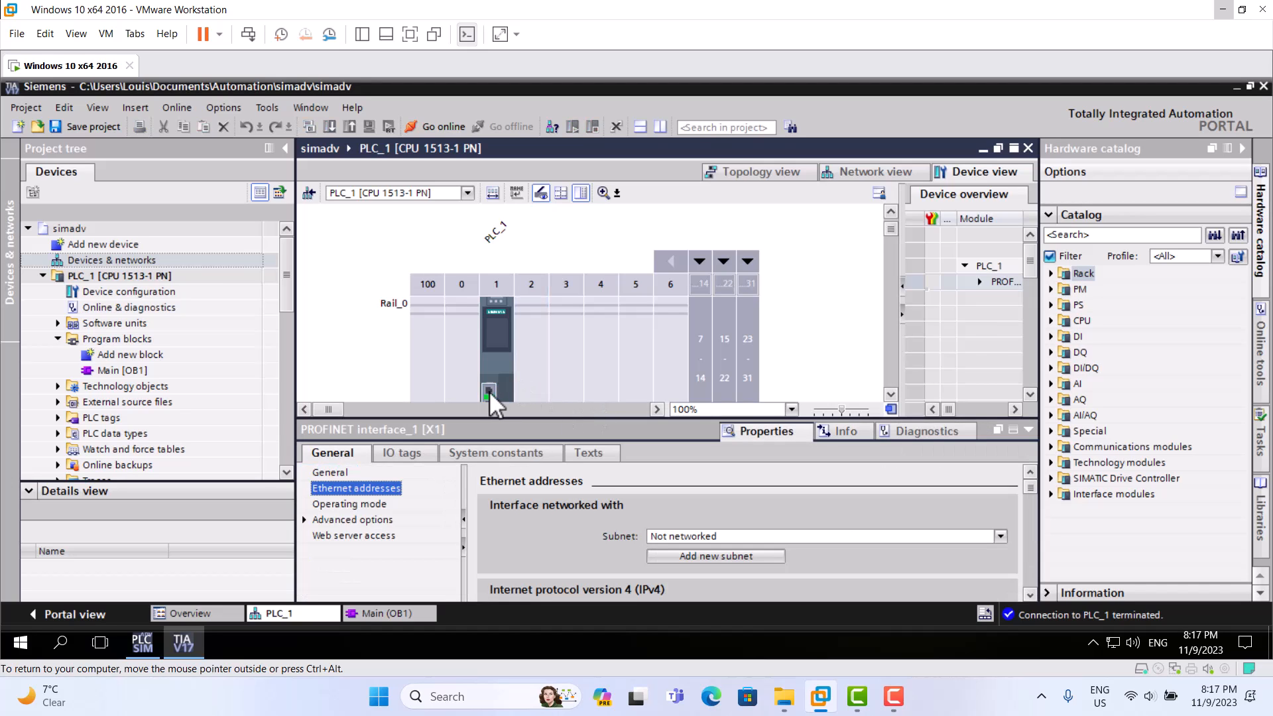
{"action": "mouse_move", "coordinate": [1007, 605]}
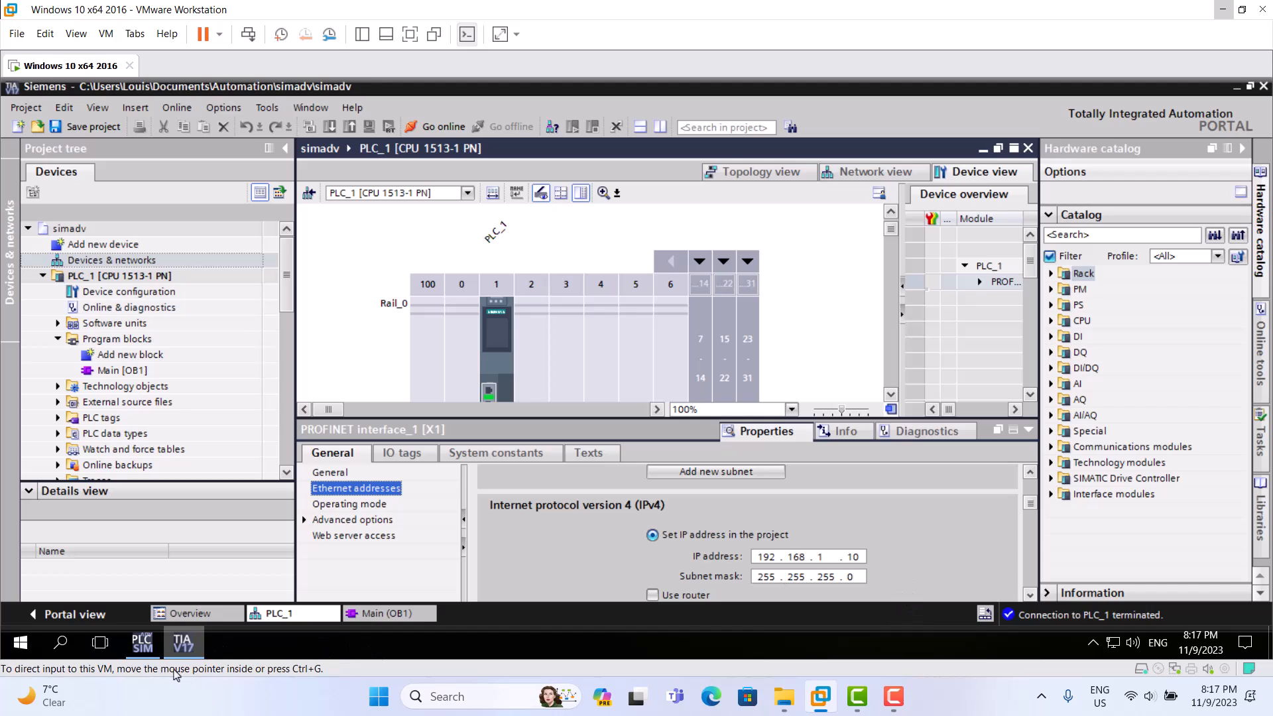
{"action": "left_click", "coordinate": [142, 642]}
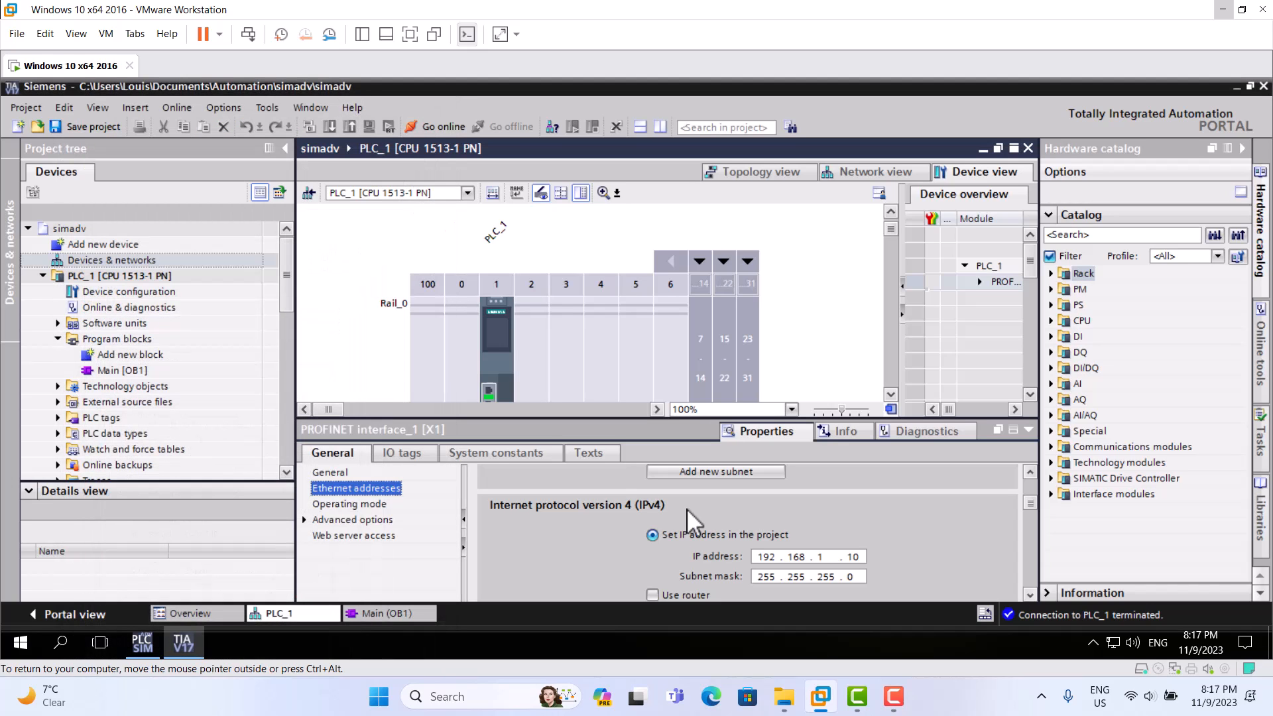
{"action": "mouse_move", "coordinate": [982, 697]}
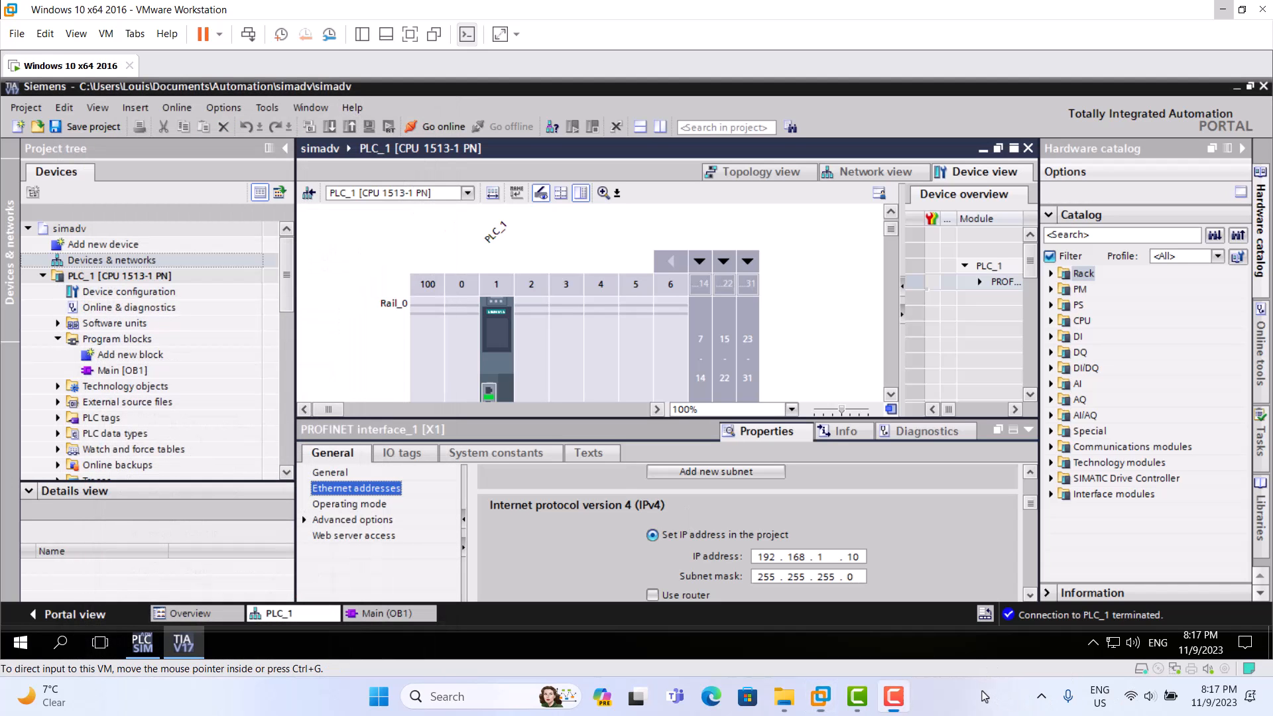
{"action": "mouse_move", "coordinate": [950, 612]}
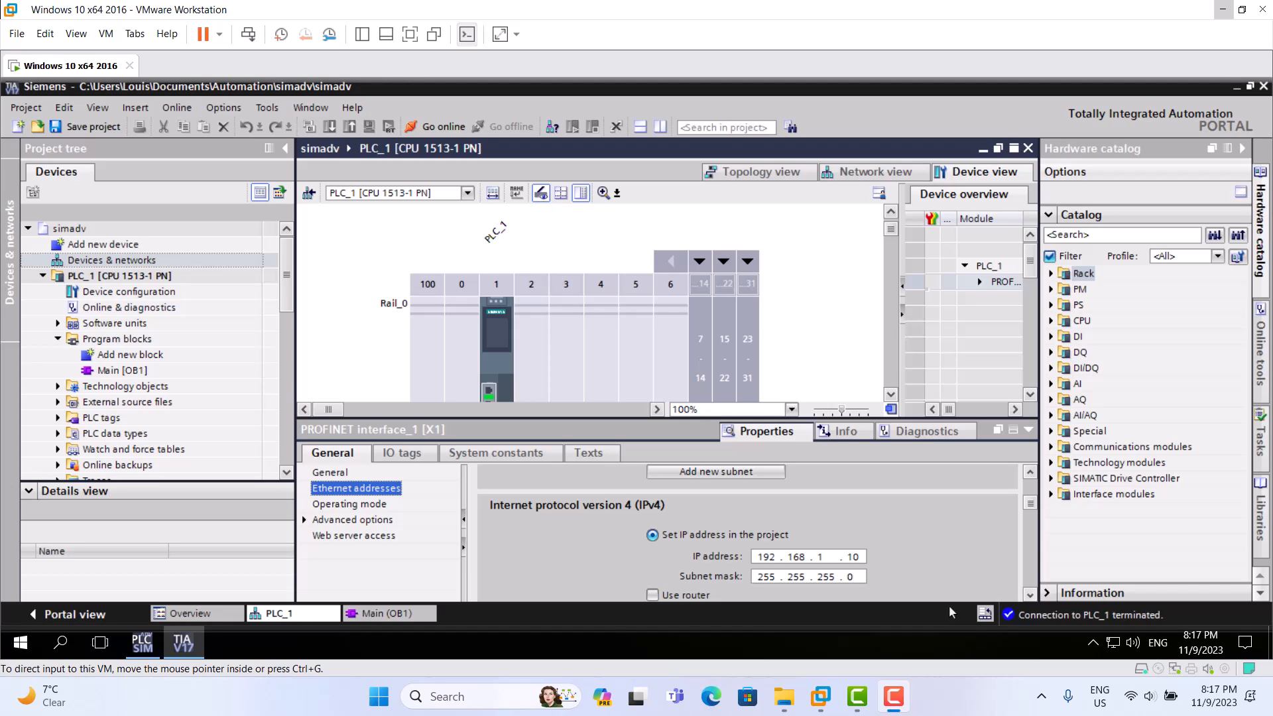
{"action": "mouse_move", "coordinate": [1202, 632]}
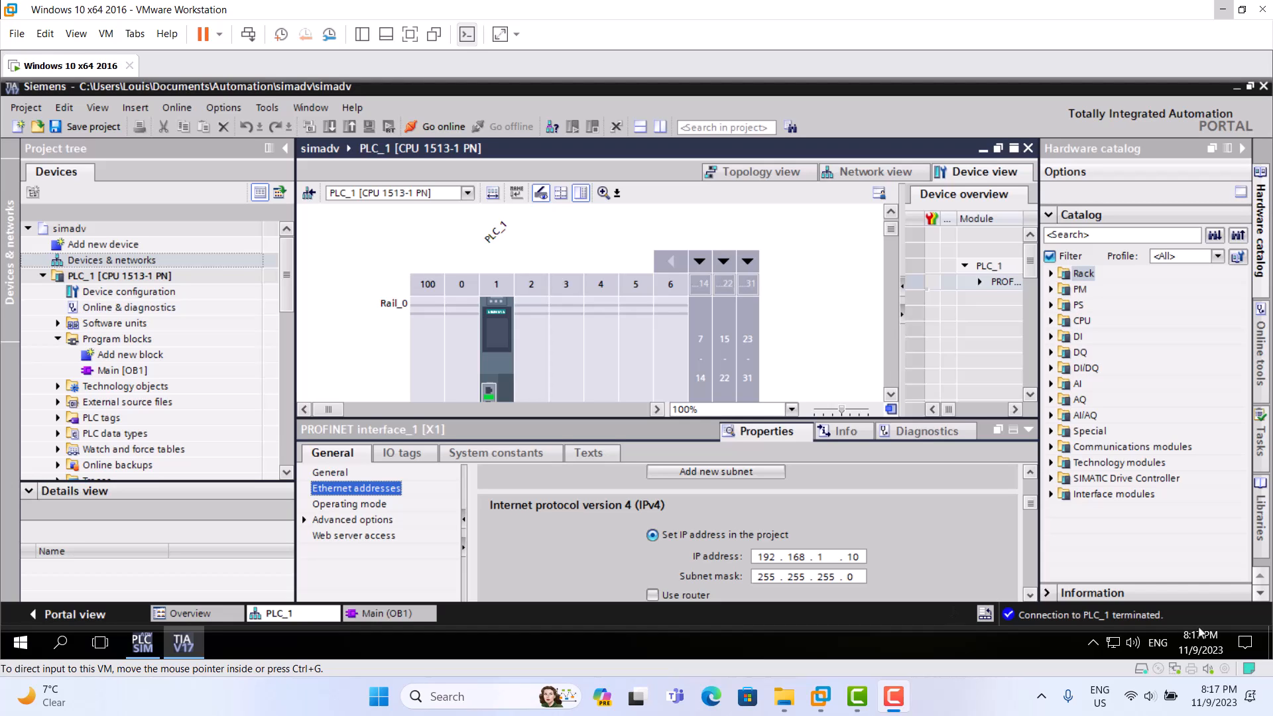
{"action": "mouse_move", "coordinate": [1167, 620]}
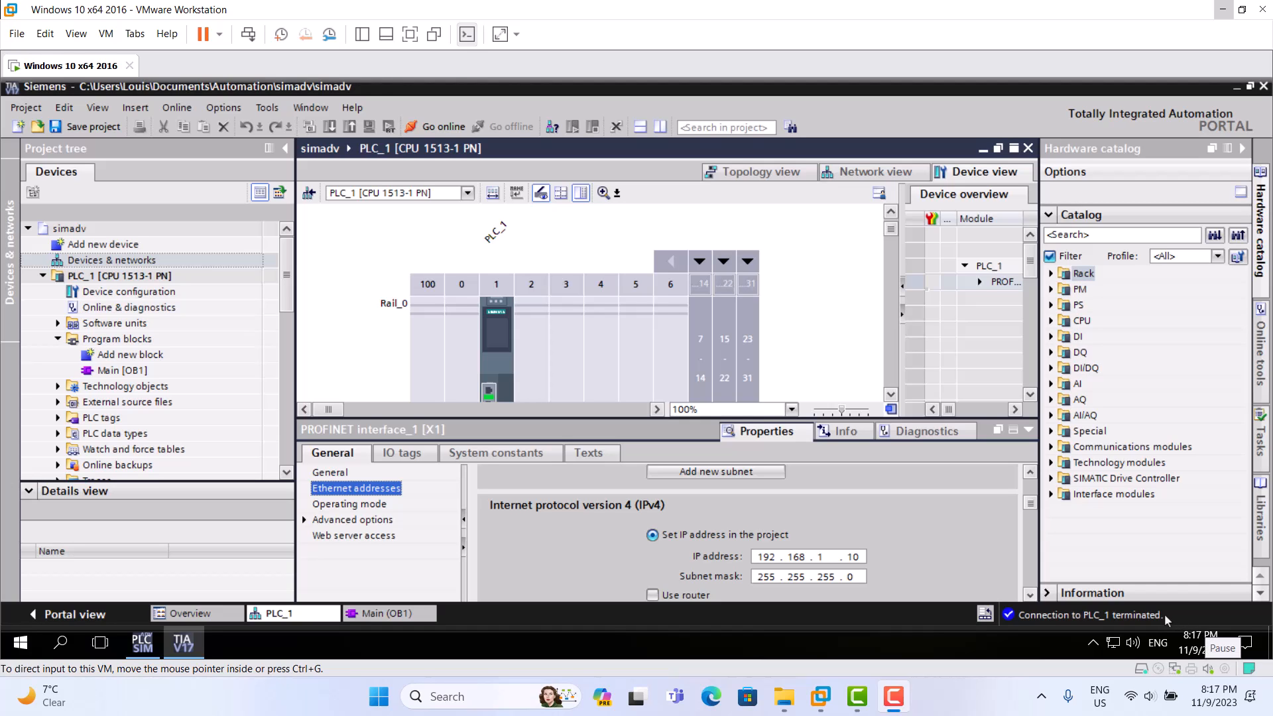